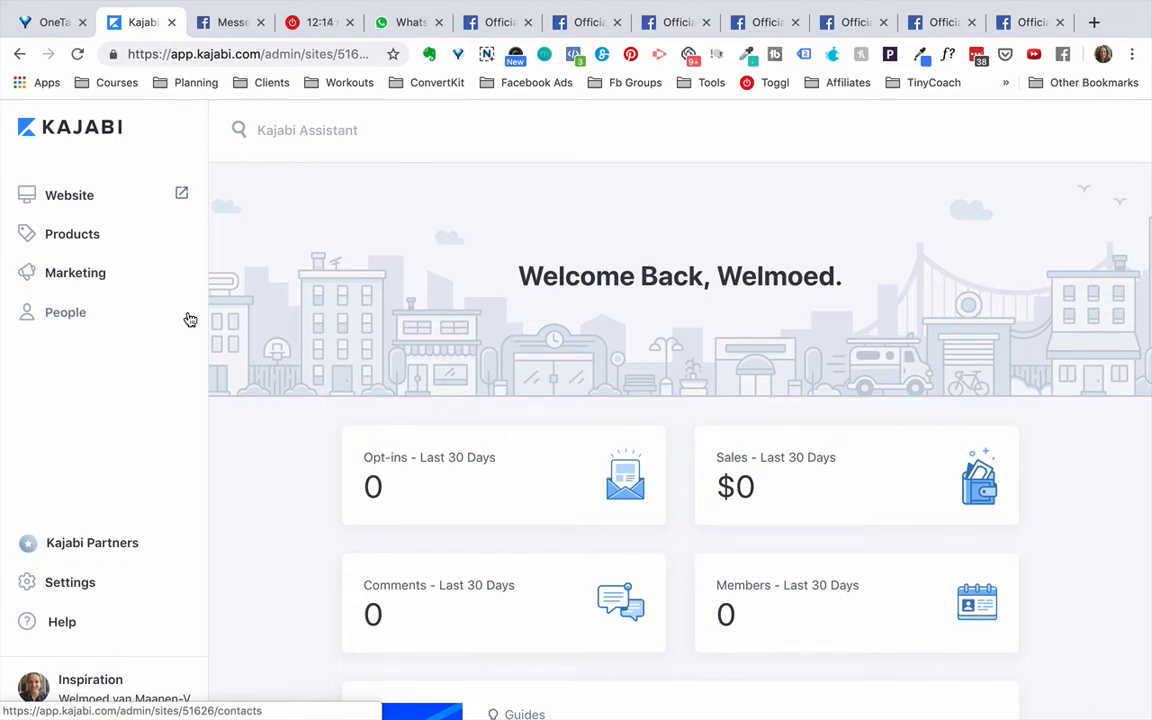
mouse_move(90, 385)
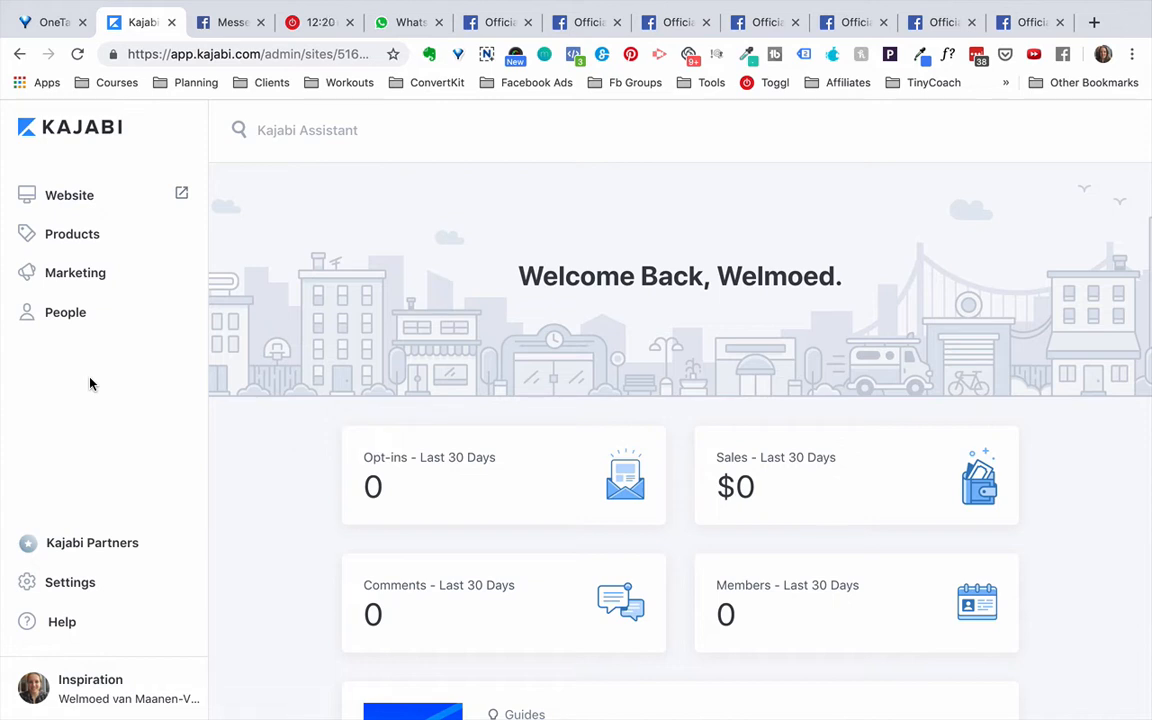
mouse_move(75, 272)
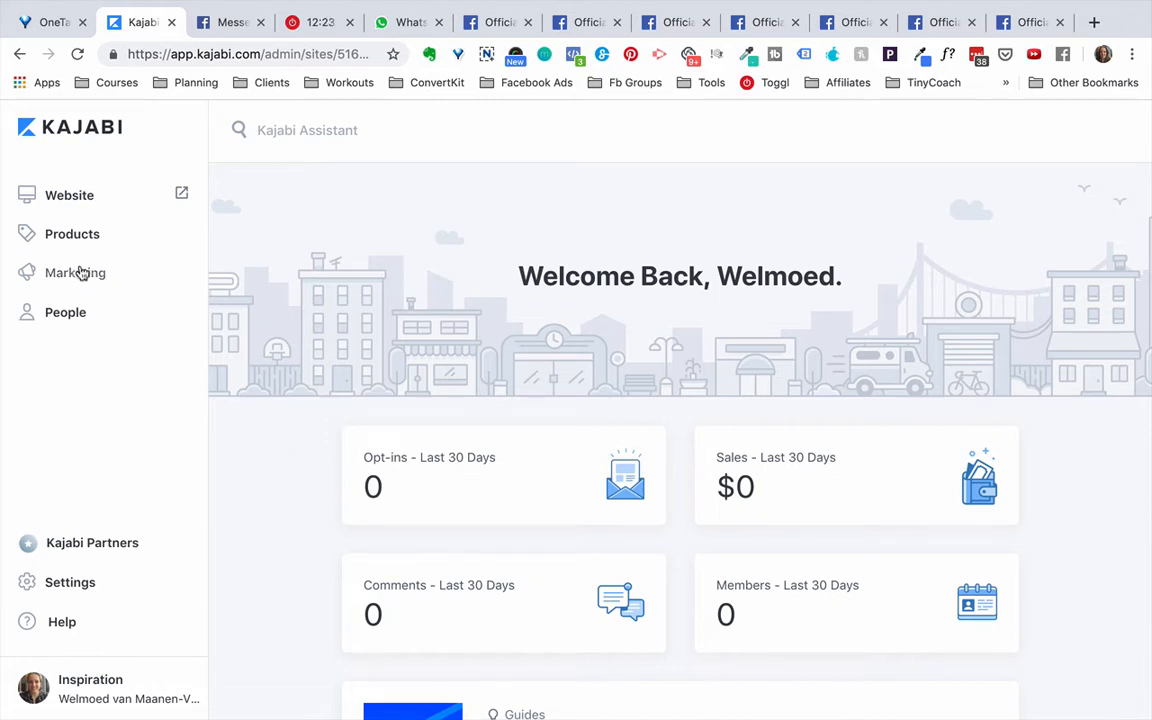
Under Marketing > Forms, create and save a new form titled 'Contact Form'.
click(75, 272)
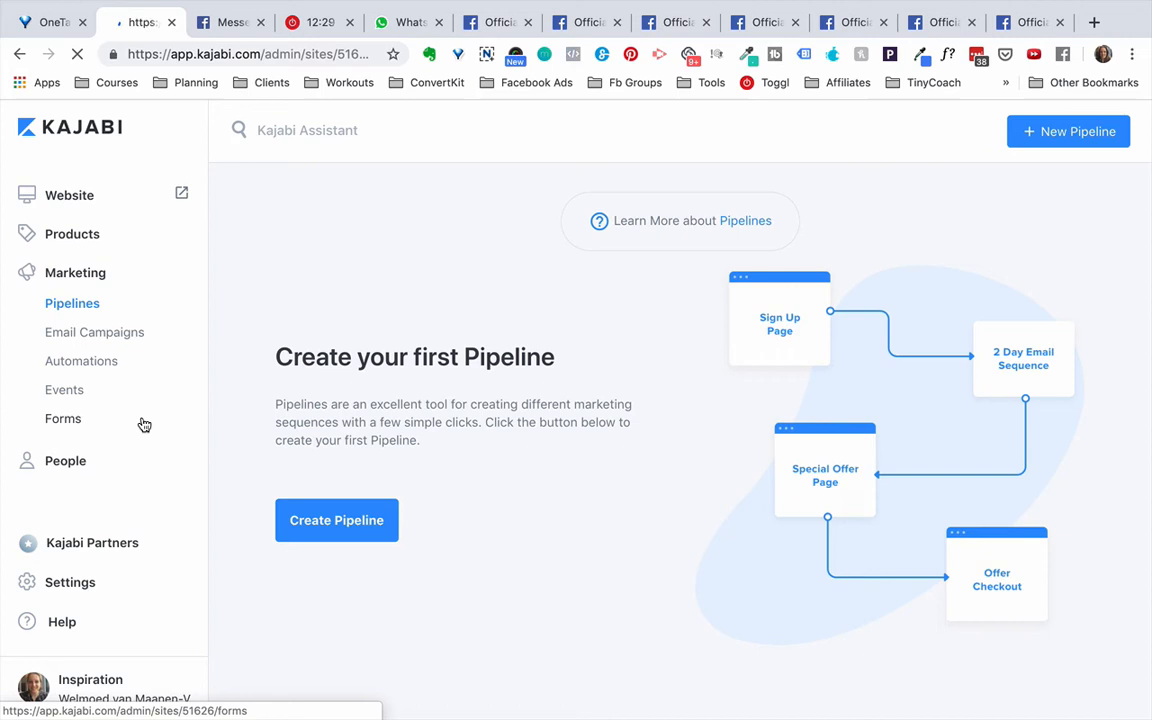
click(63, 418)
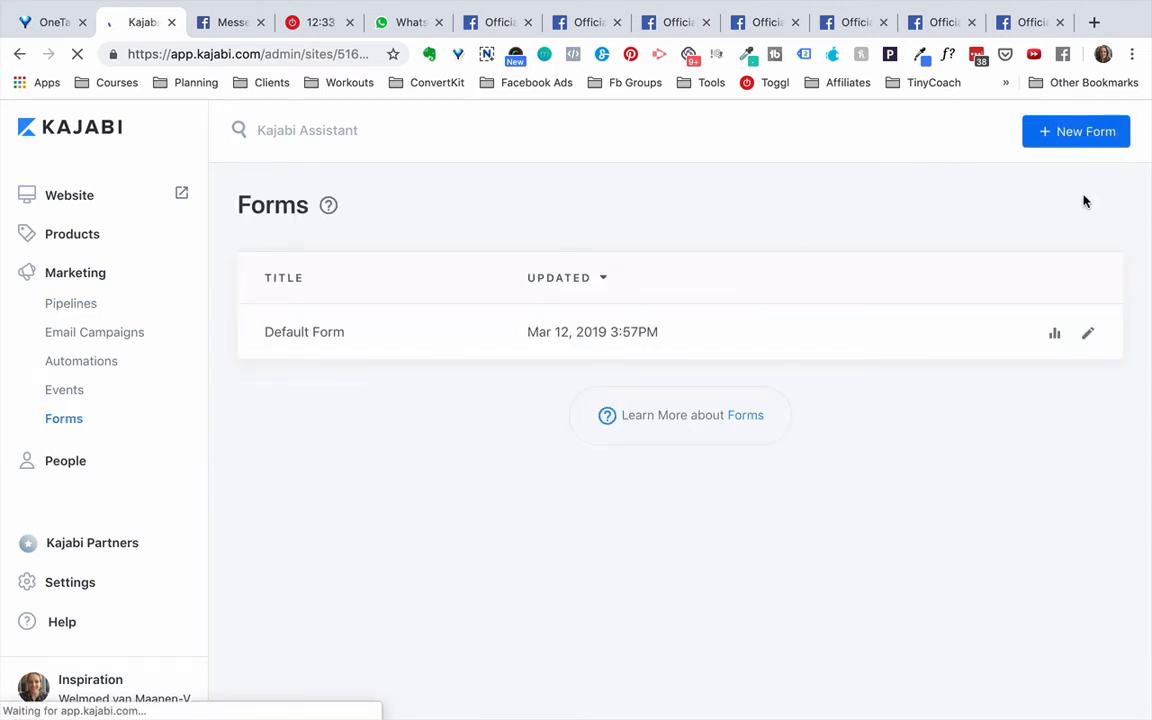
click(1076, 131)
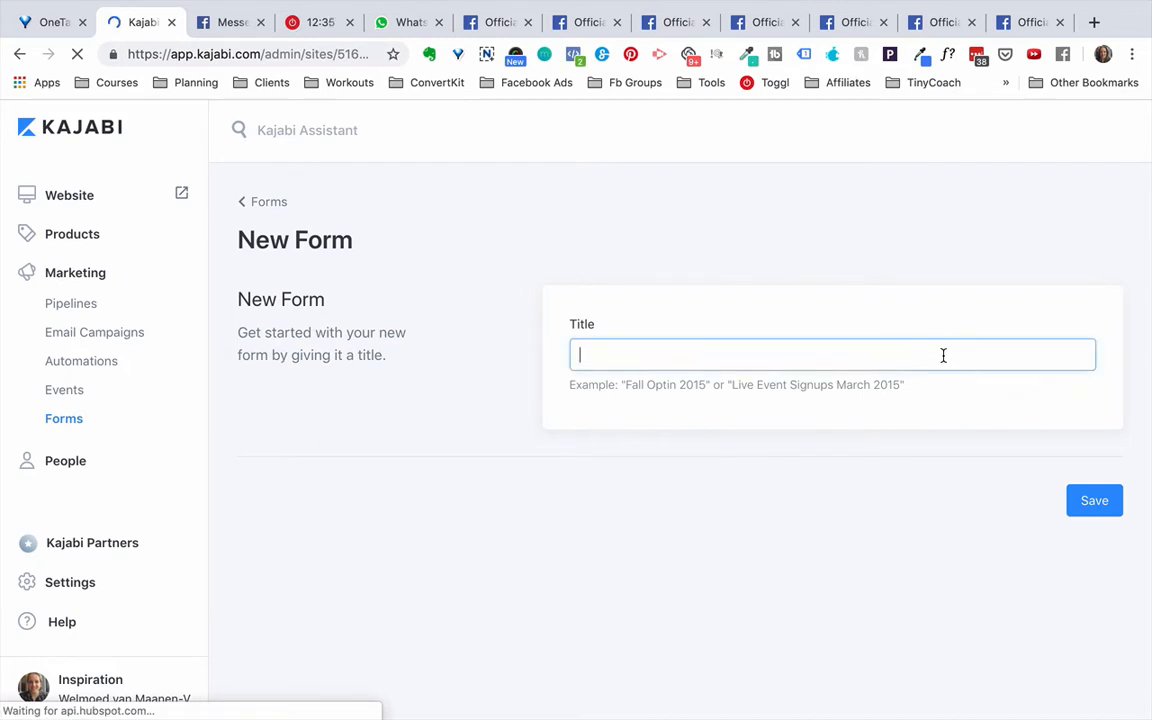
text(Contact Form)
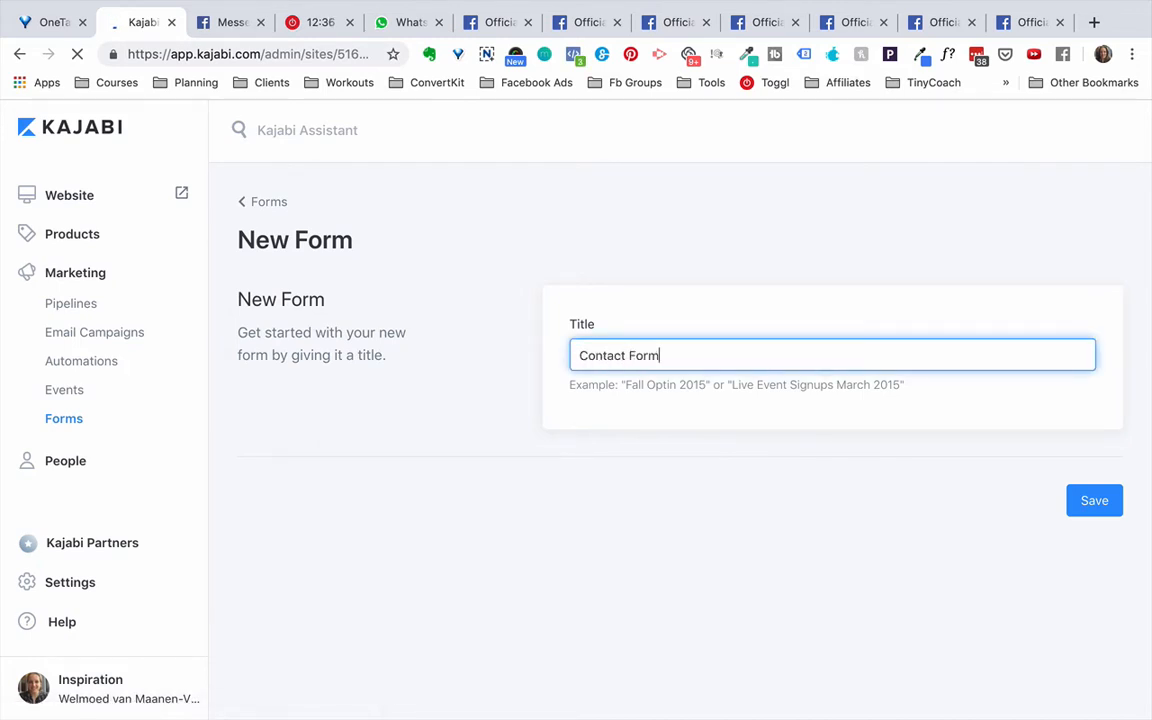
click(1094, 500)
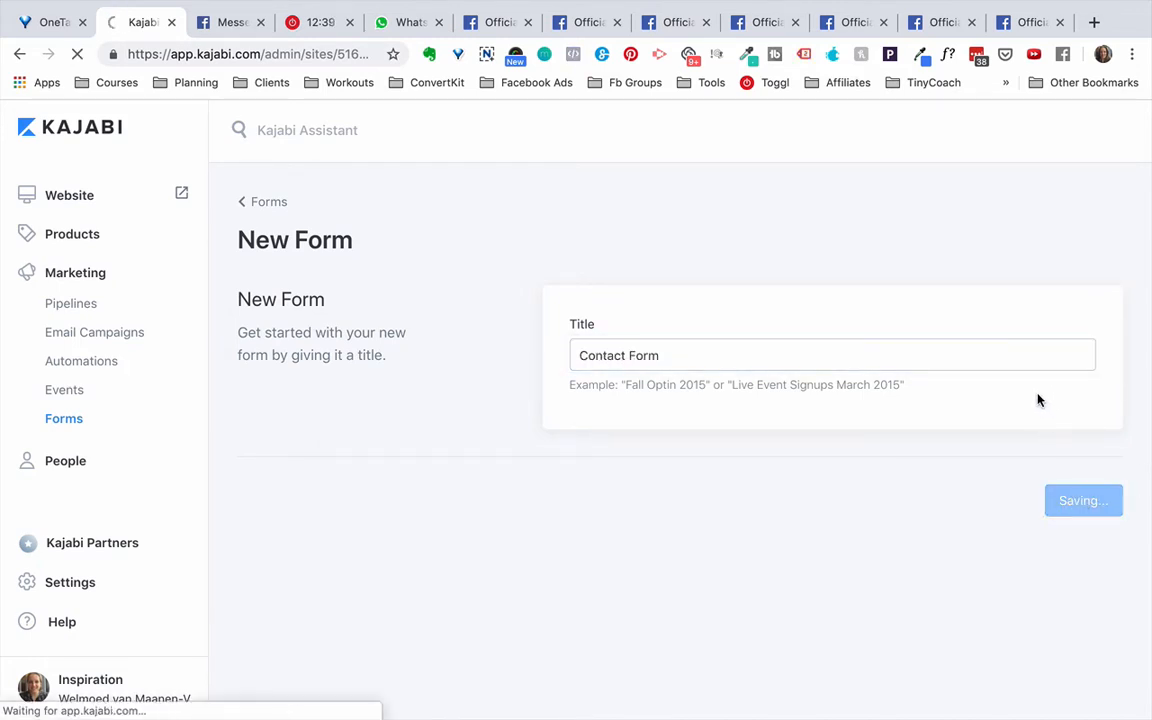
click(1083, 500)
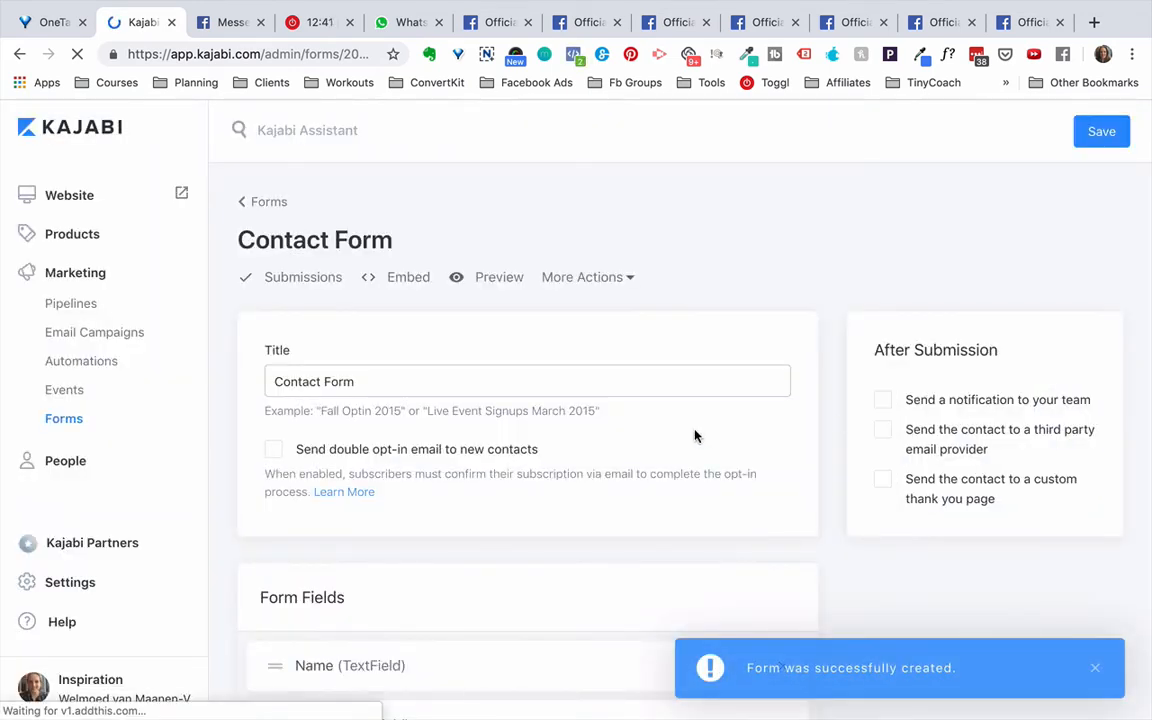
Add a new required 'Message' field of type Text Area and save it.
scroll(down, 3)
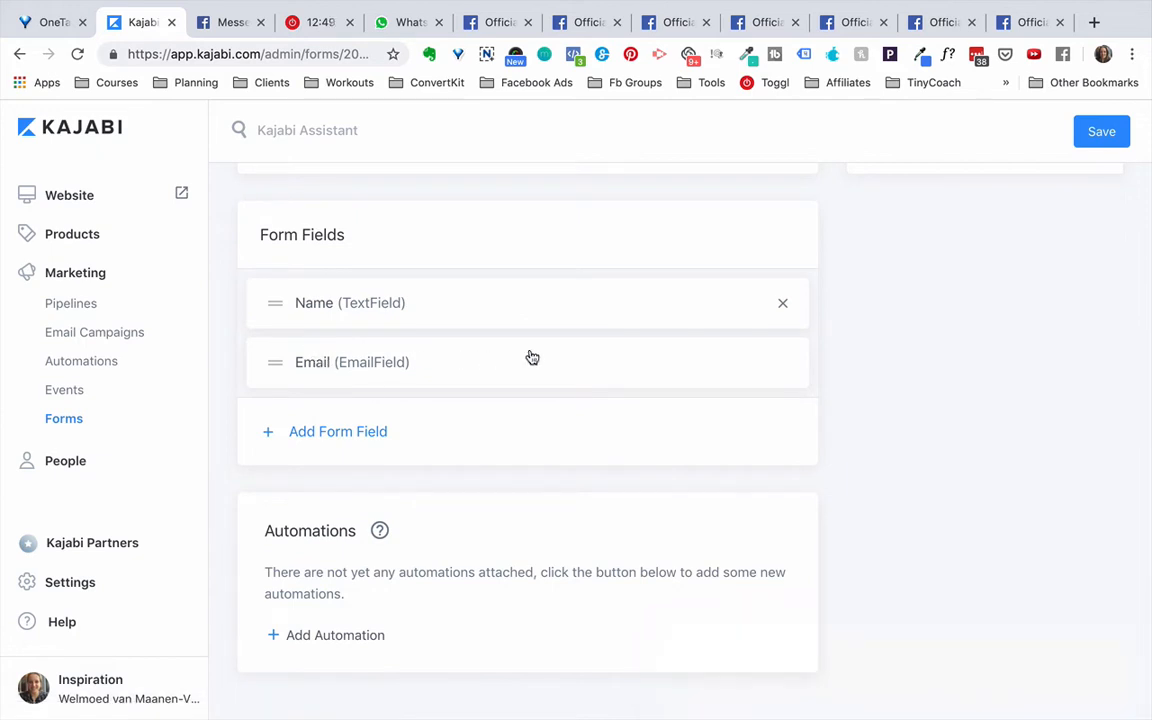
click(337, 431)
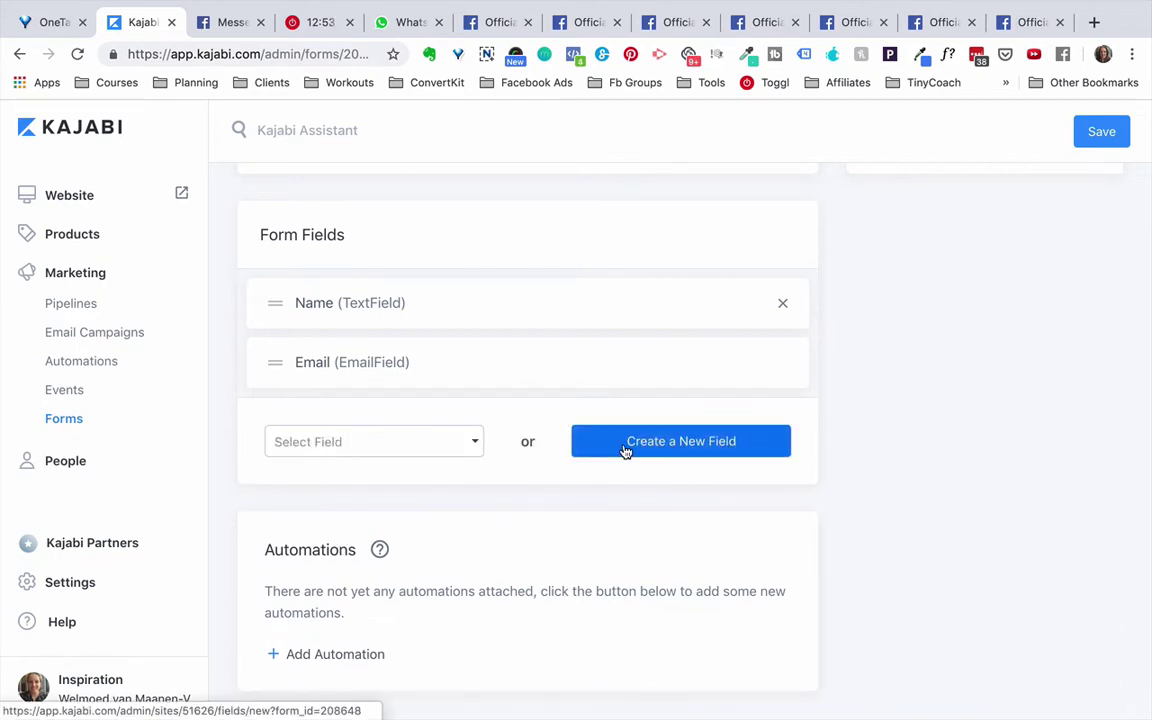
click(680, 441)
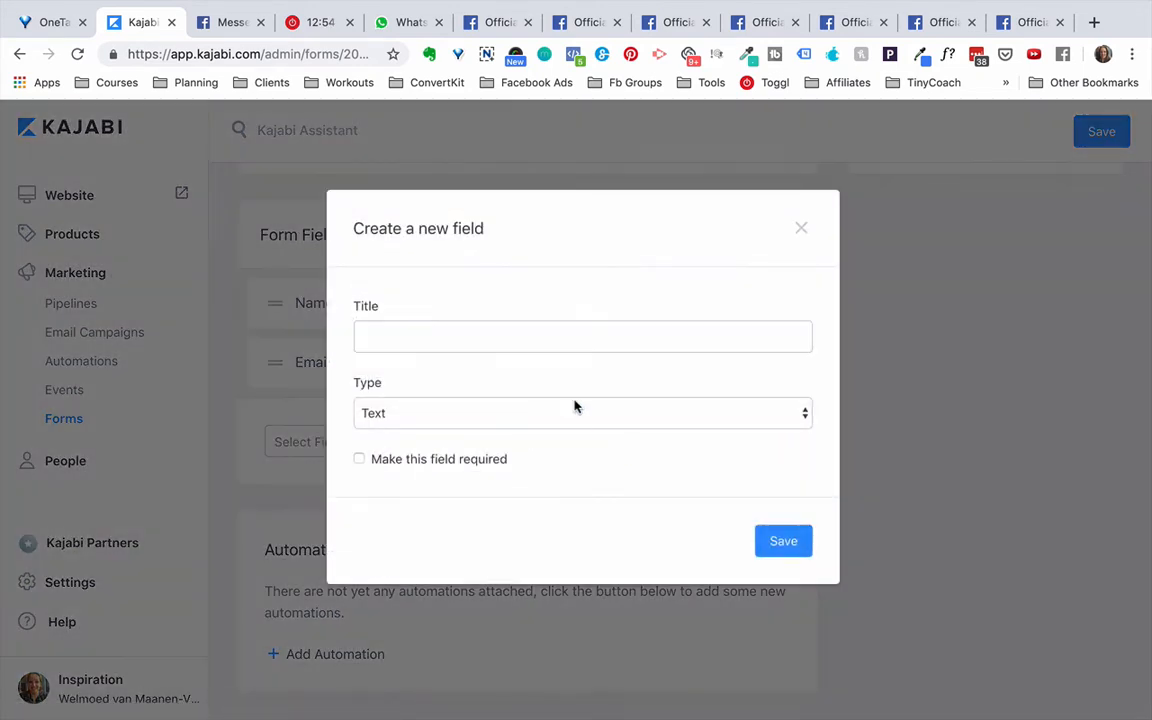
text(Message)
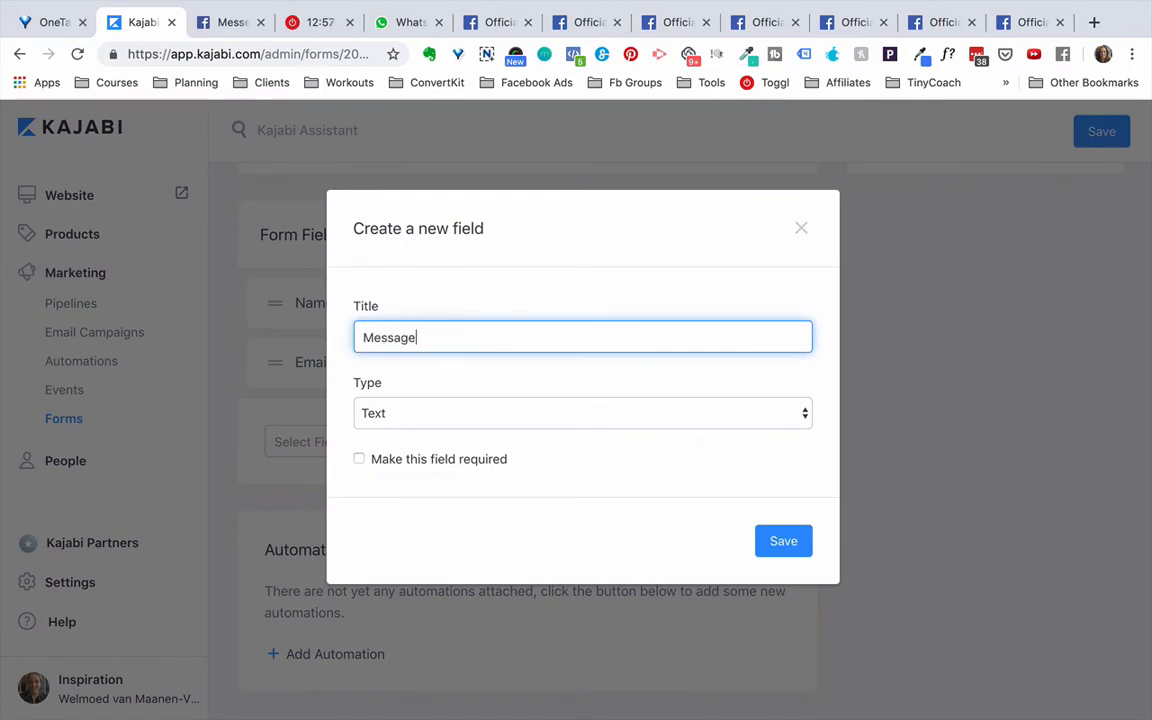
click(582, 413)
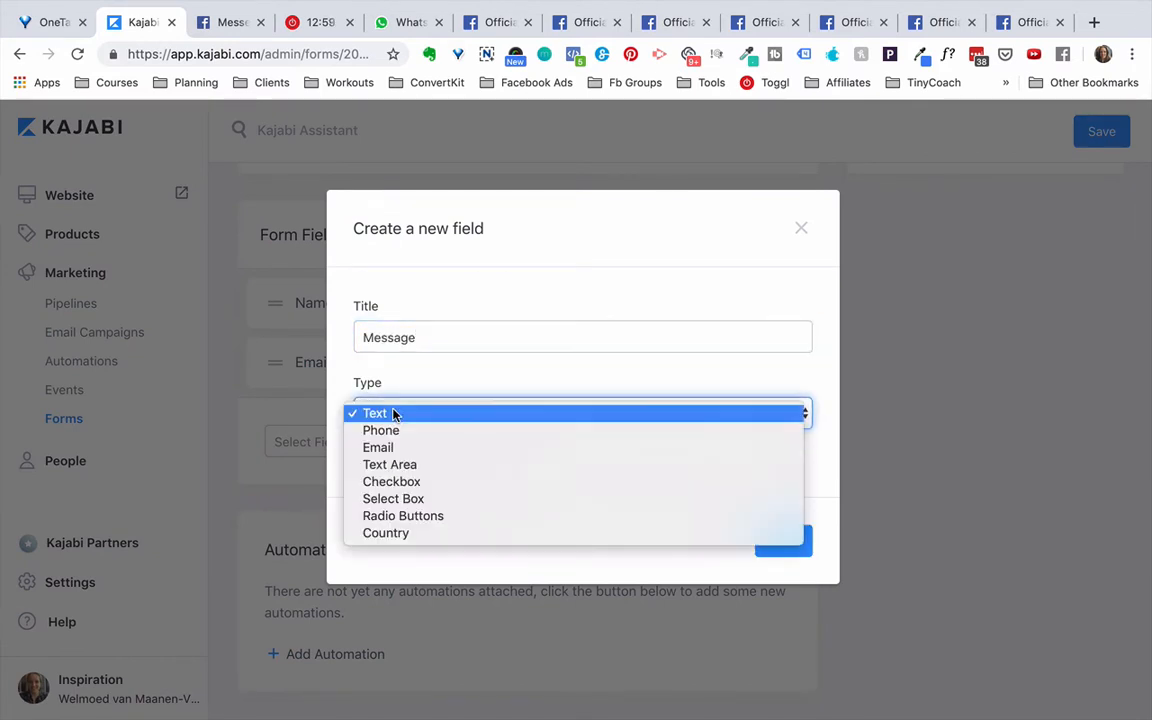
mouse_move(390, 464)
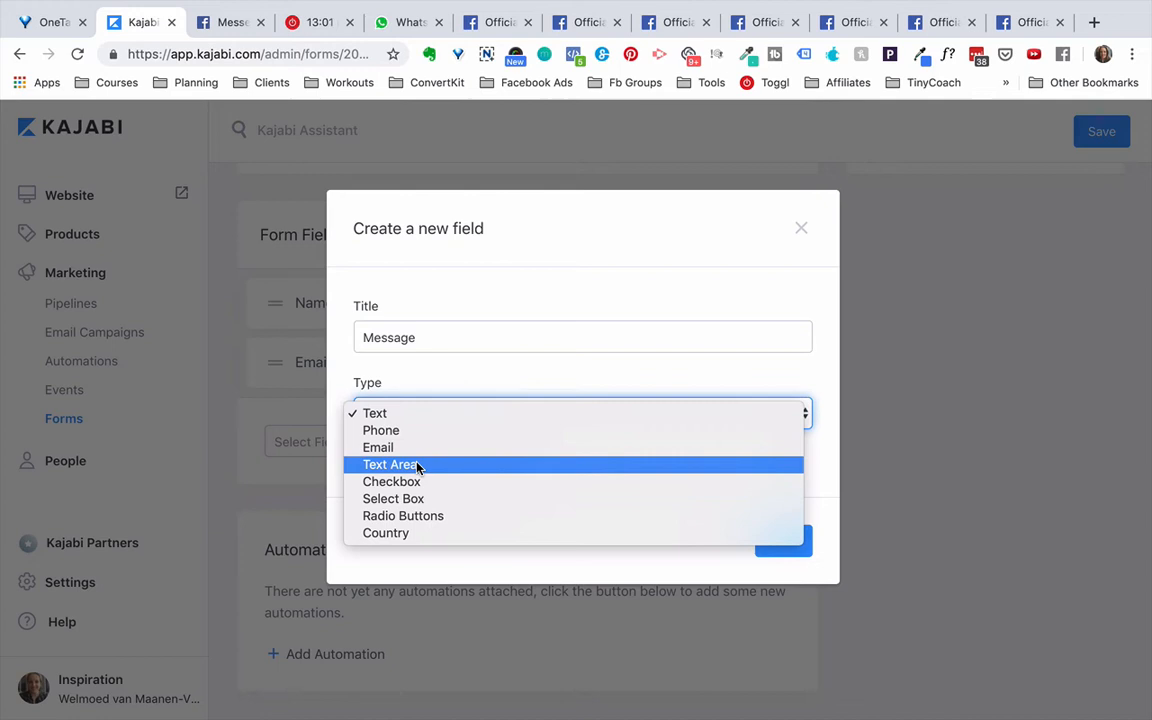
click(390, 464)
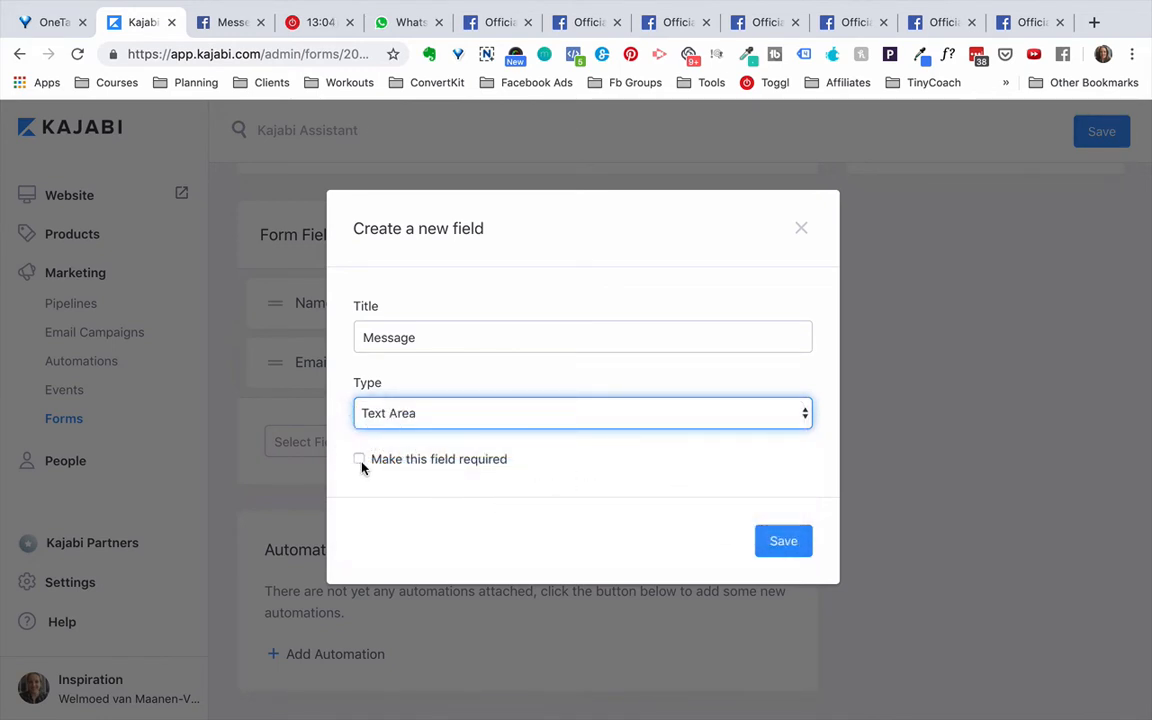
click(359, 459)
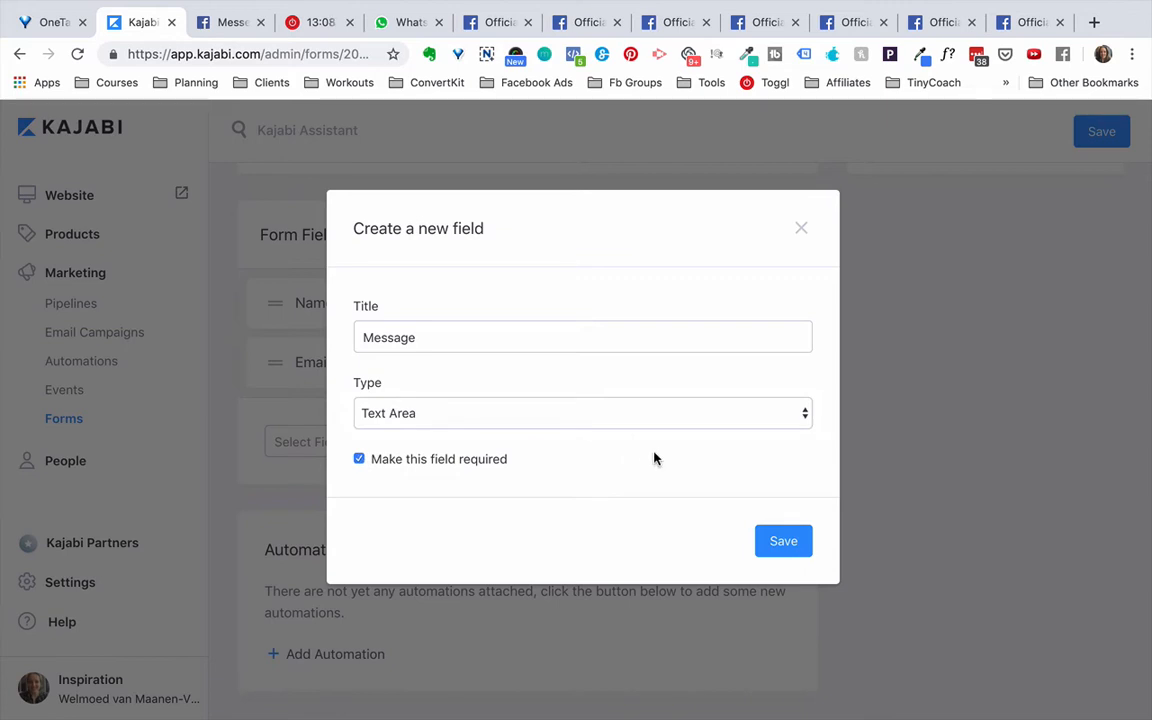
mouse_move(461, 475)
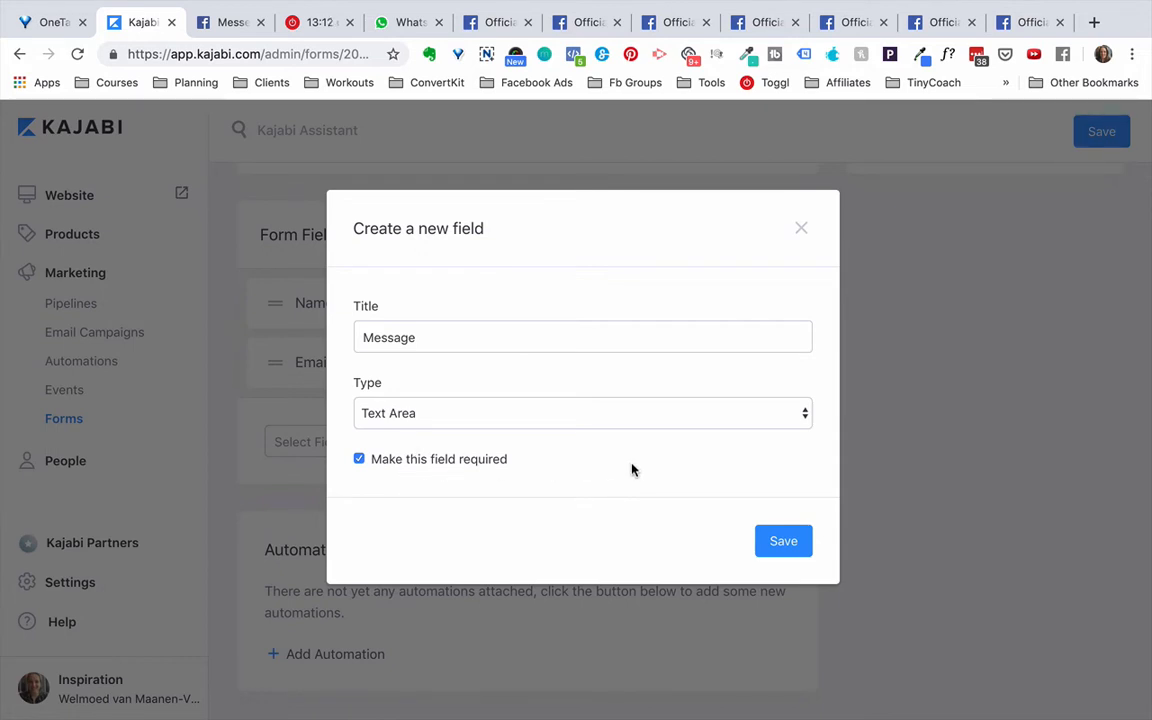
click(783, 541)
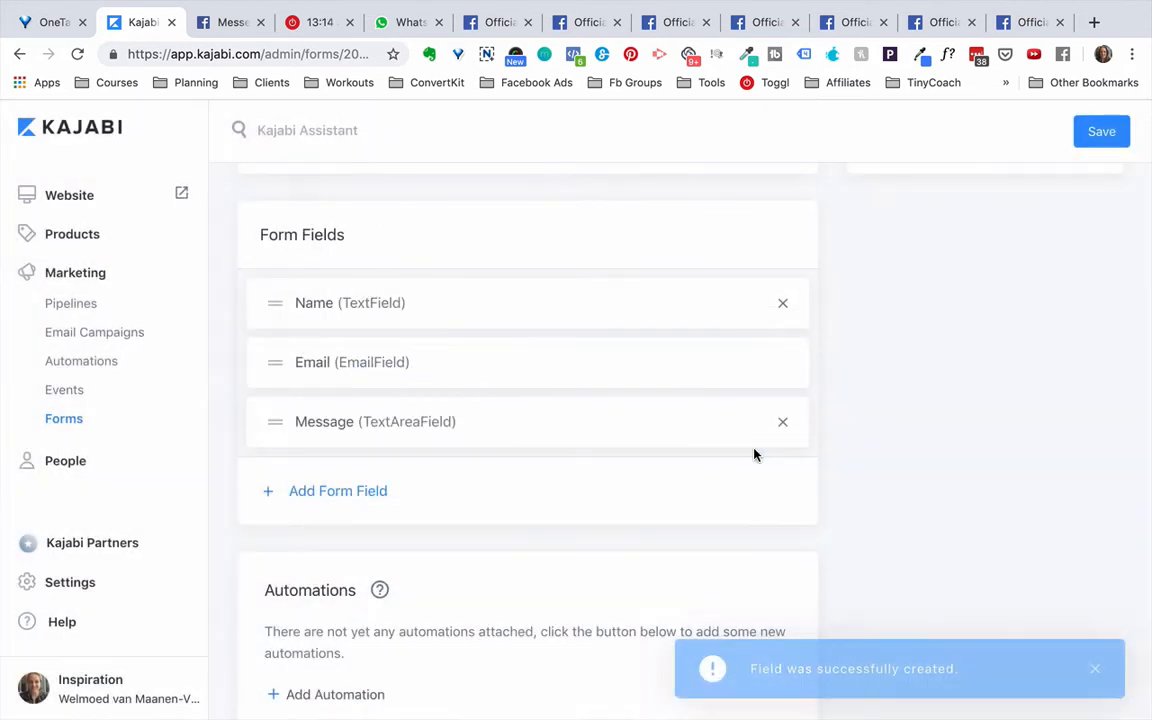
scroll(up, 3)
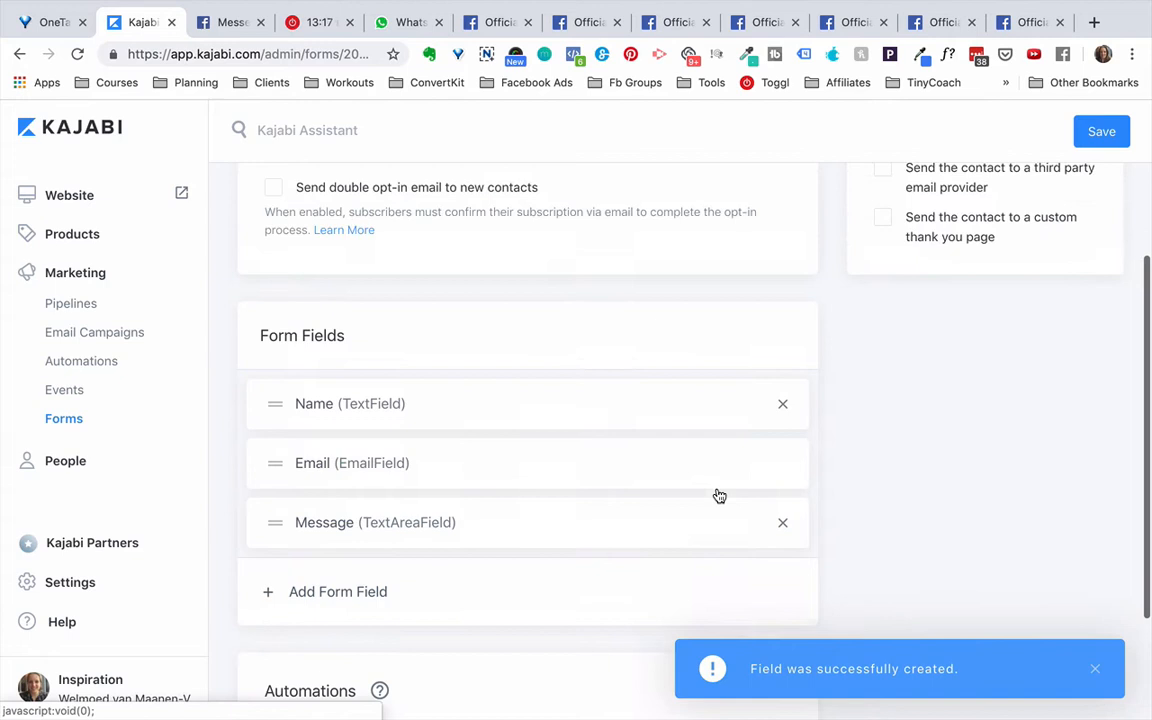
scroll(up, 3)
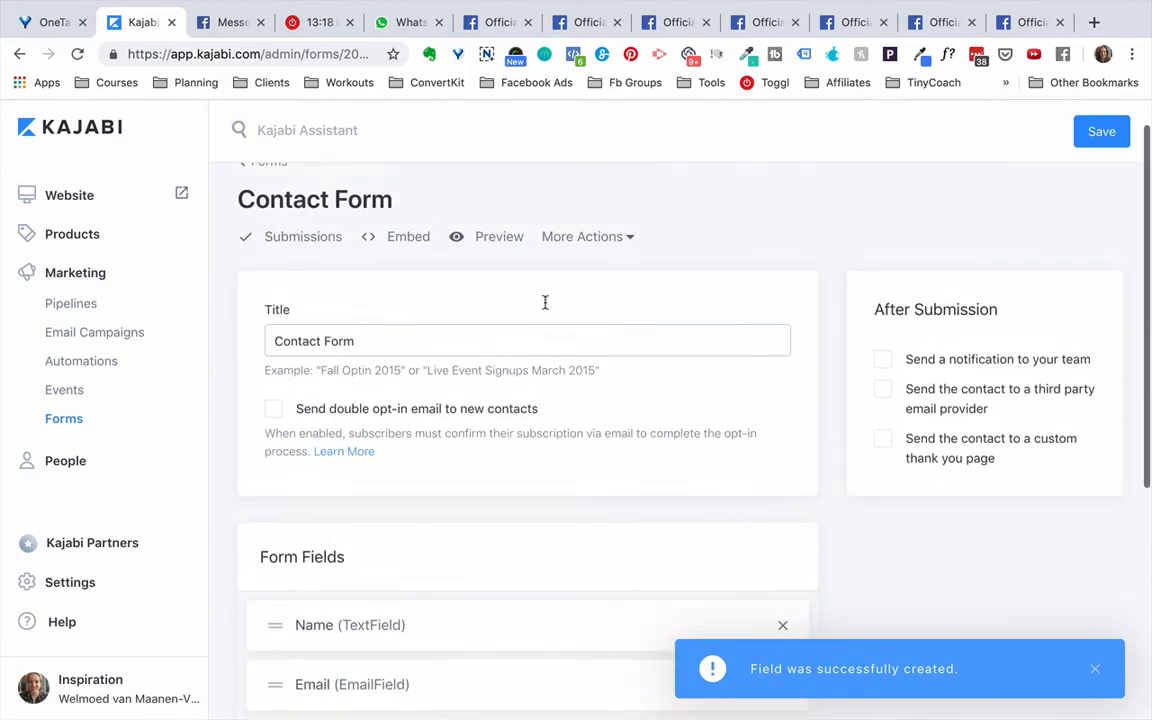
click(498, 237)
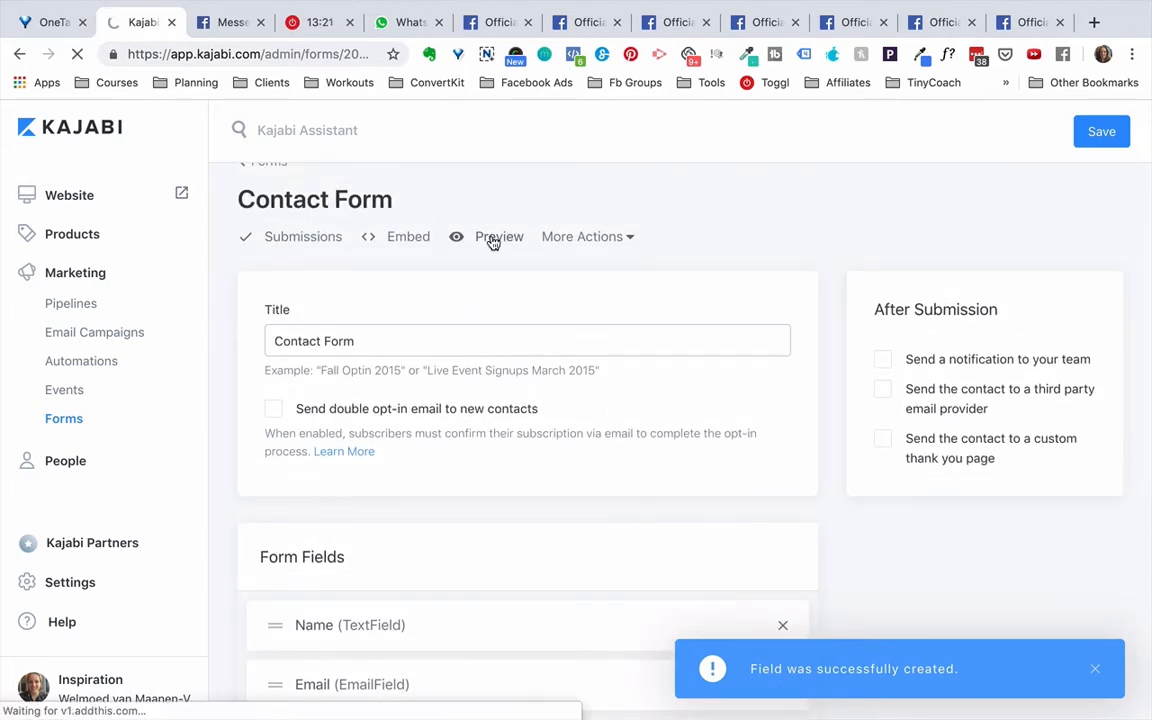
click(499, 236)
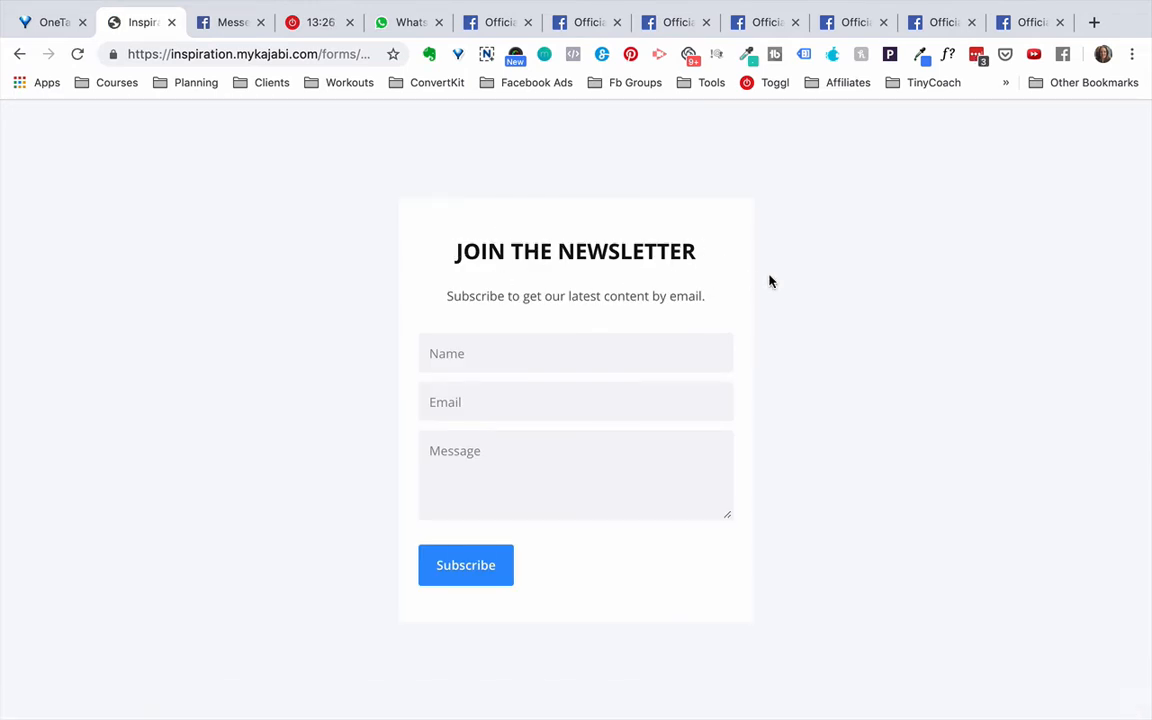
click(575, 353)
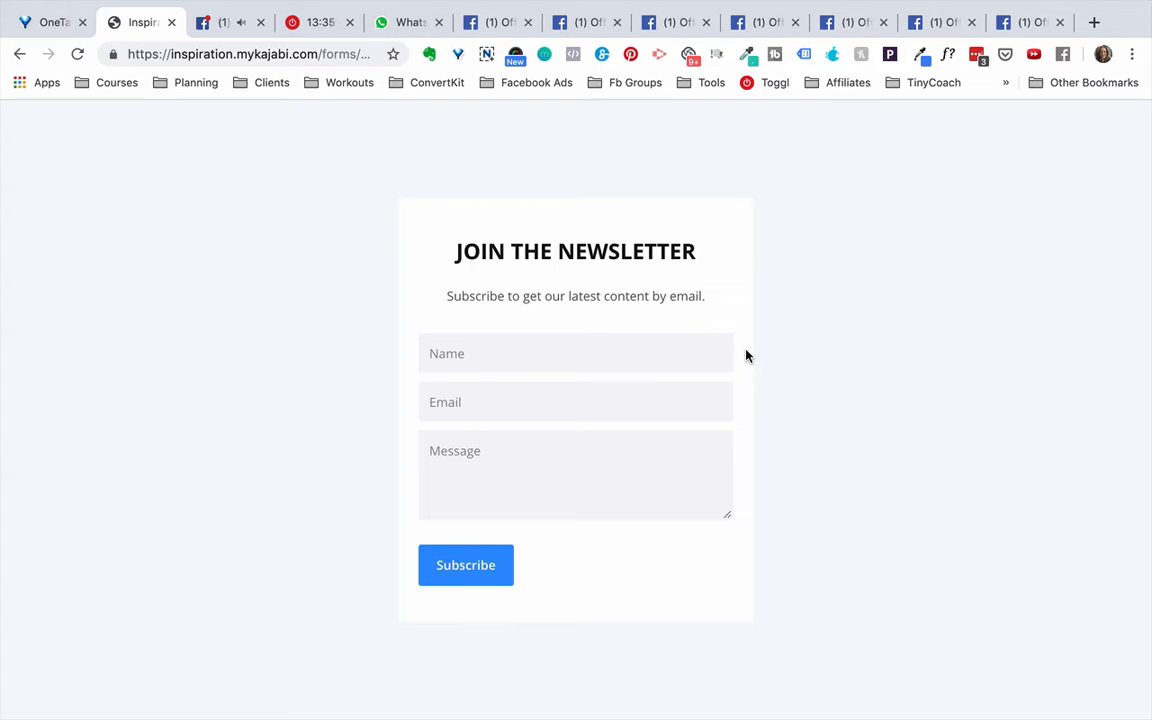
mouse_move(538, 238)
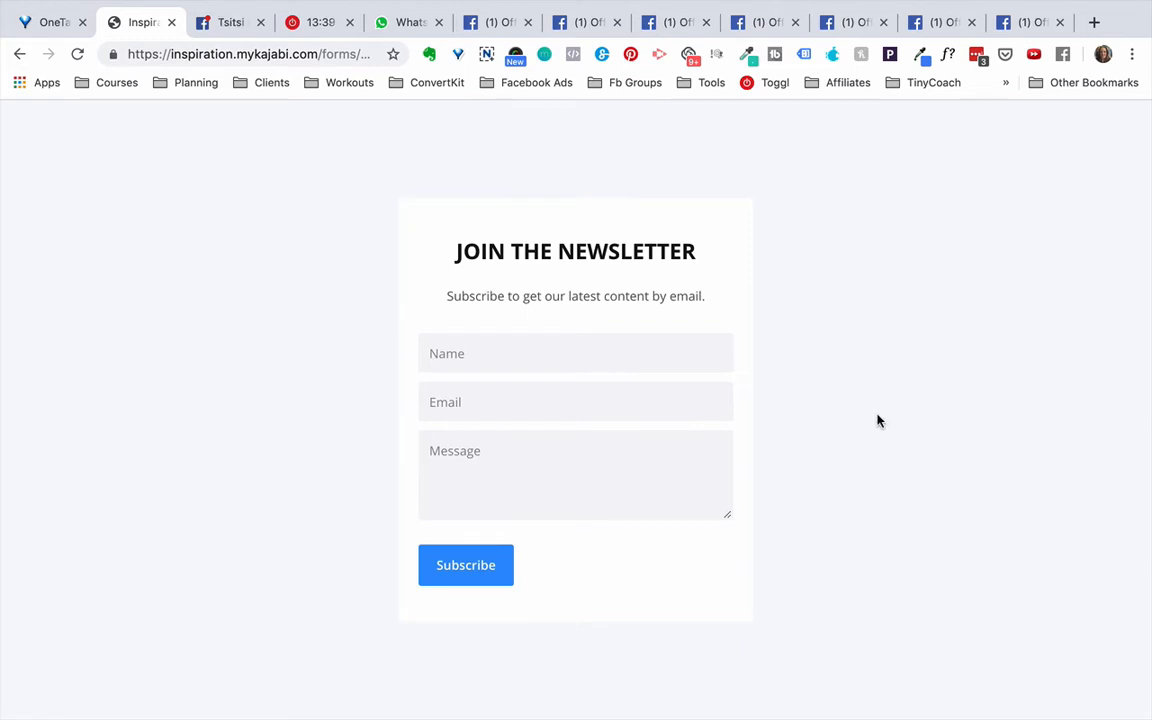
click(575, 353)
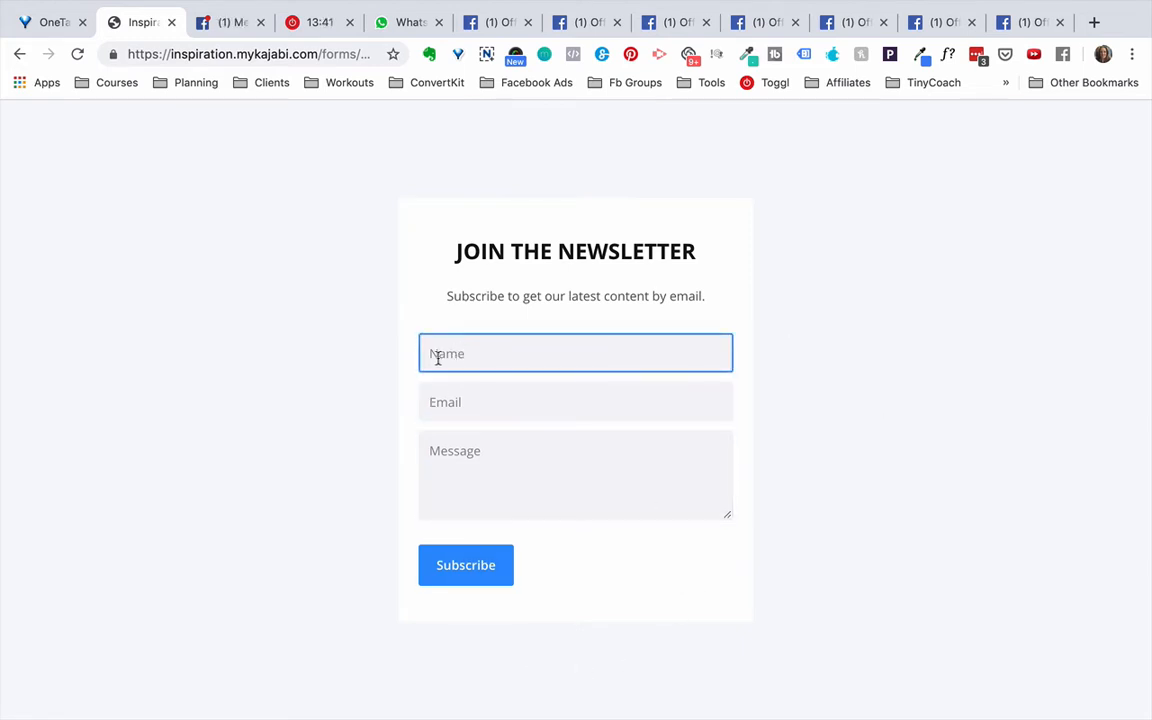
click(350, 448)
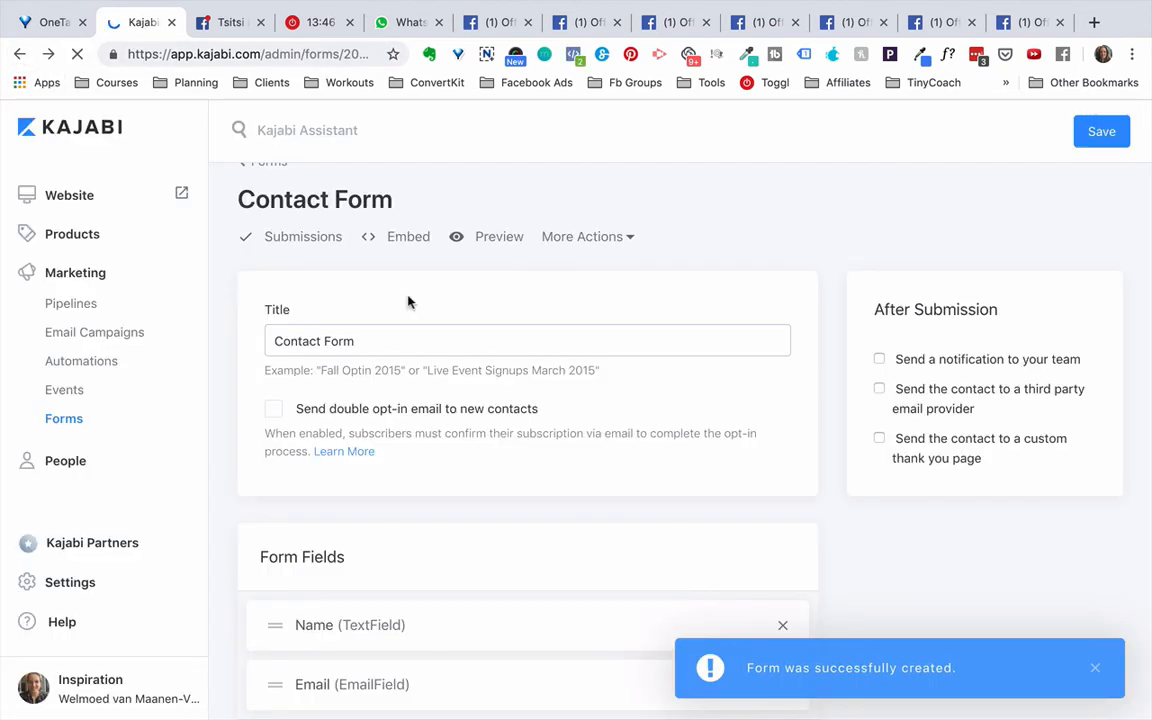
scroll(down, 3)
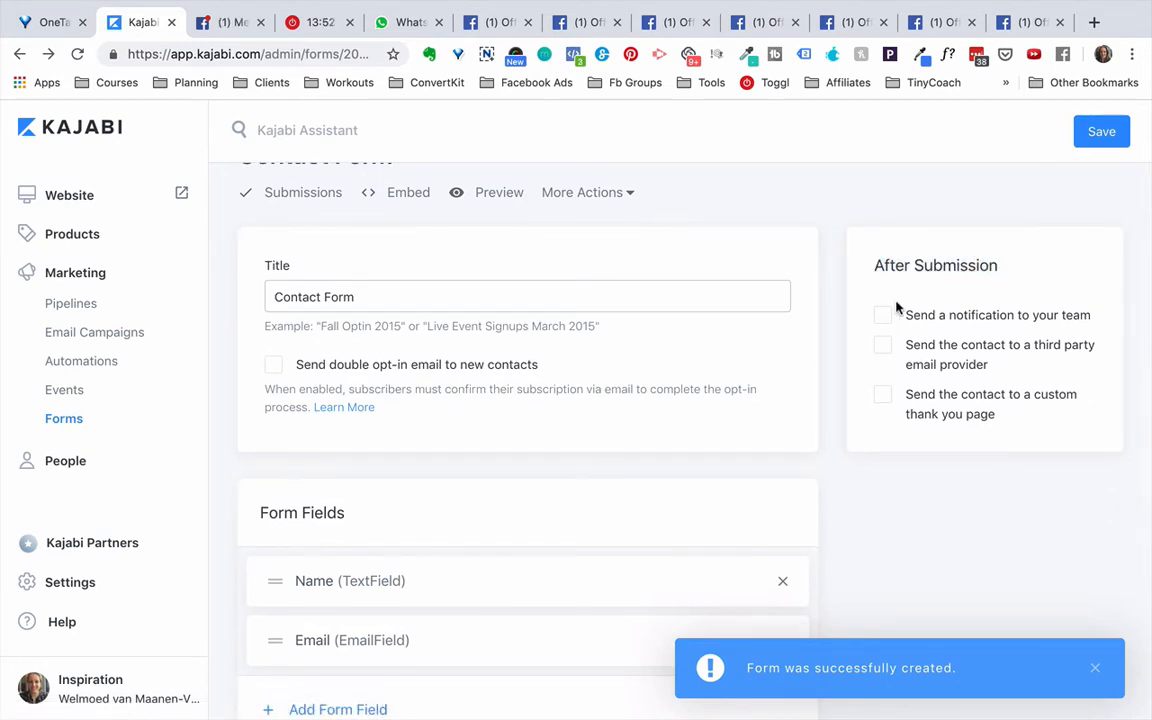
click(882, 314)
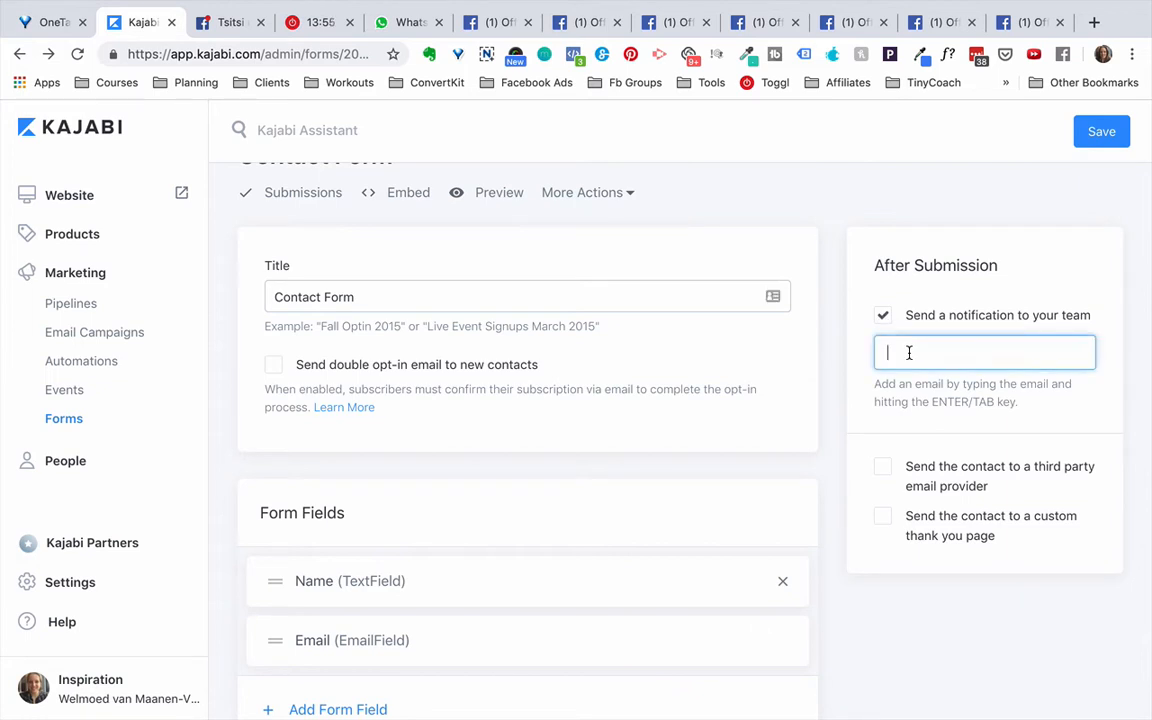
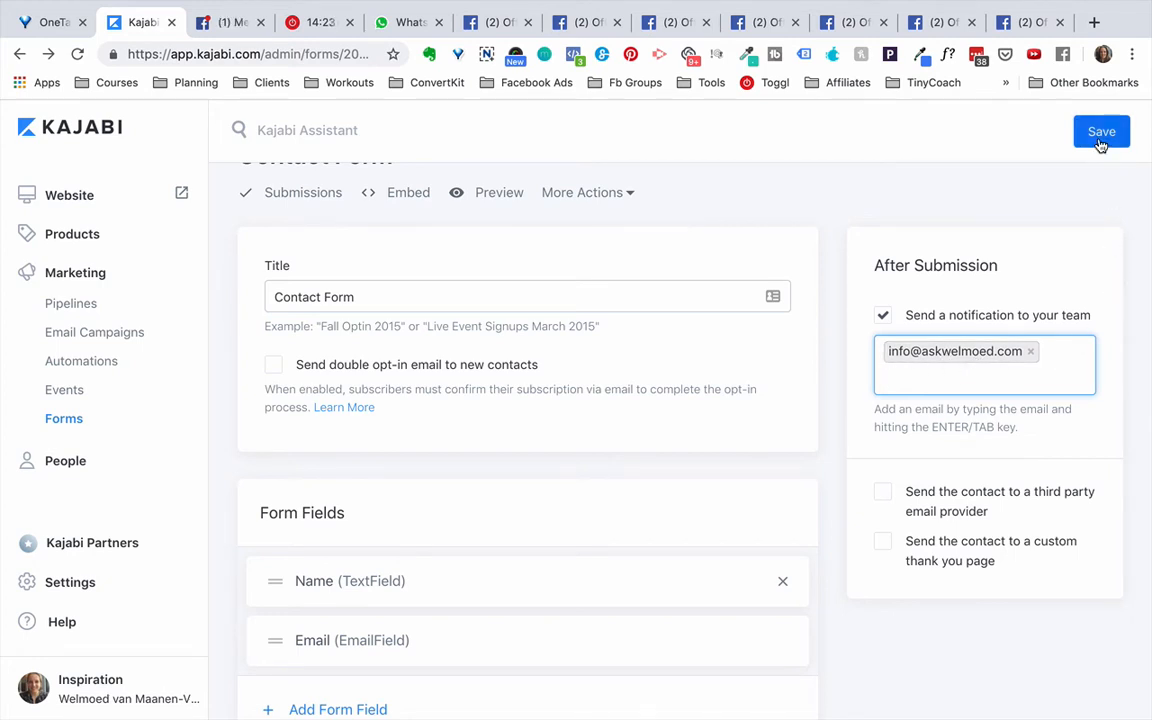
click(1101, 131)
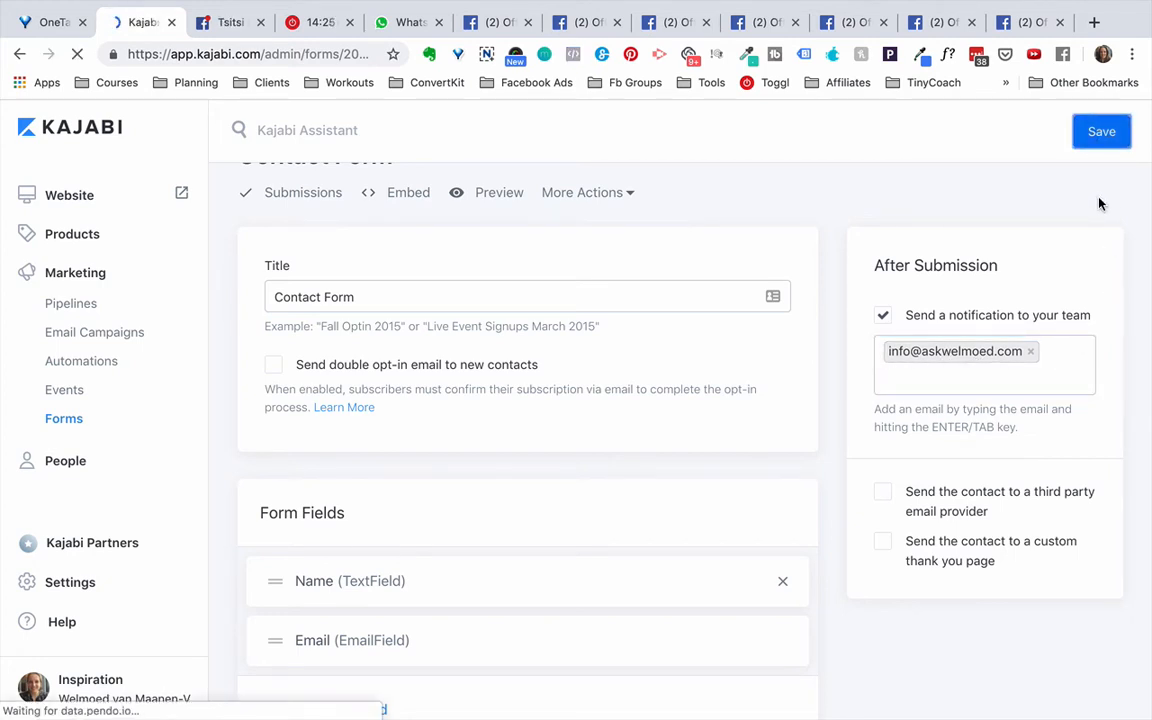
click(1101, 131)
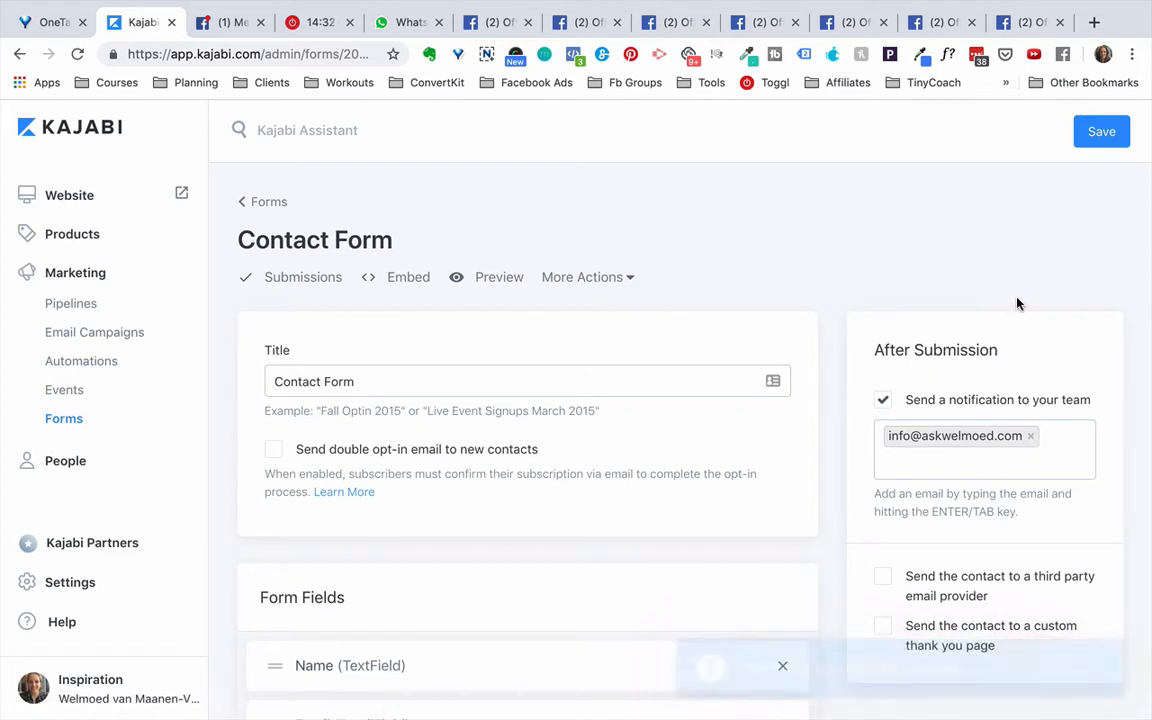
mouse_move(850, 258)
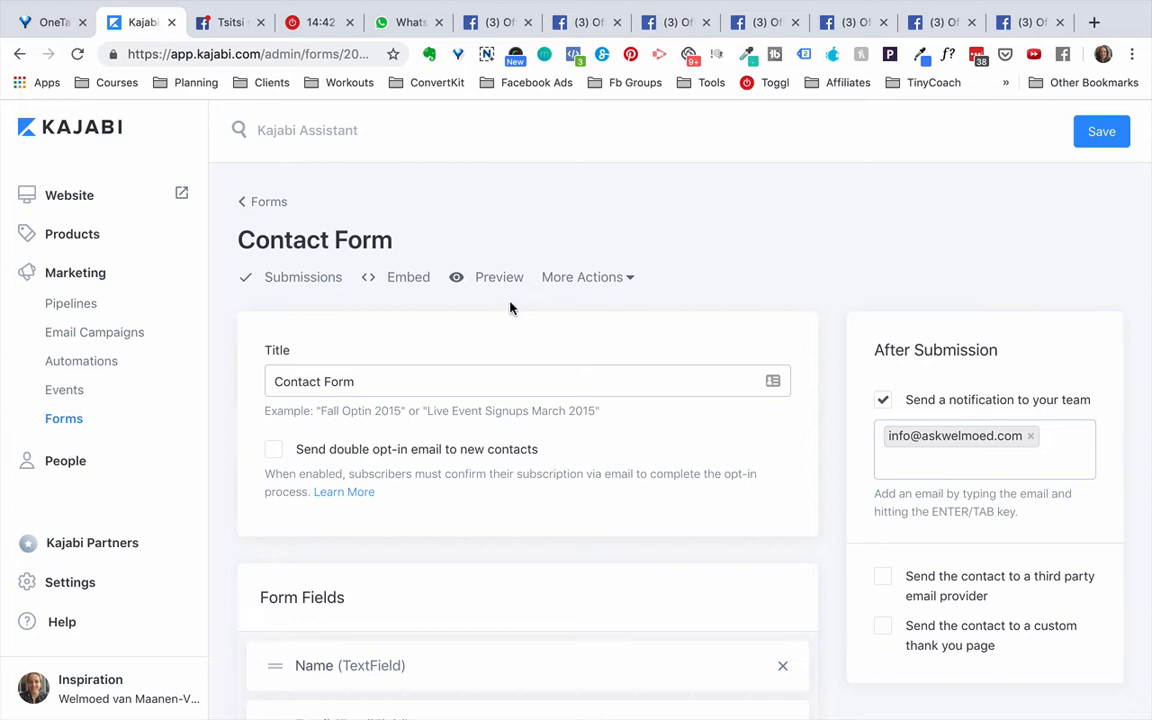
mouse_move(486, 231)
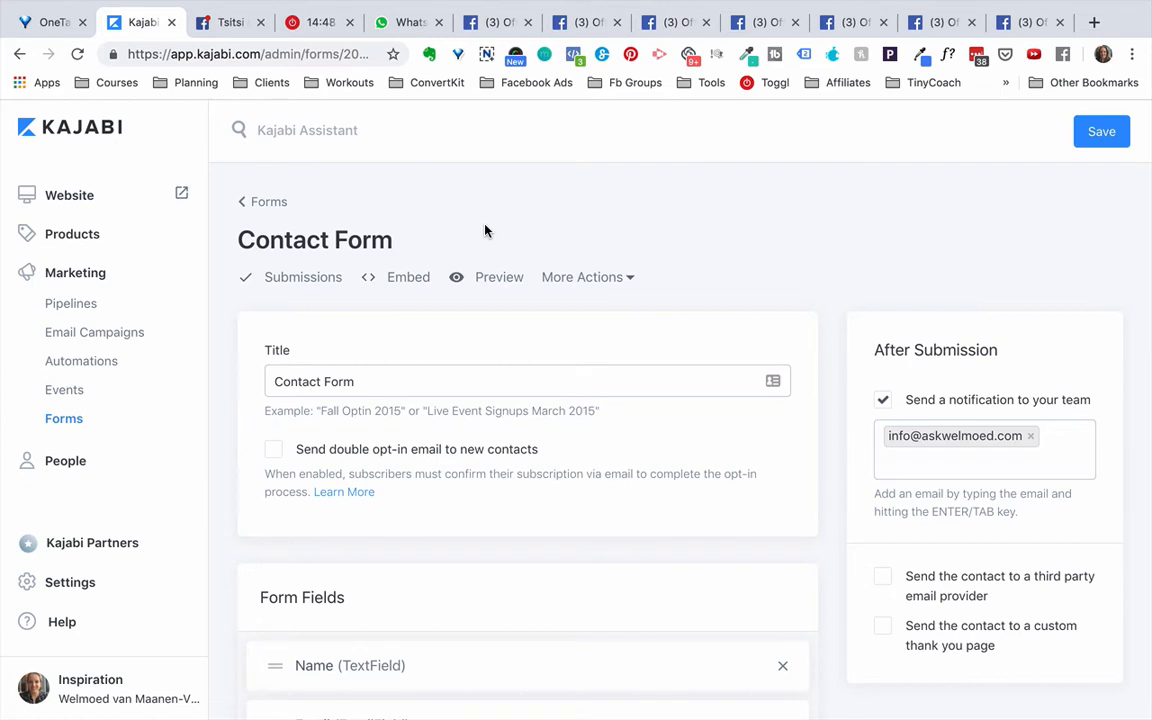
mouse_move(66, 201)
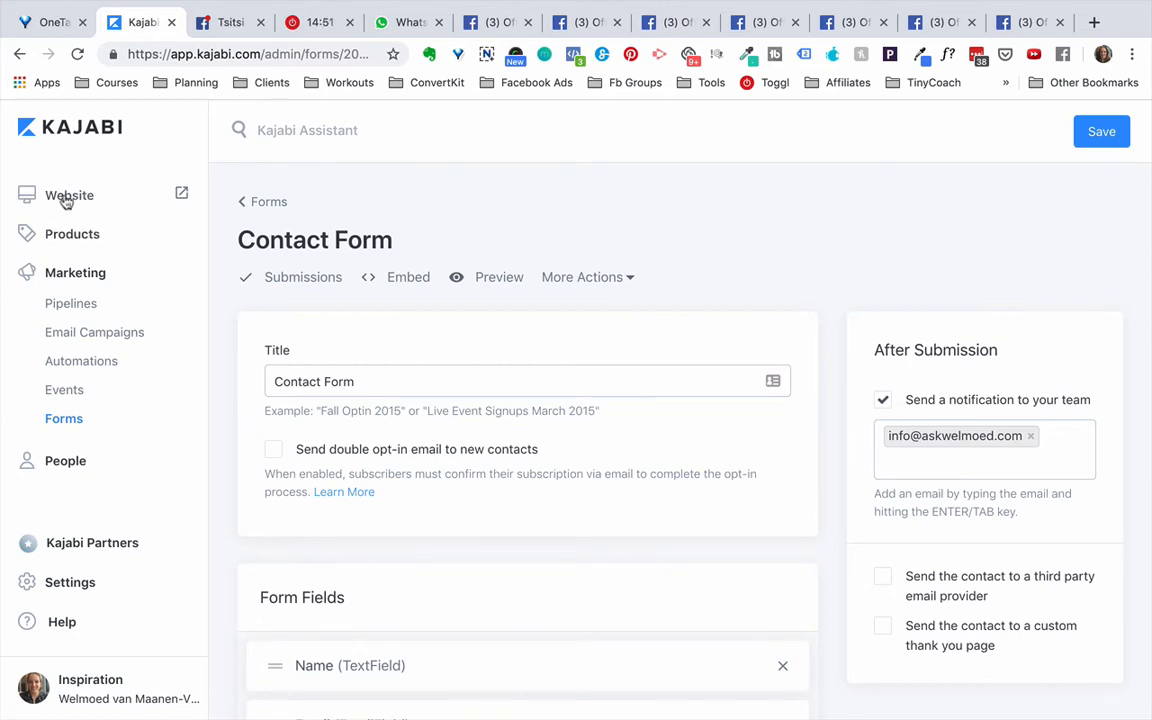
Start a page from the Standard Premier theme and create it titled 'Contact US'.
click(69, 195)
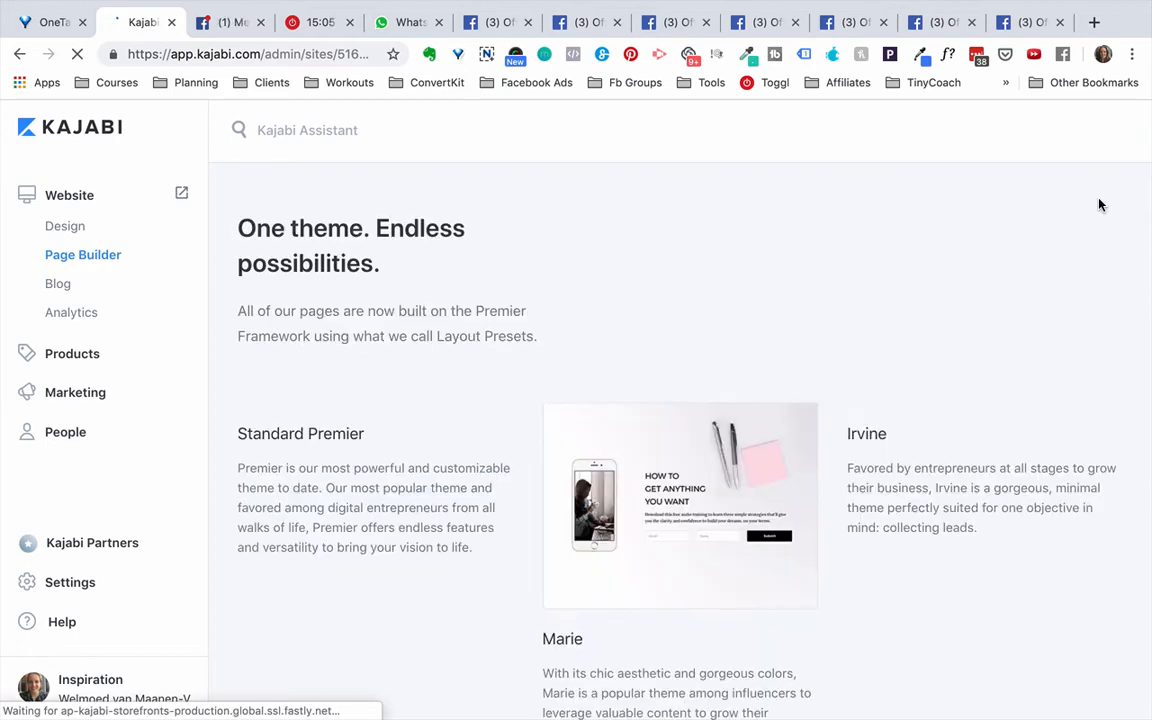
scroll(down, 3)
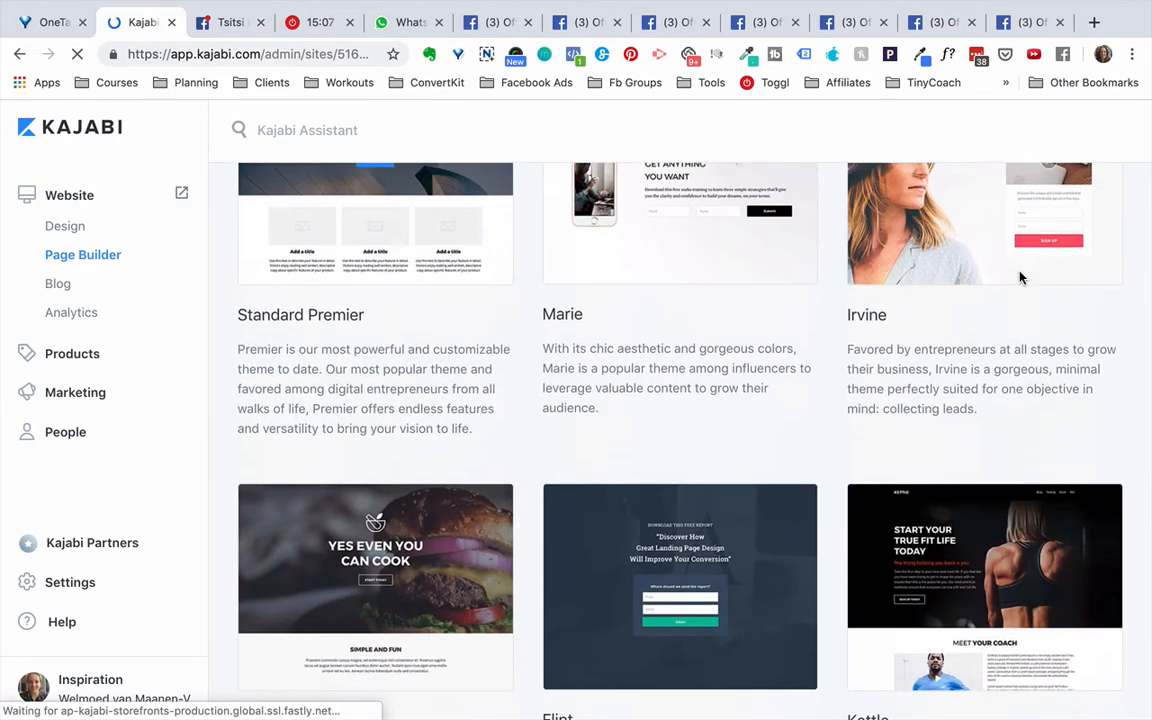
scroll(up, 3)
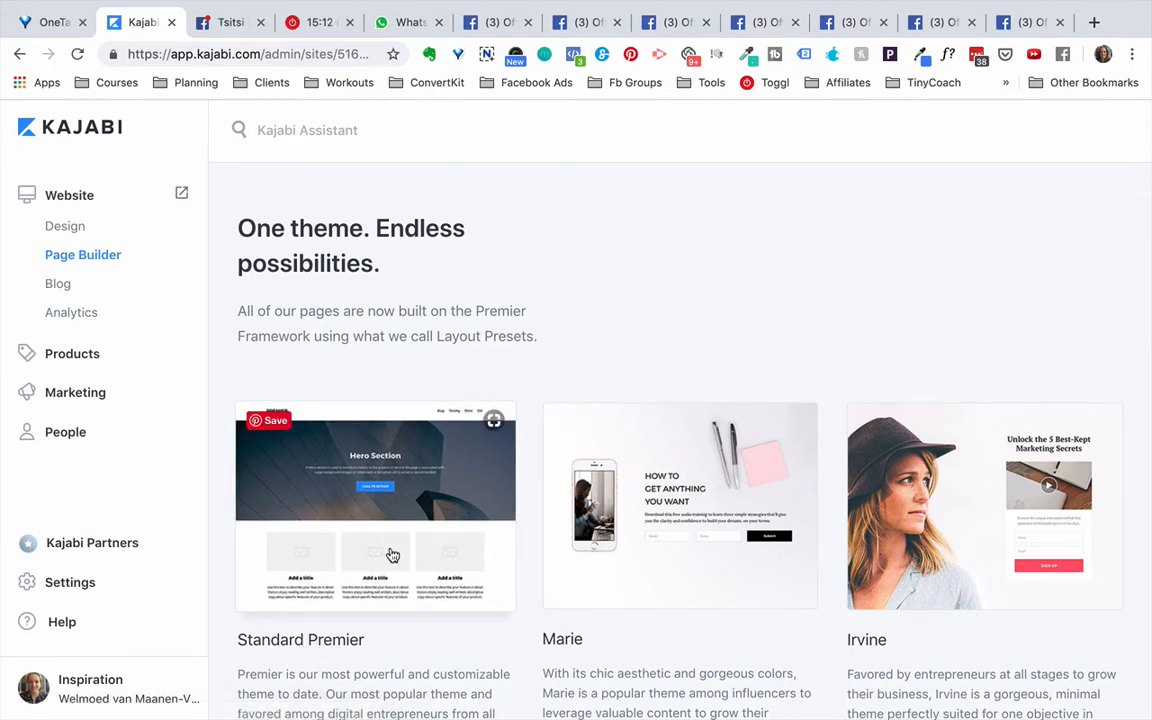
click(375, 505)
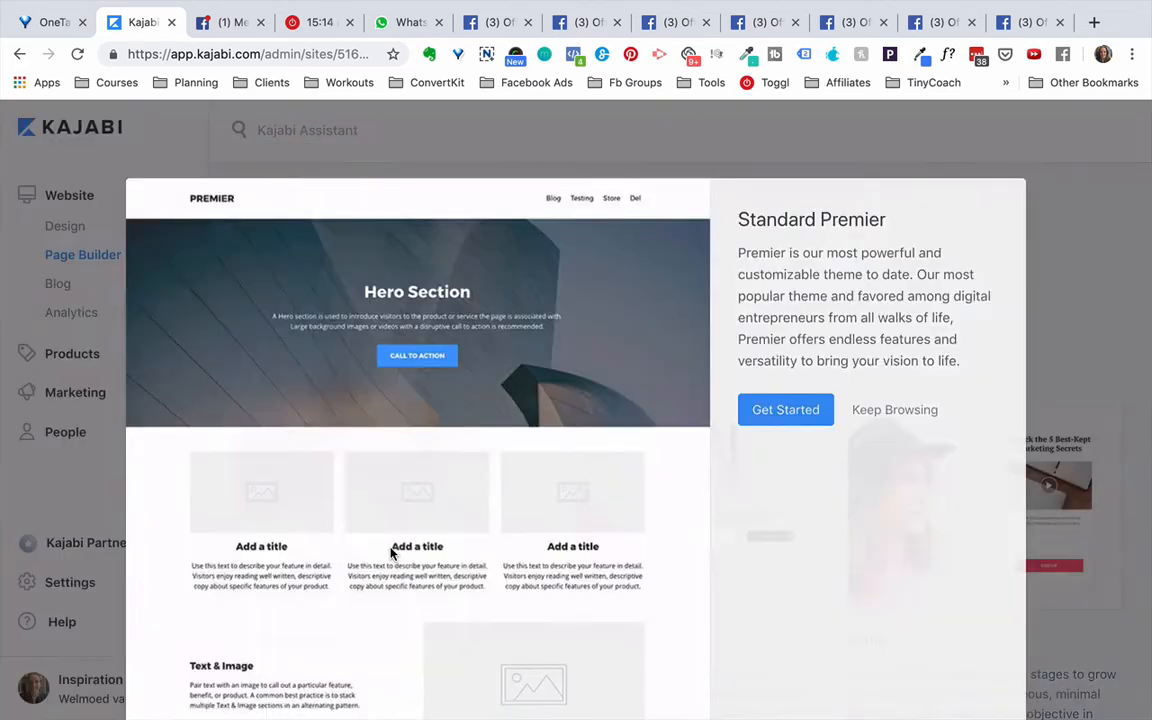
click(785, 409)
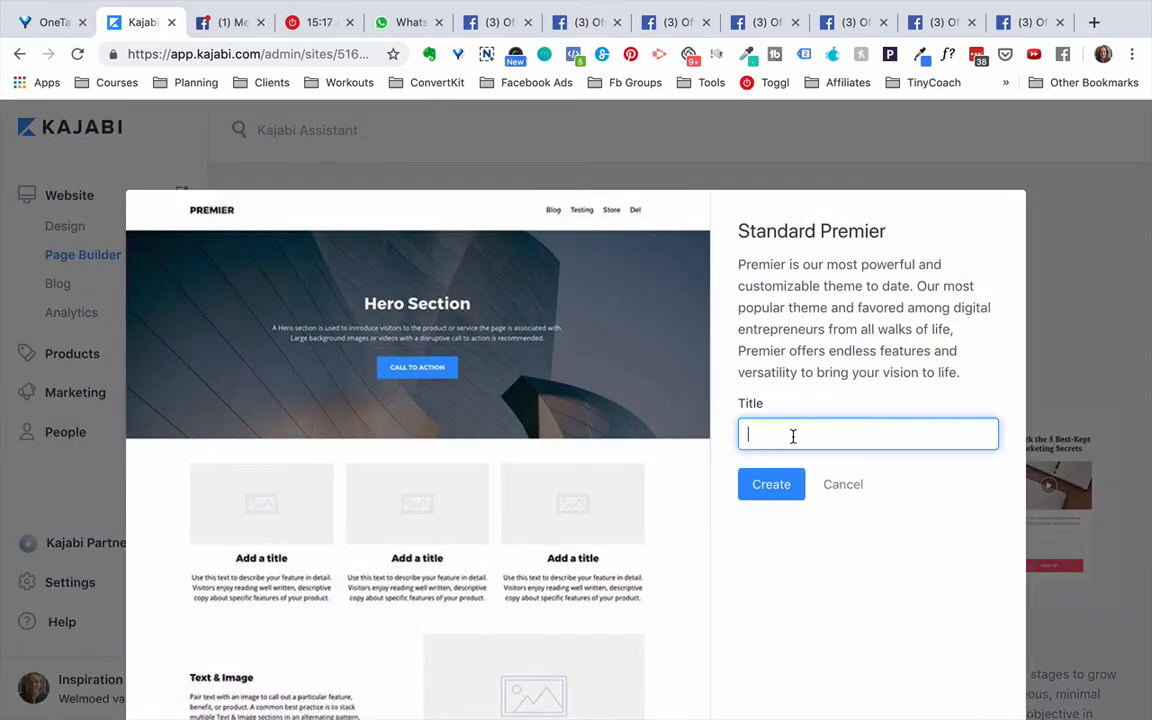
text(Contact)
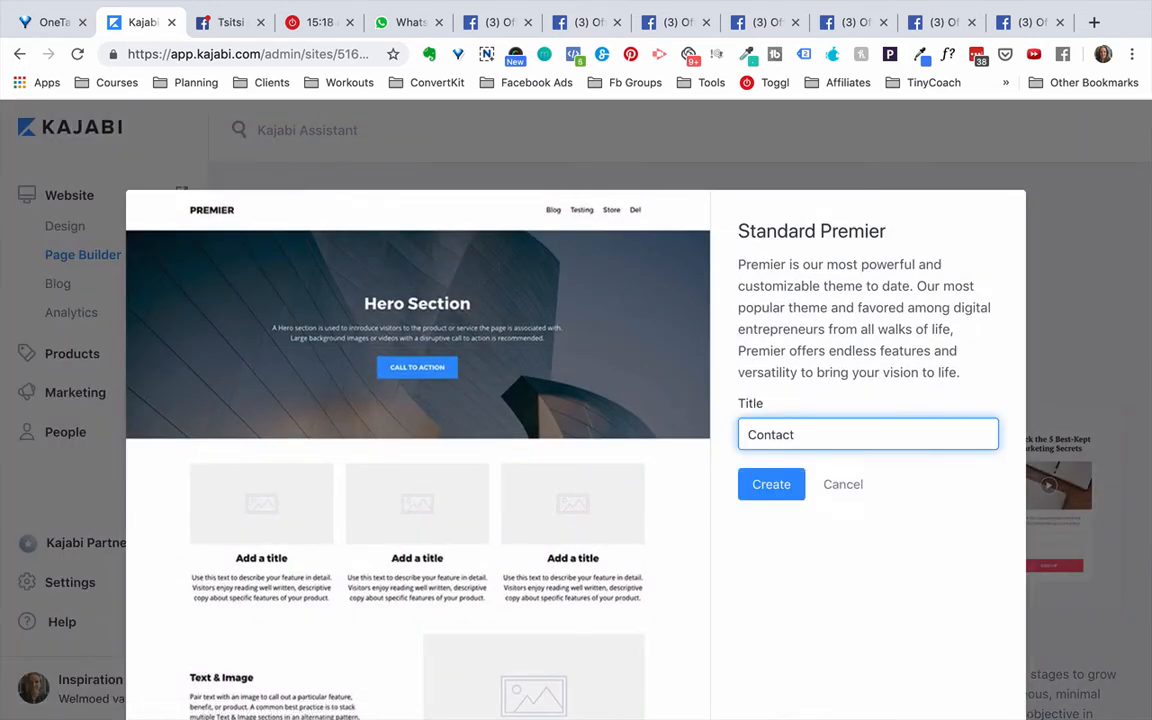
text(US)
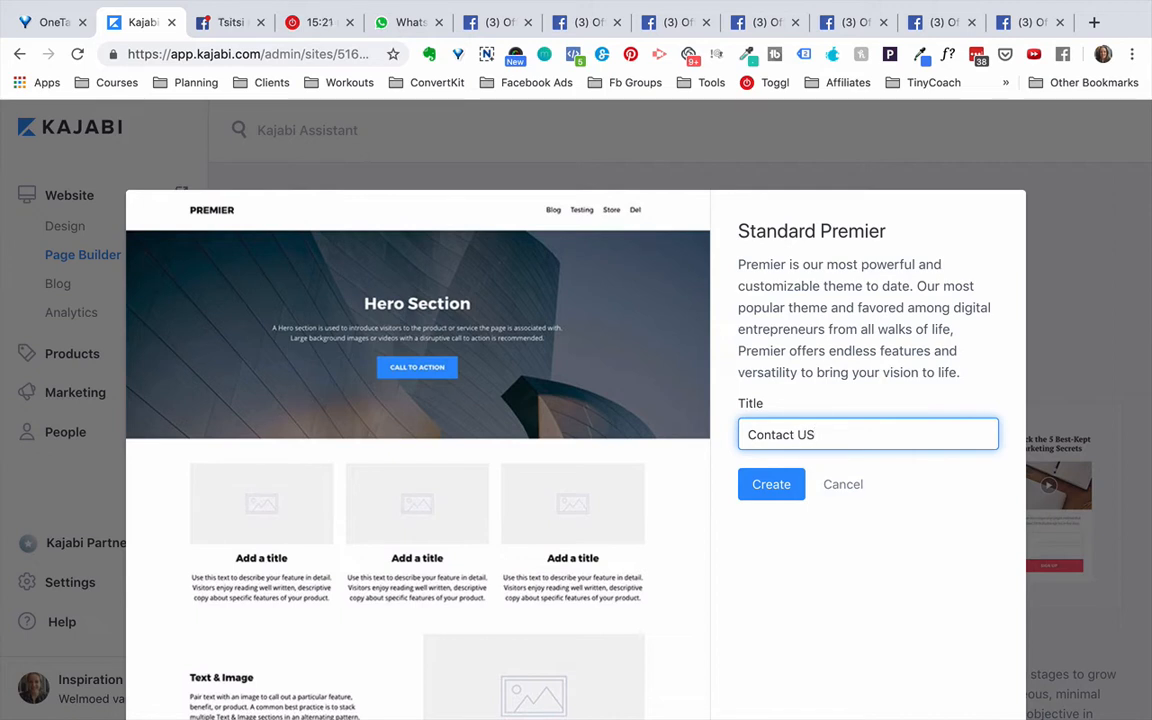
click(771, 484)
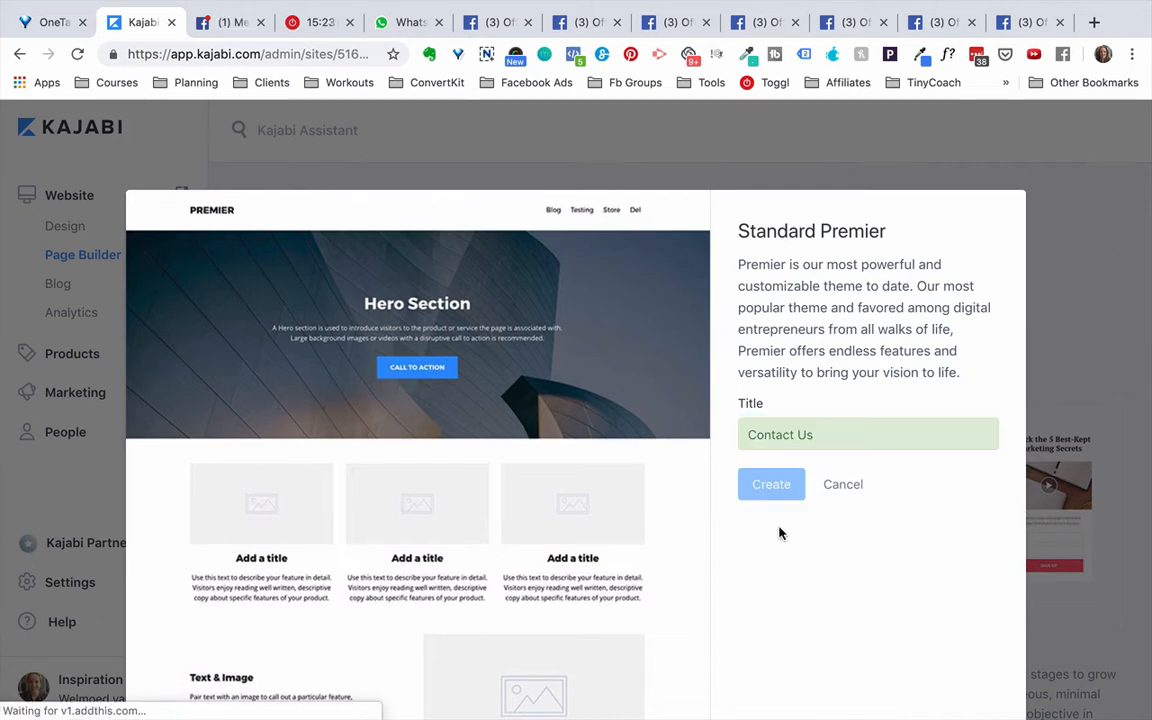
click(771, 484)
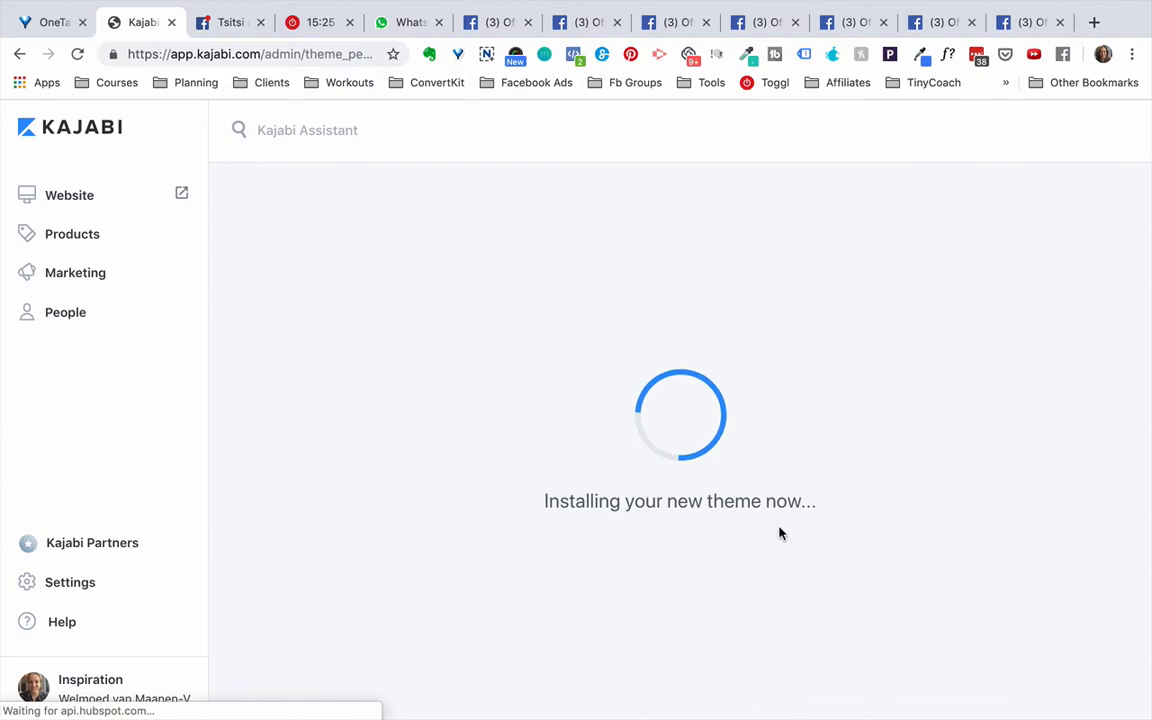
mouse_move(678, 563)
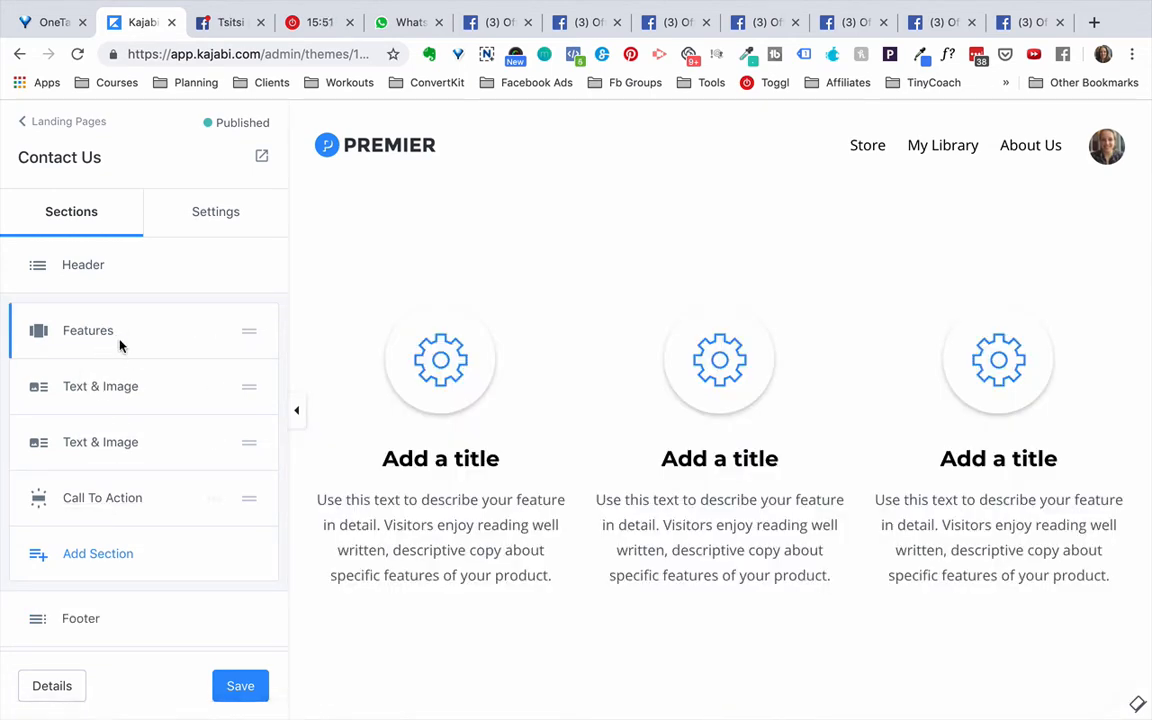
Delete the Features and Text & Image sections, then open Add Section.
click(213, 330)
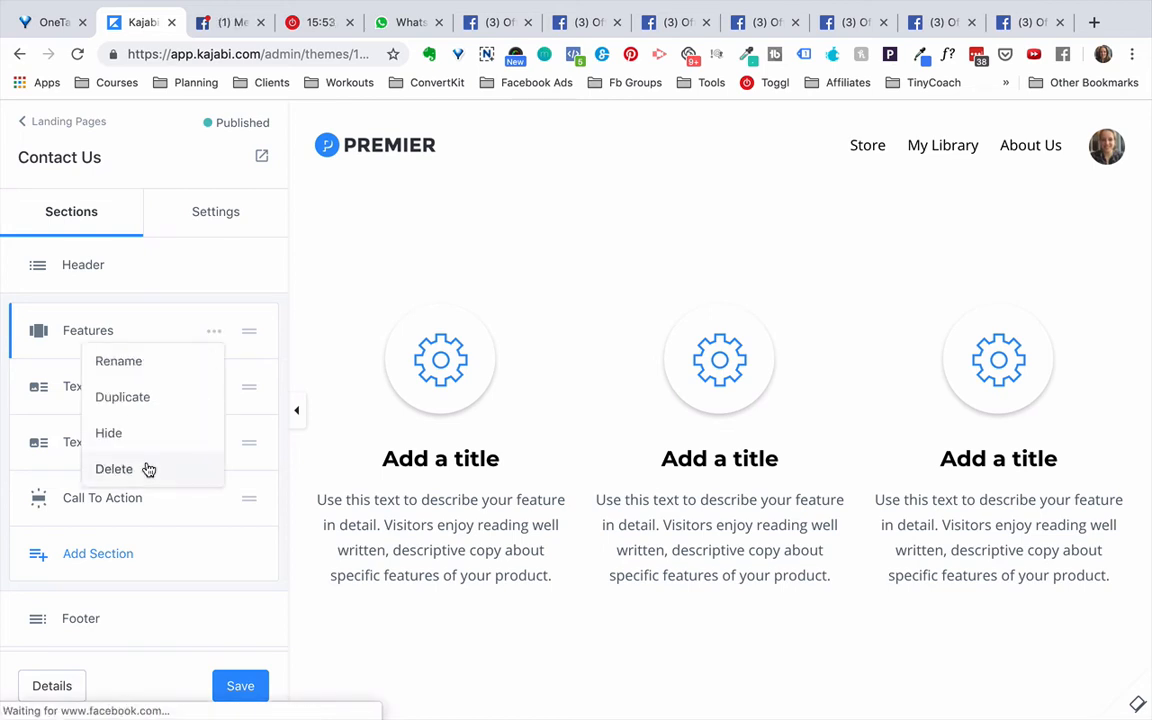
click(113, 469)
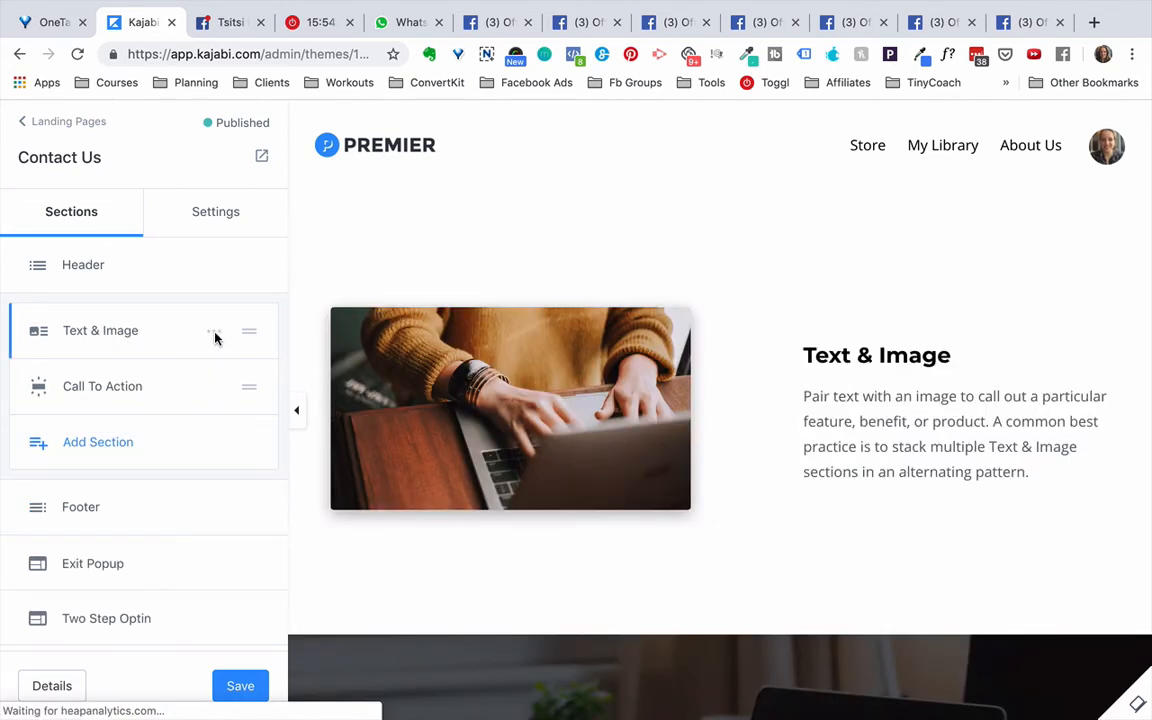
click(213, 330)
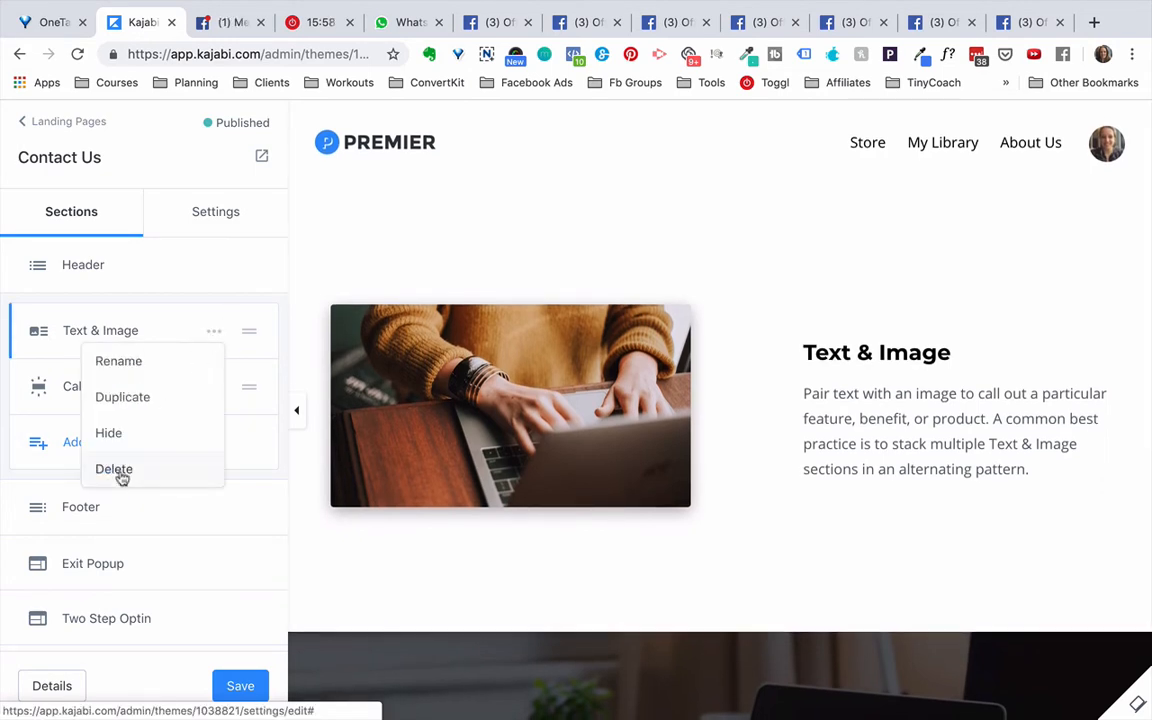
mouse_move(211, 337)
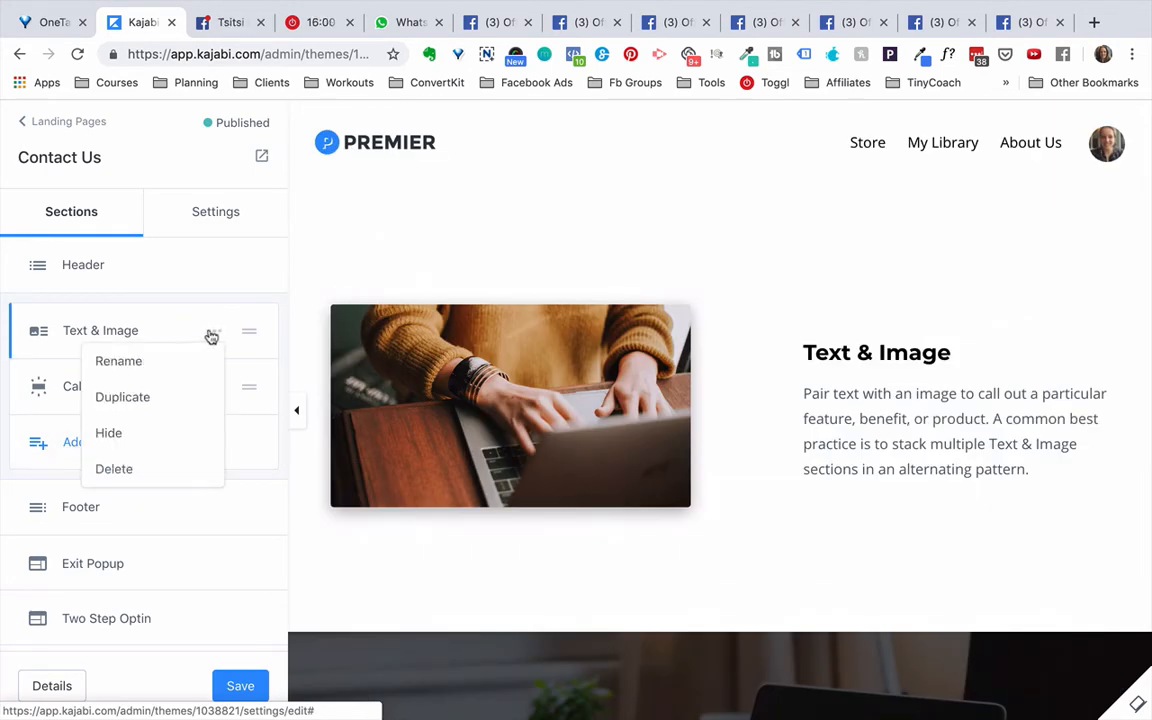
click(113, 468)
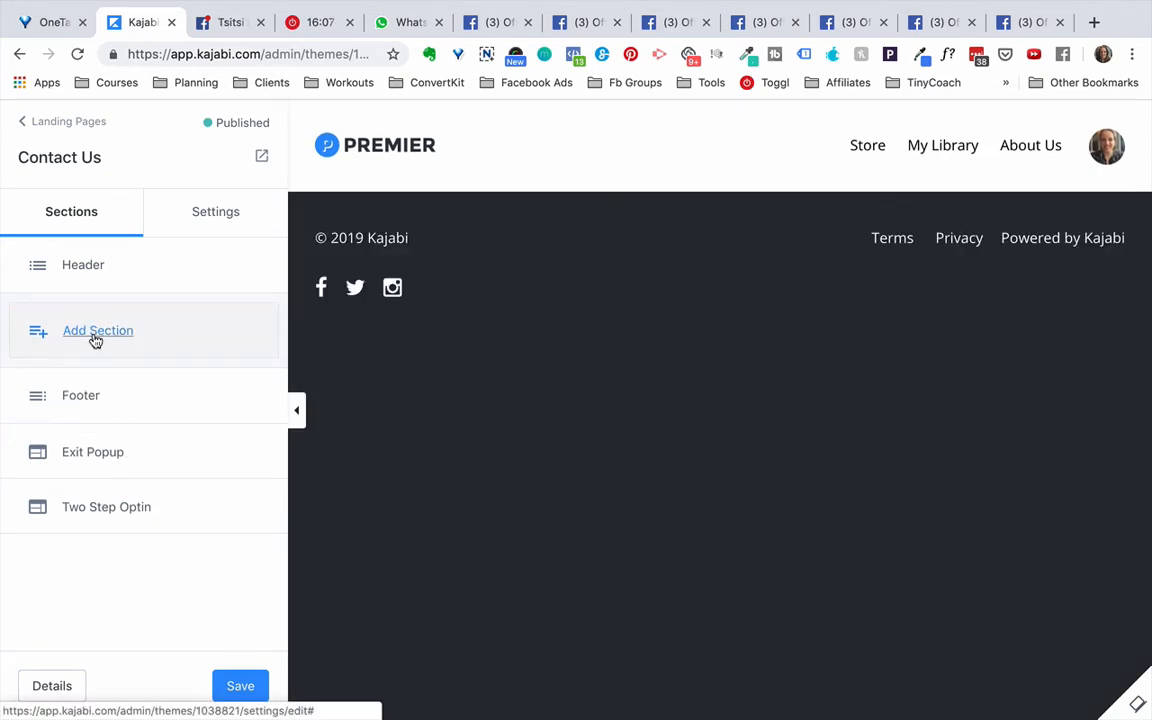
click(97, 330)
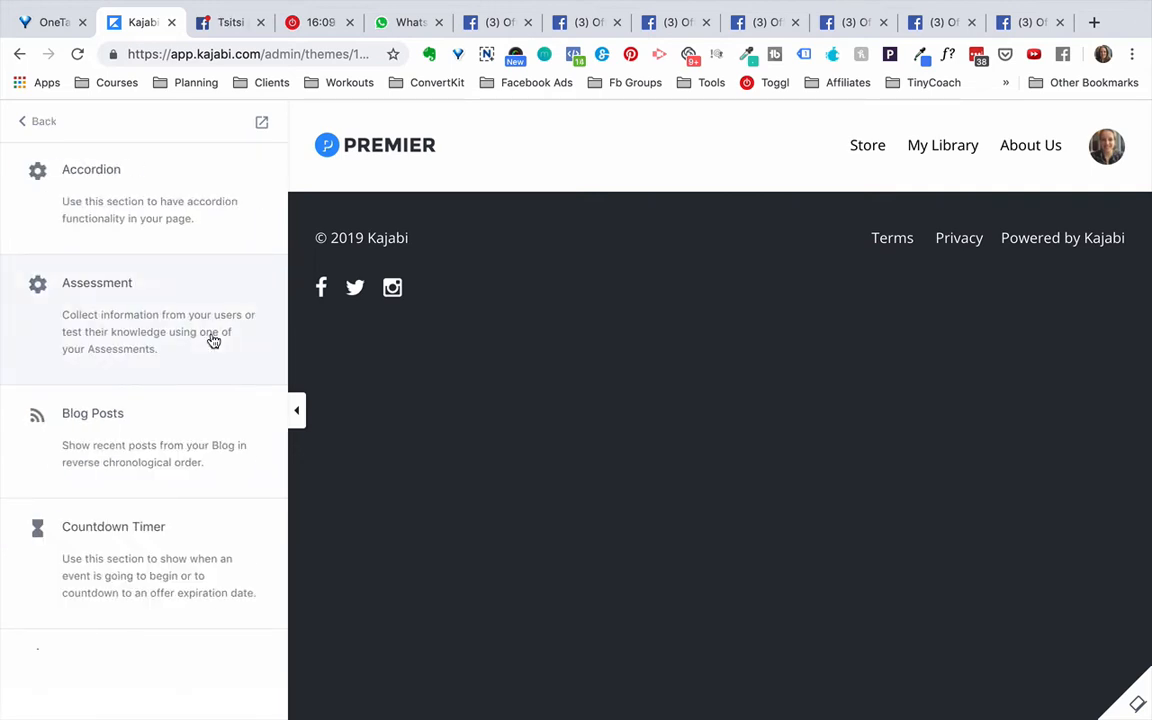
Find the Opt In Form section in the sidebar and open its settings.
scroll(down, 3)
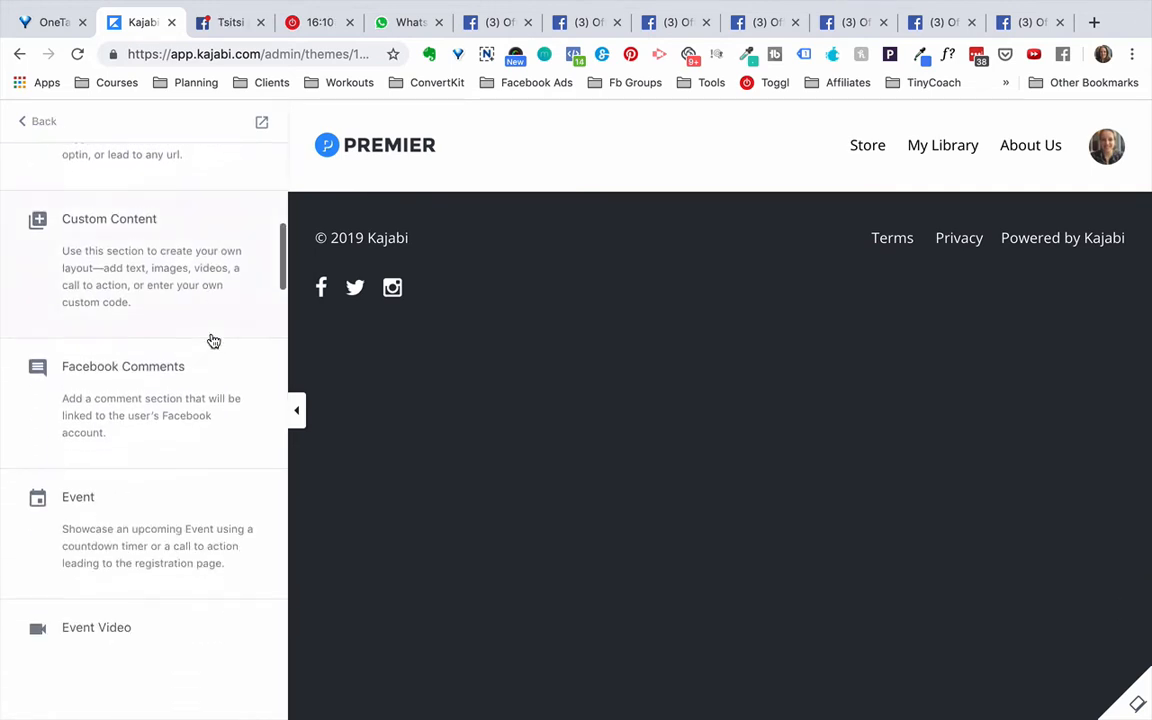
scroll(down, 3)
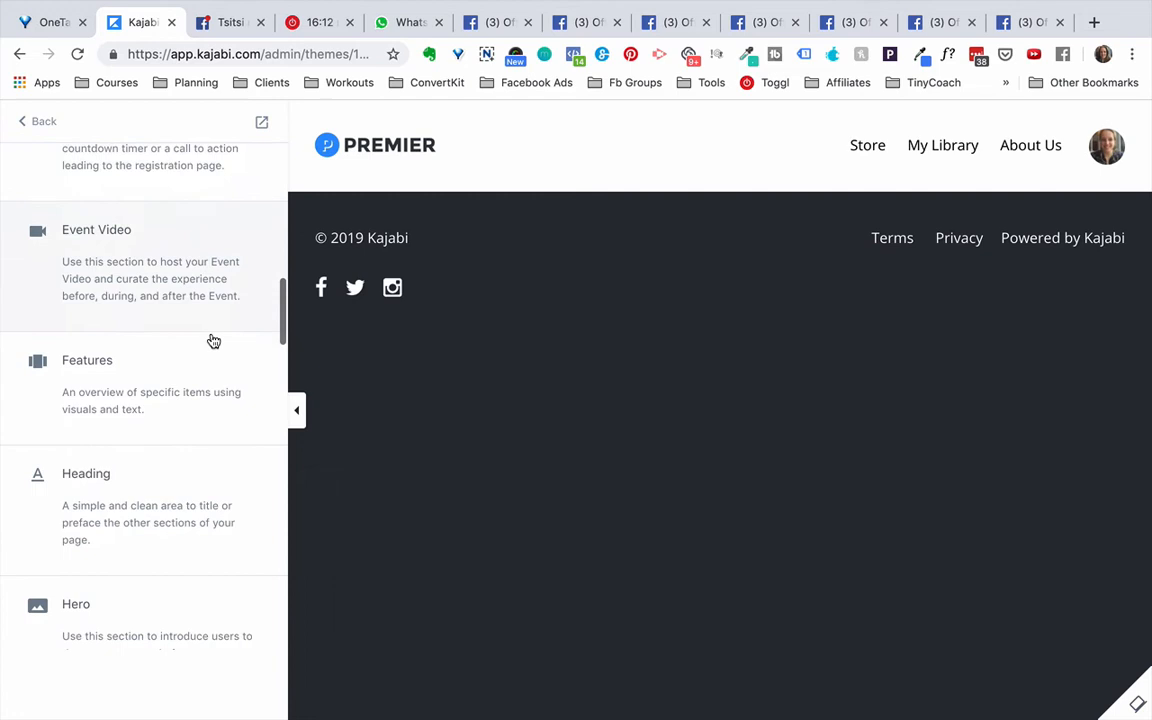
scroll(down, 3)
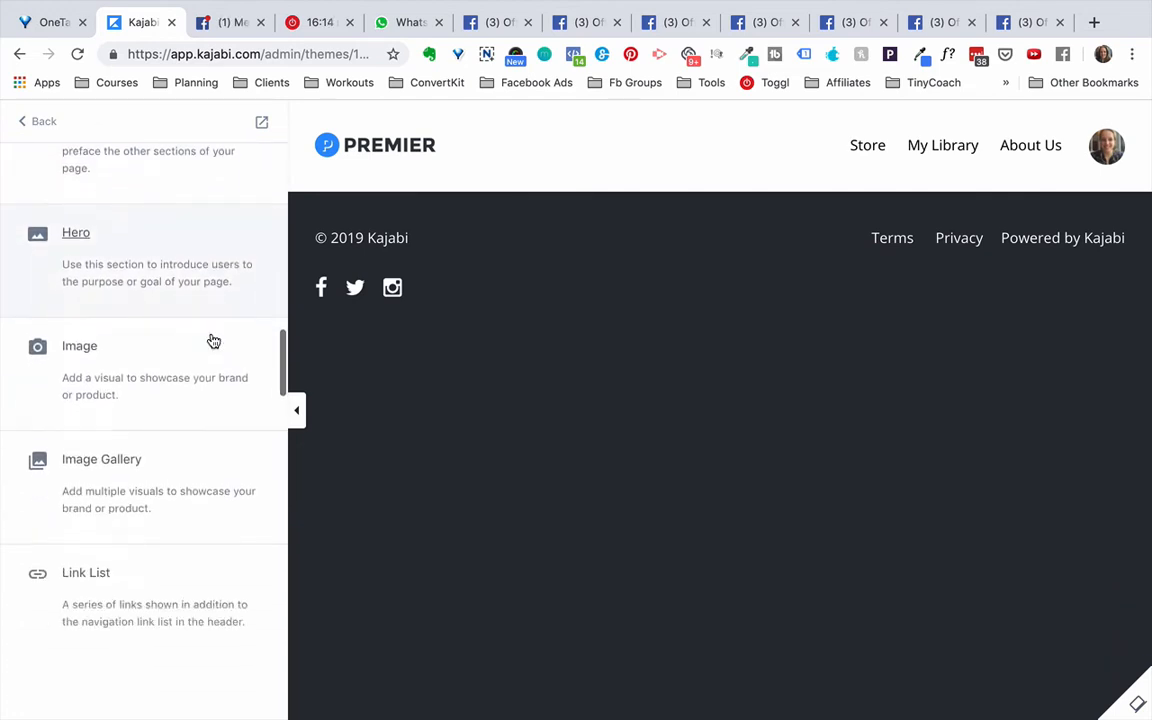
scroll(down, 3)
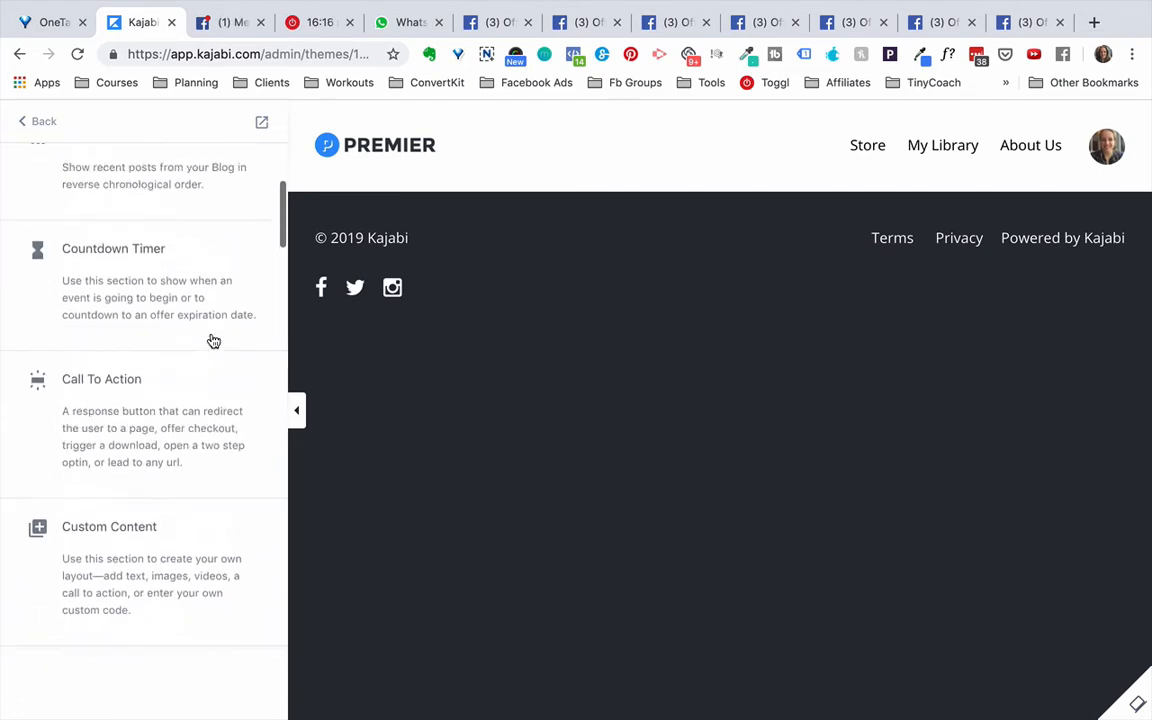
scroll(up, 3)
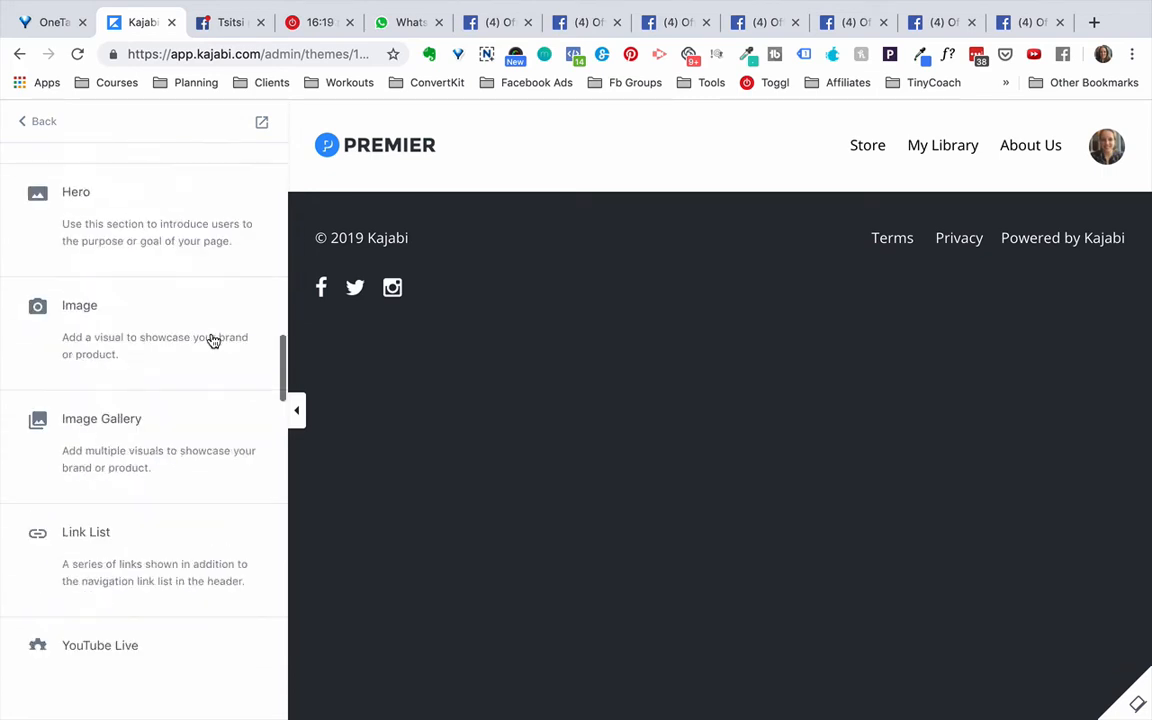
scroll(down, 3)
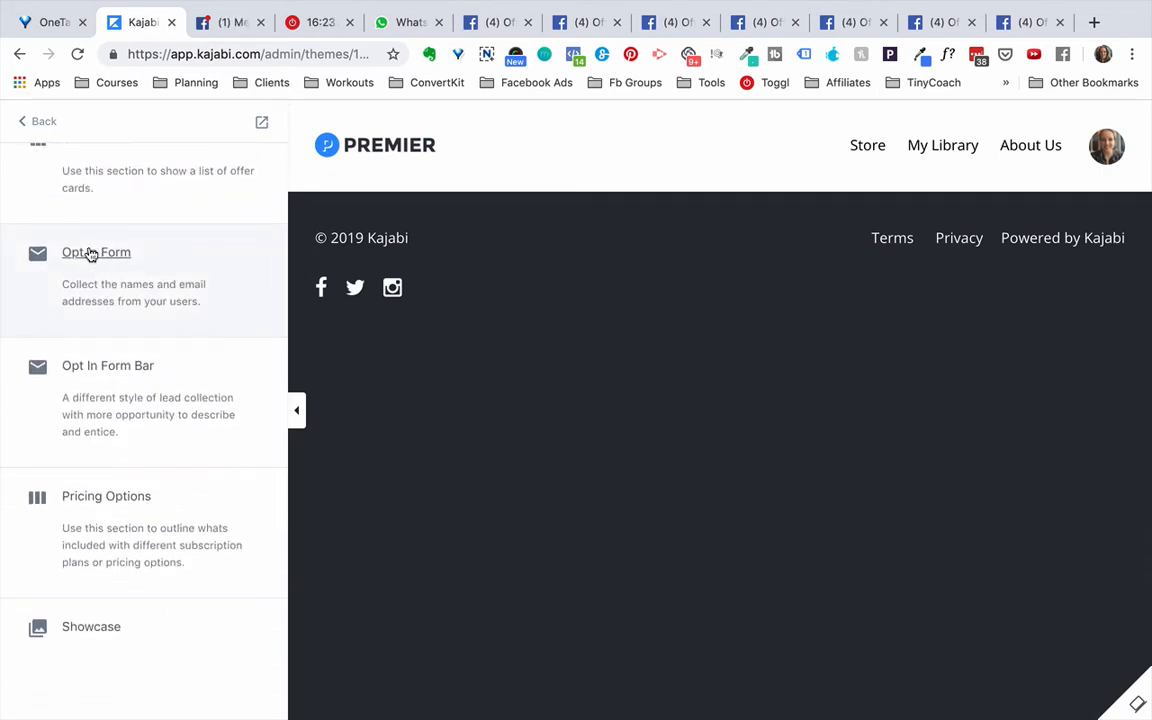
click(231, 289)
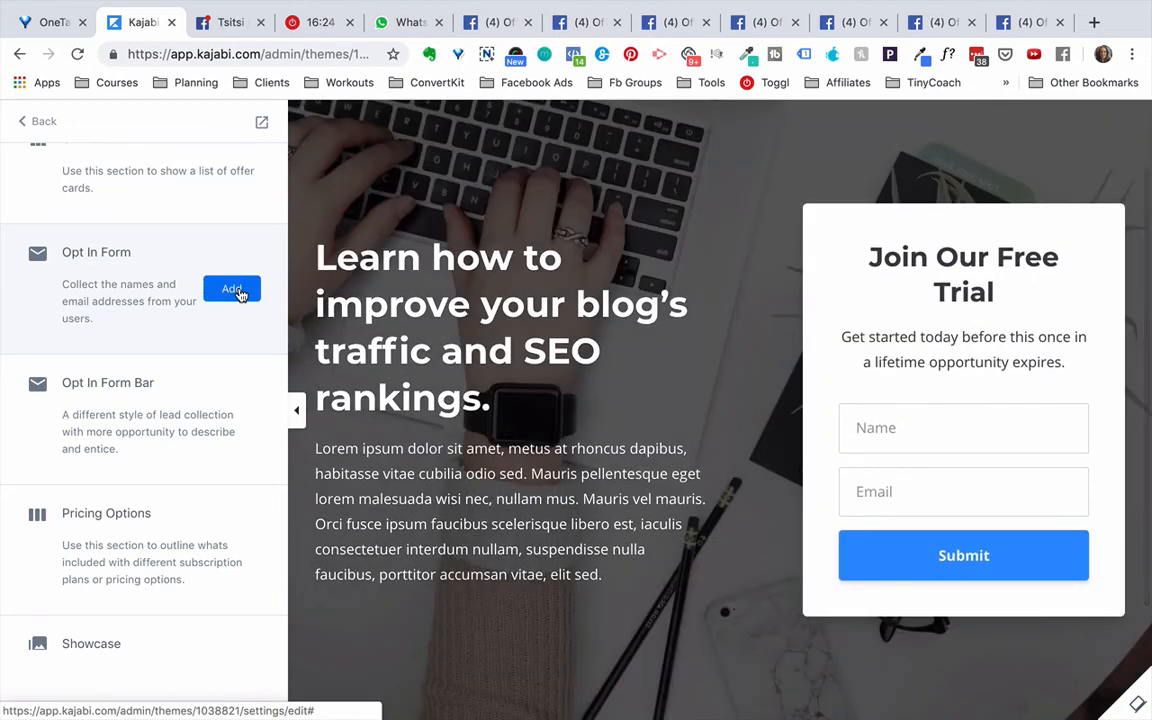
click(231, 289)
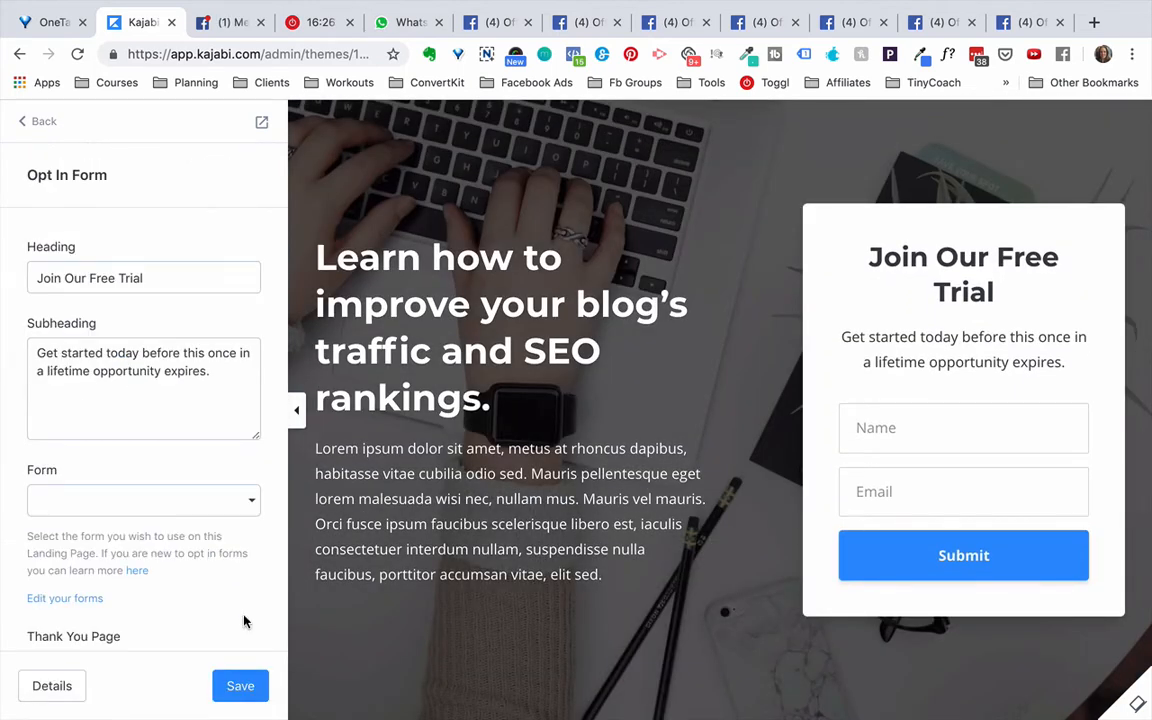
Change the opt-in section heading to 'Contact US'.
click(240, 685)
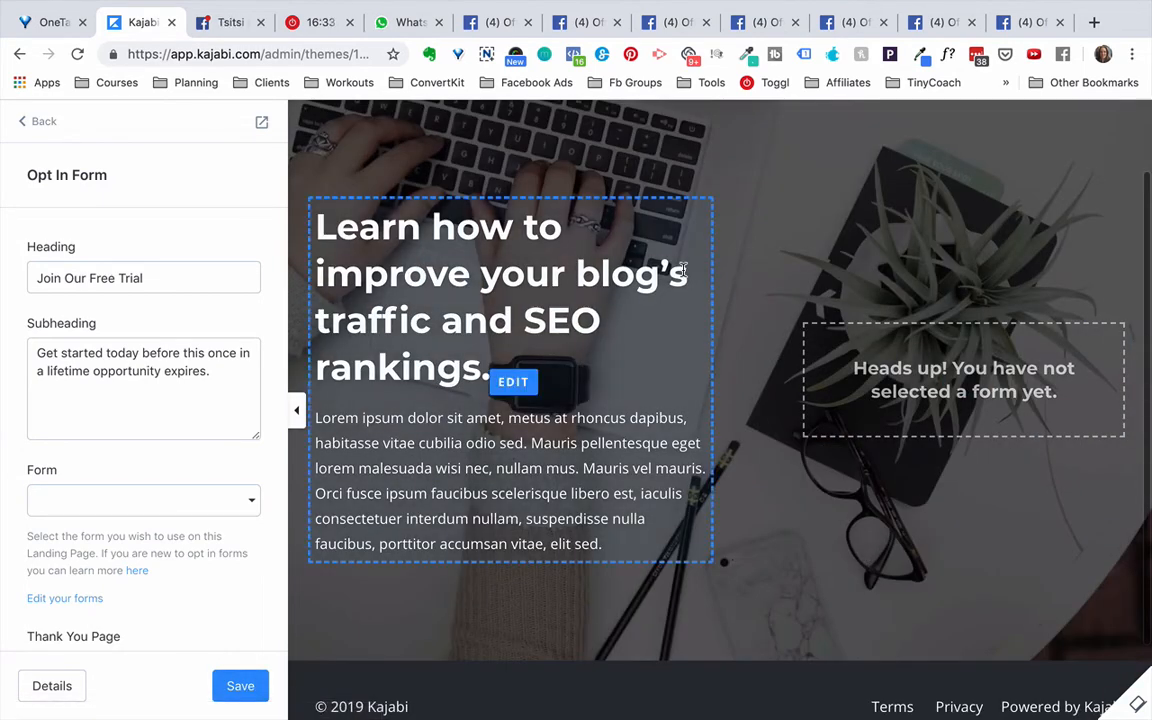
mouse_move(560, 295)
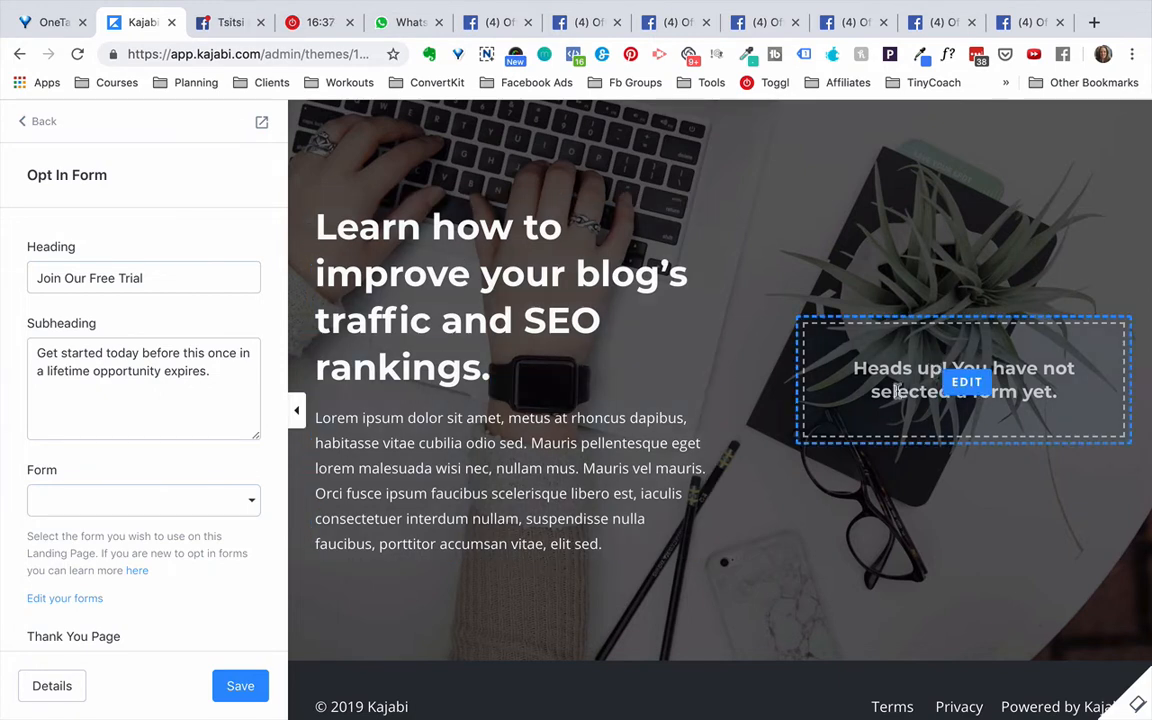
click(143, 278)
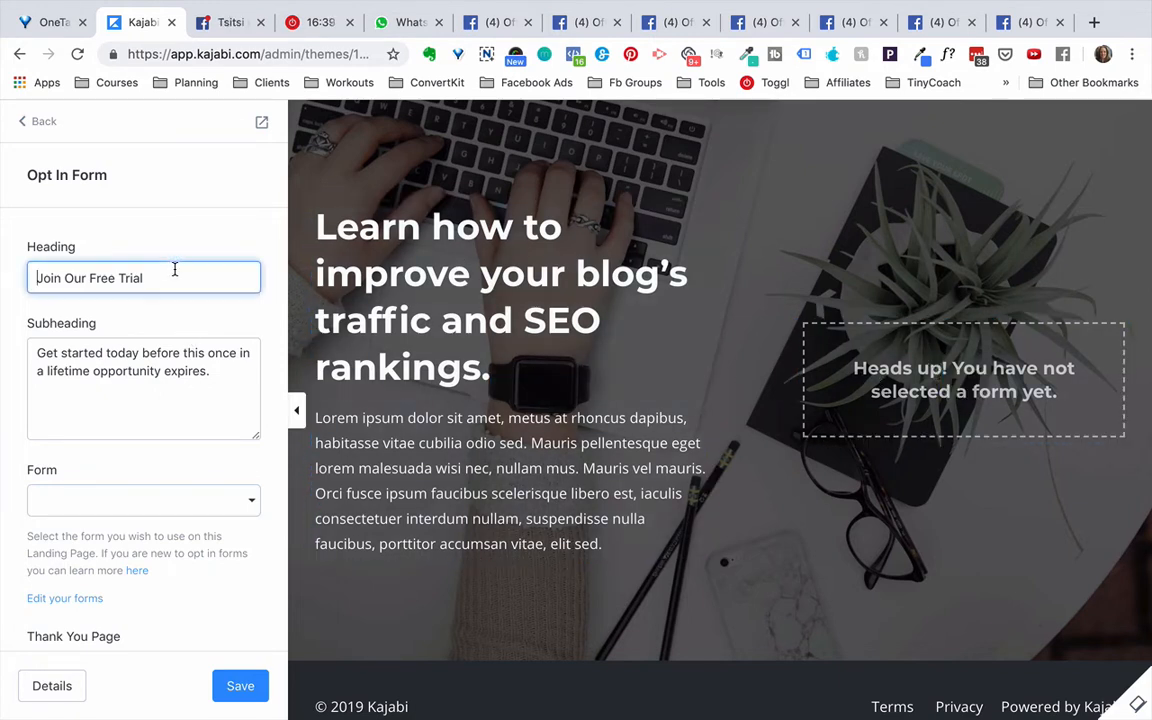
text(Conact)
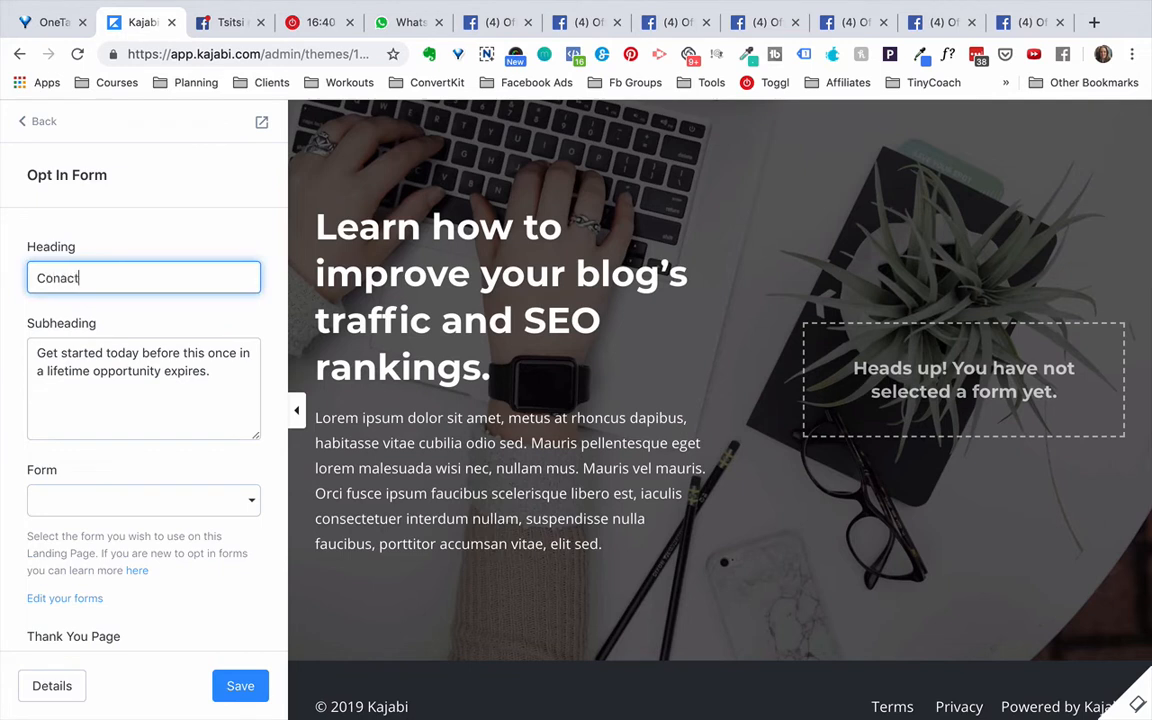
text(Contact US)
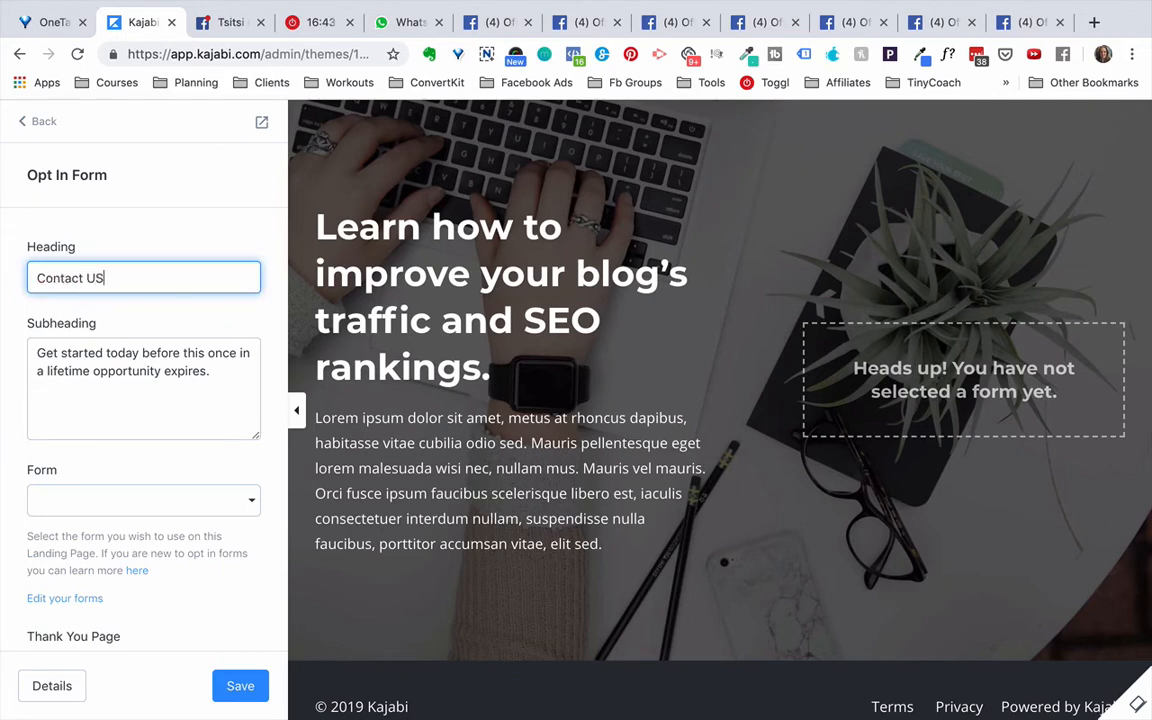
Set the subheading to 'Got any questions? Feel free to get in touch! You'll hear from us shortly!'.
click(143, 388)
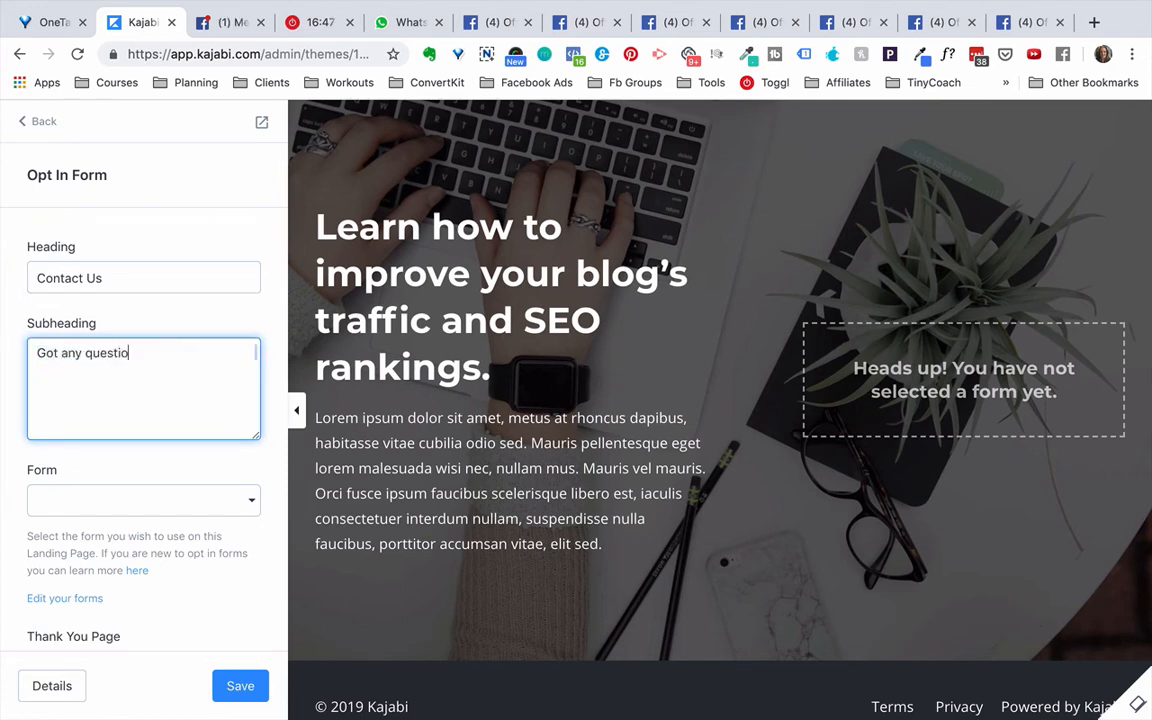
text(ns? Feel fre)
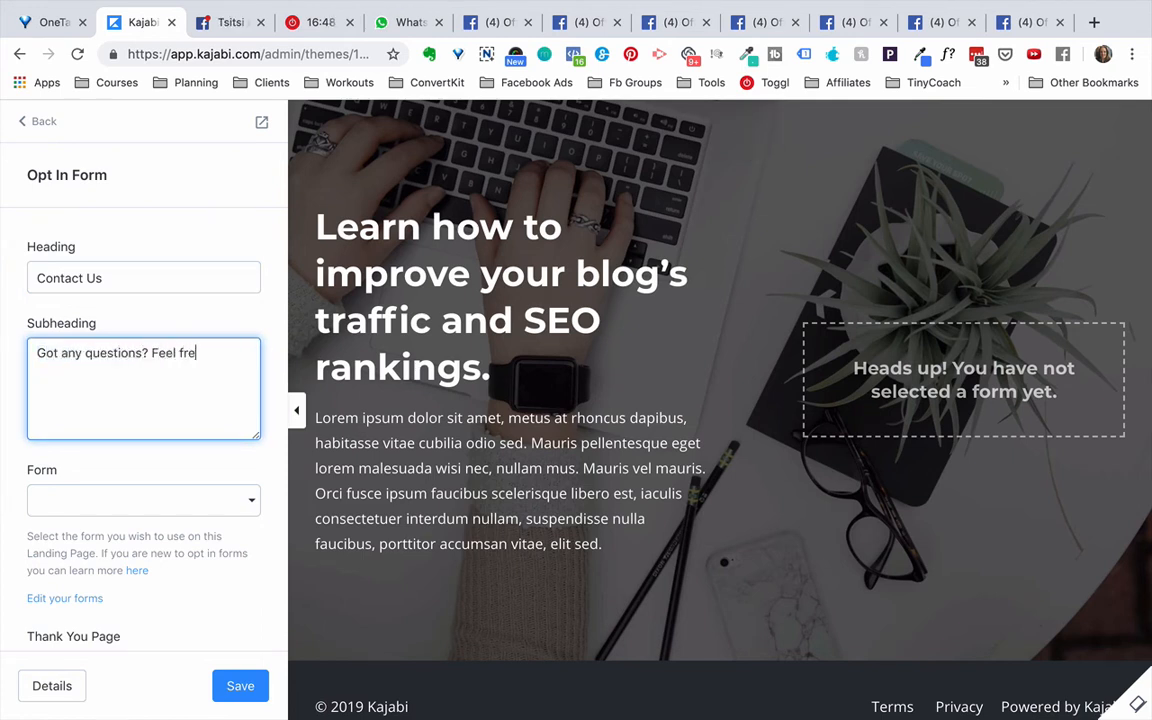
text(e to get in touch!)
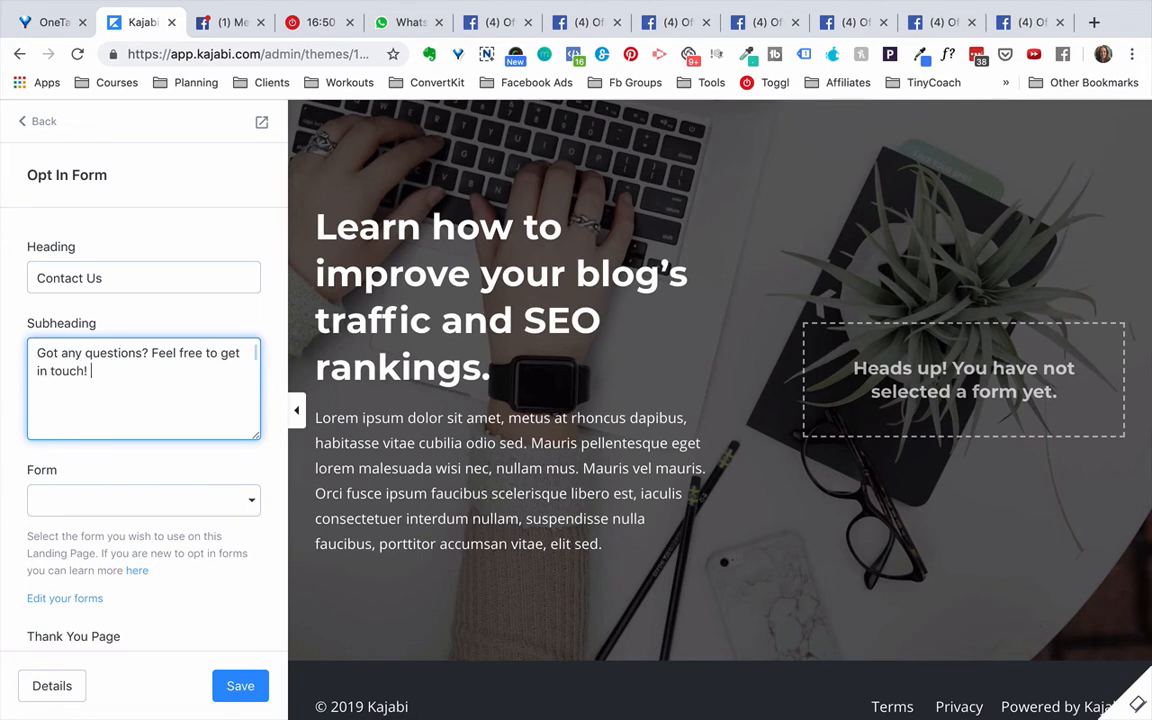
text(You'll hear from us)
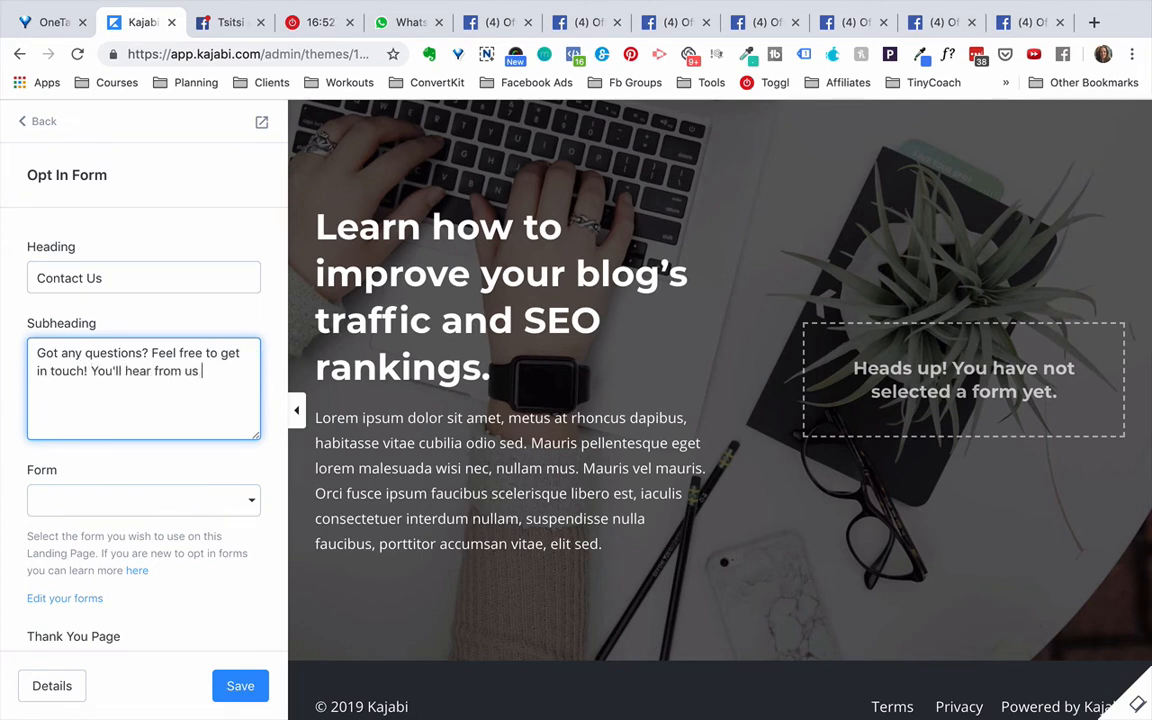
text(shortly!)
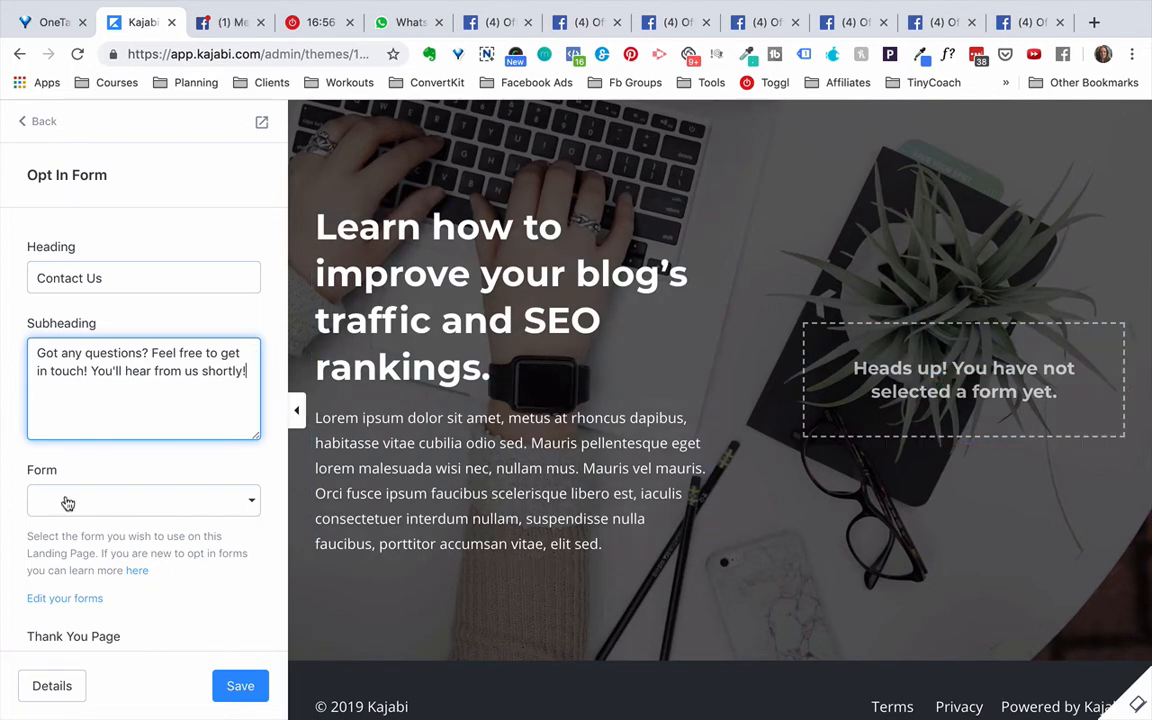
click(143, 500)
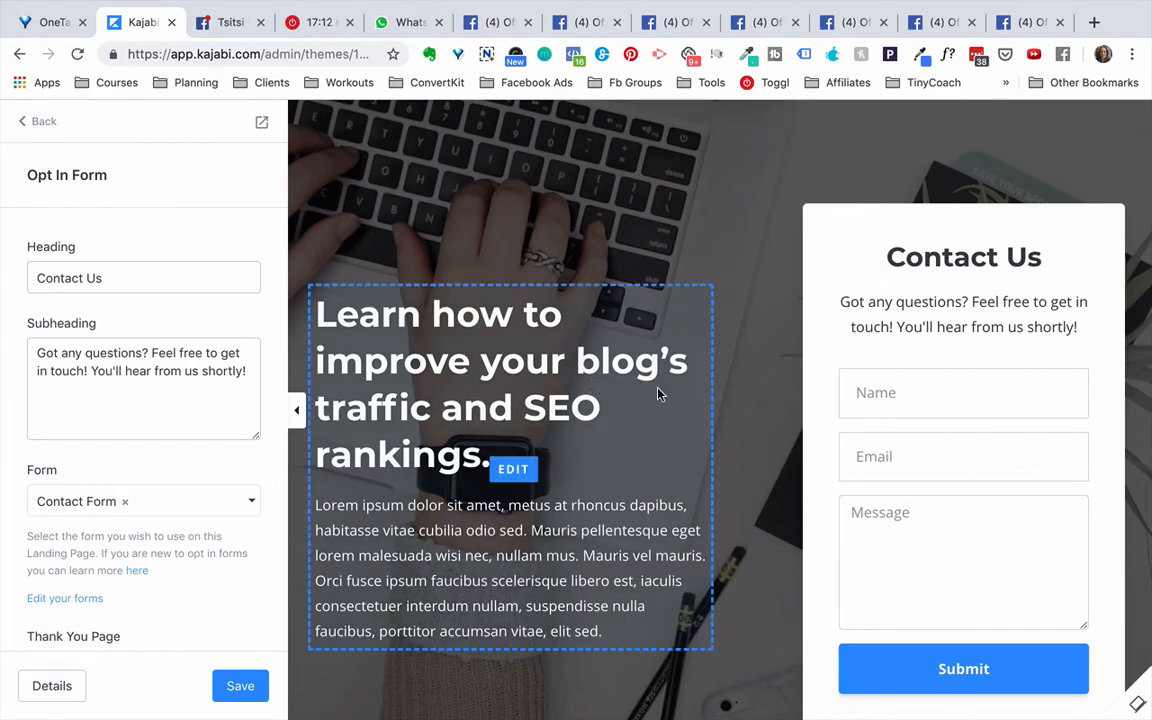
Choose Contact Form as the section's form and review the appearance settings.
click(963, 450)
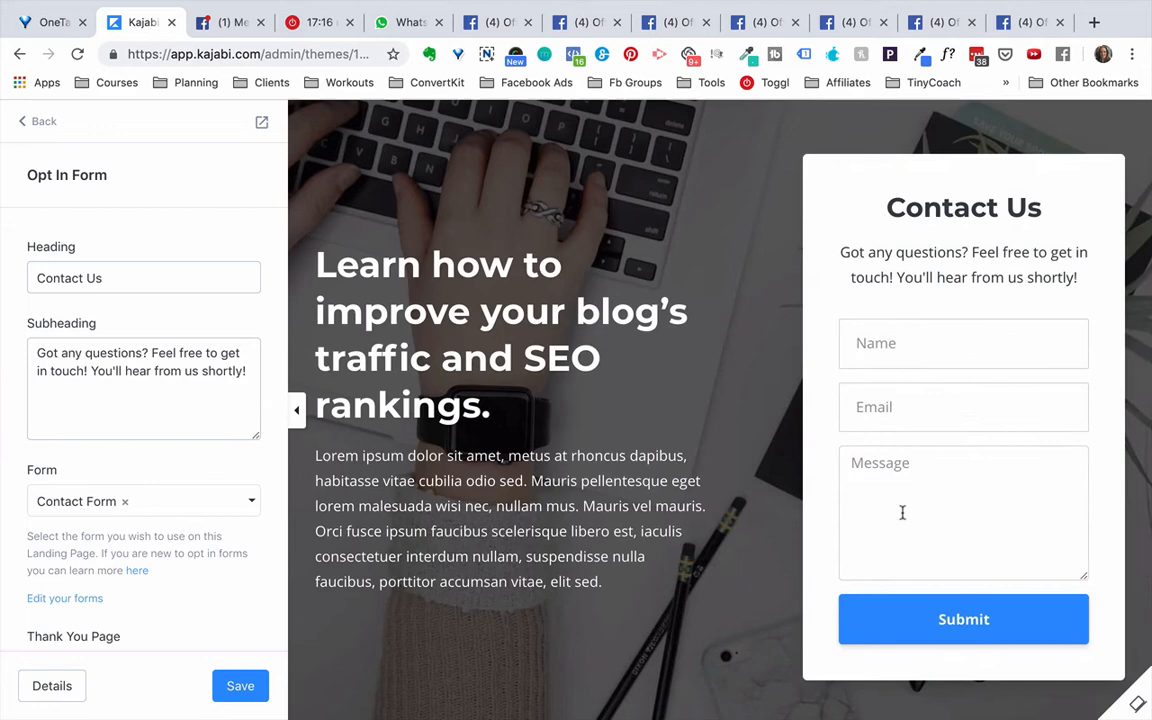
scroll(down, 3)
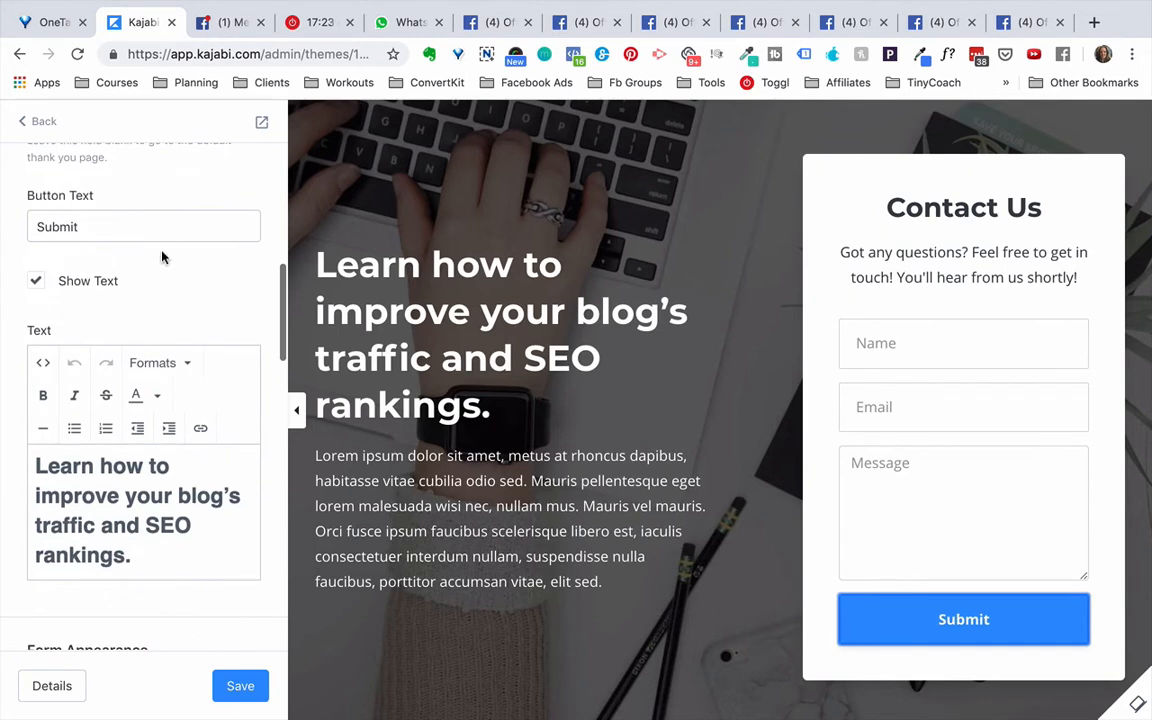
scroll(down, 3)
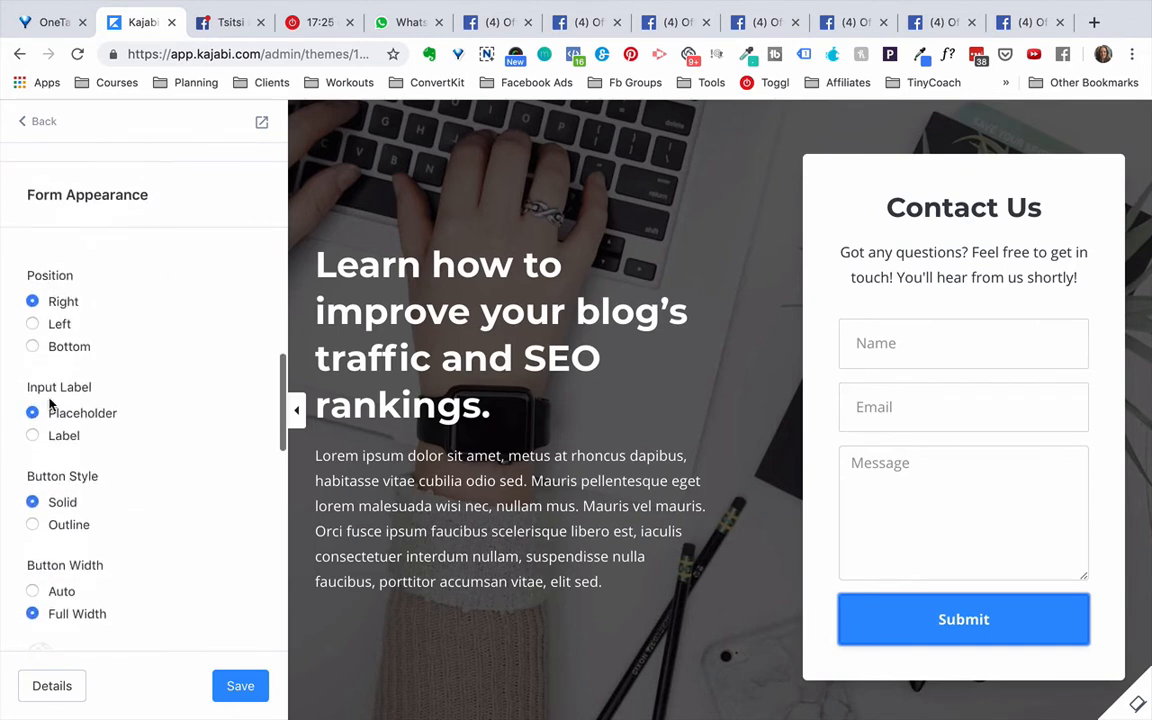
scroll(down, 3)
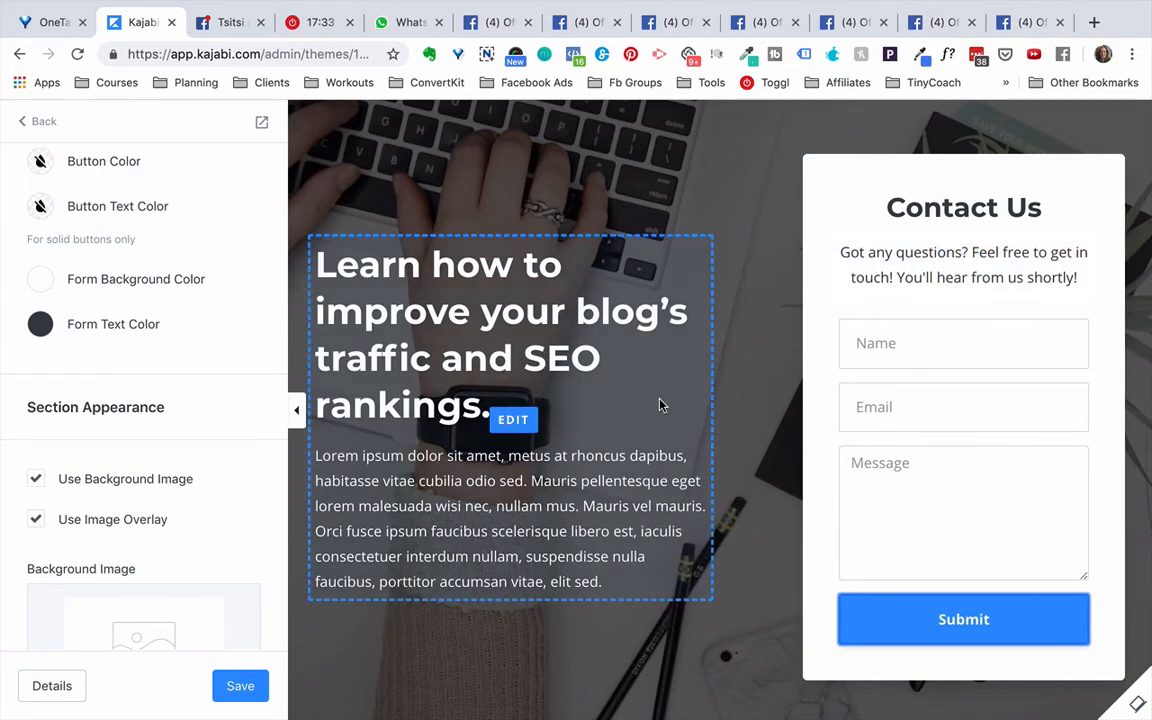
mouse_move(627, 495)
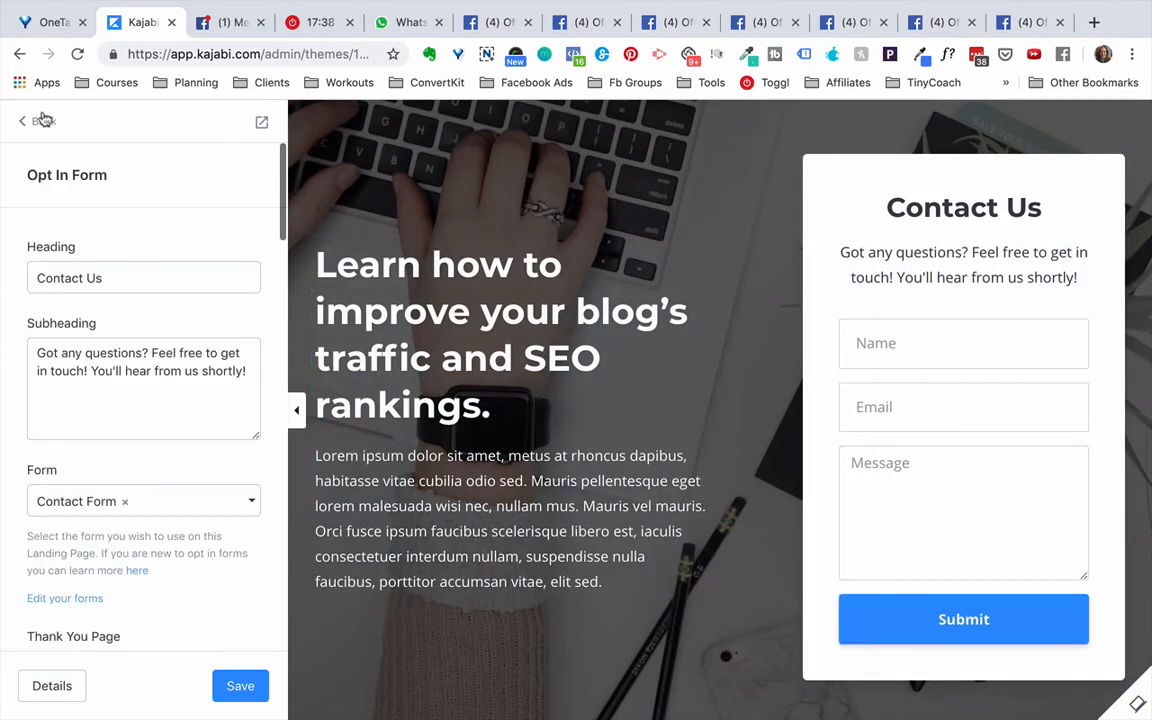
click(143, 278)
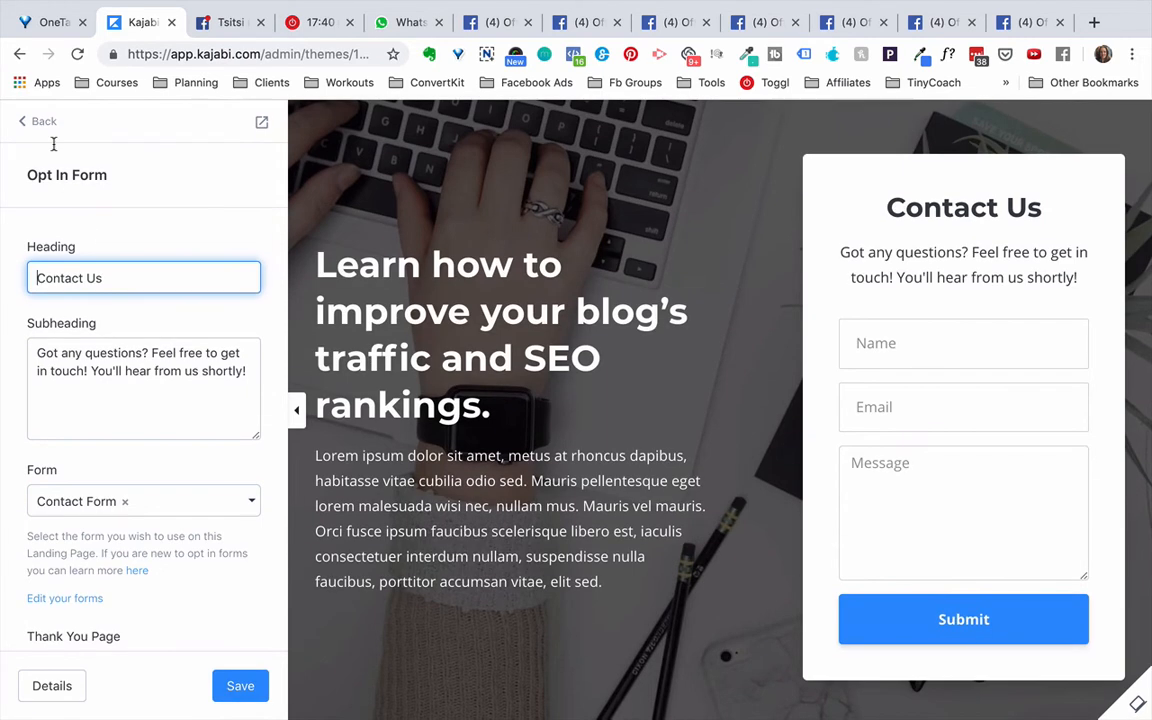
click(43, 121)
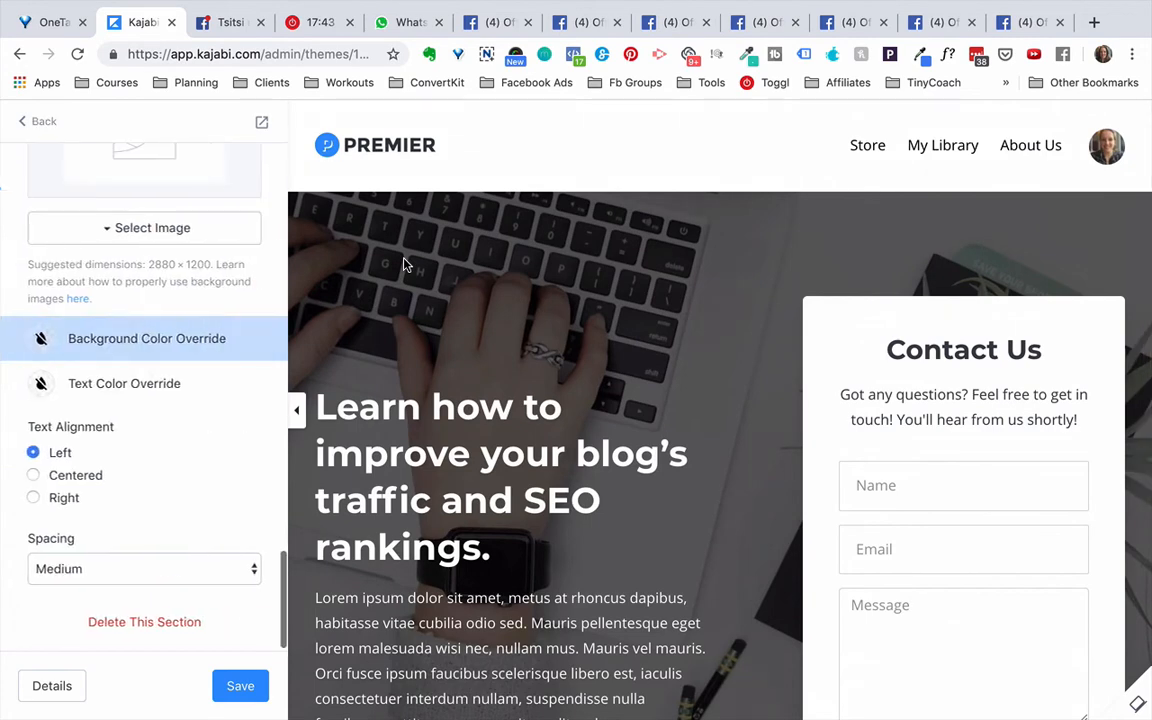
scroll(up, 3)
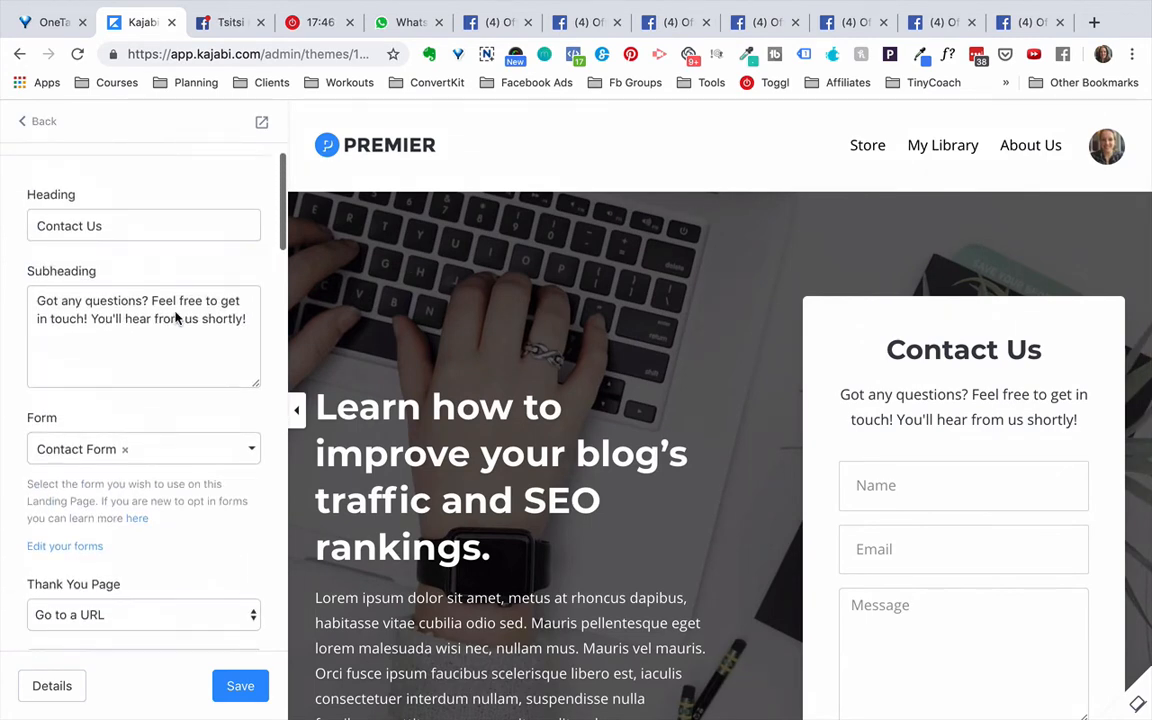
scroll(down, 3)
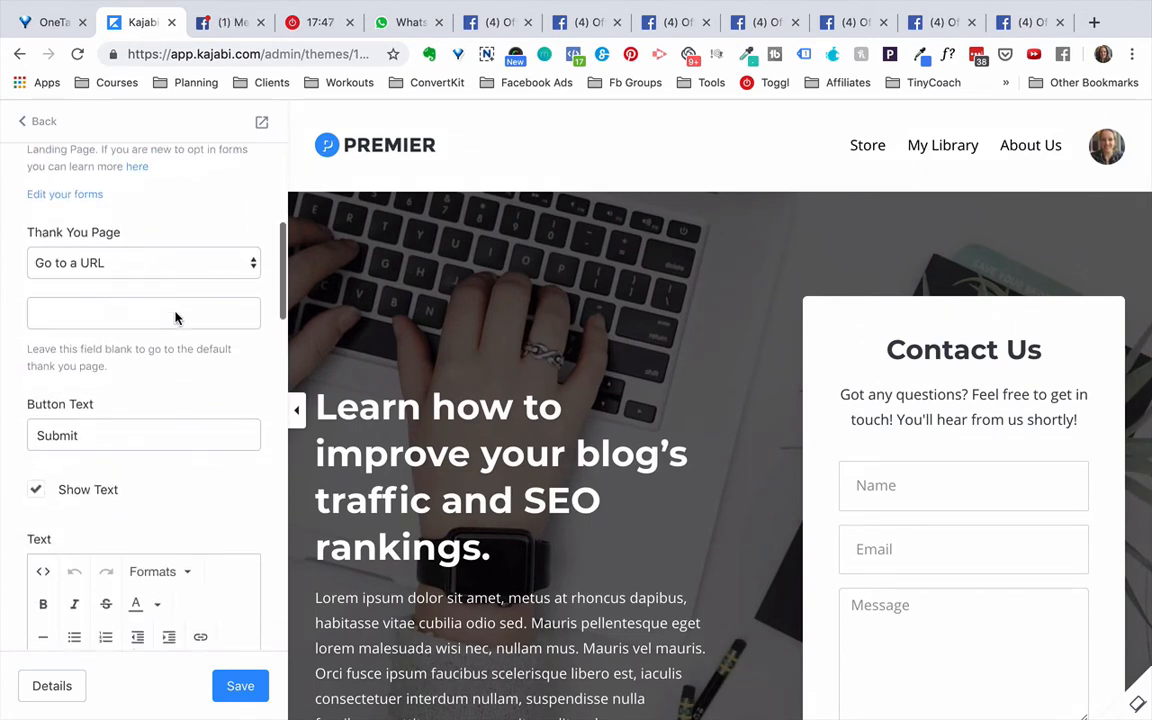
scroll(down, 3)
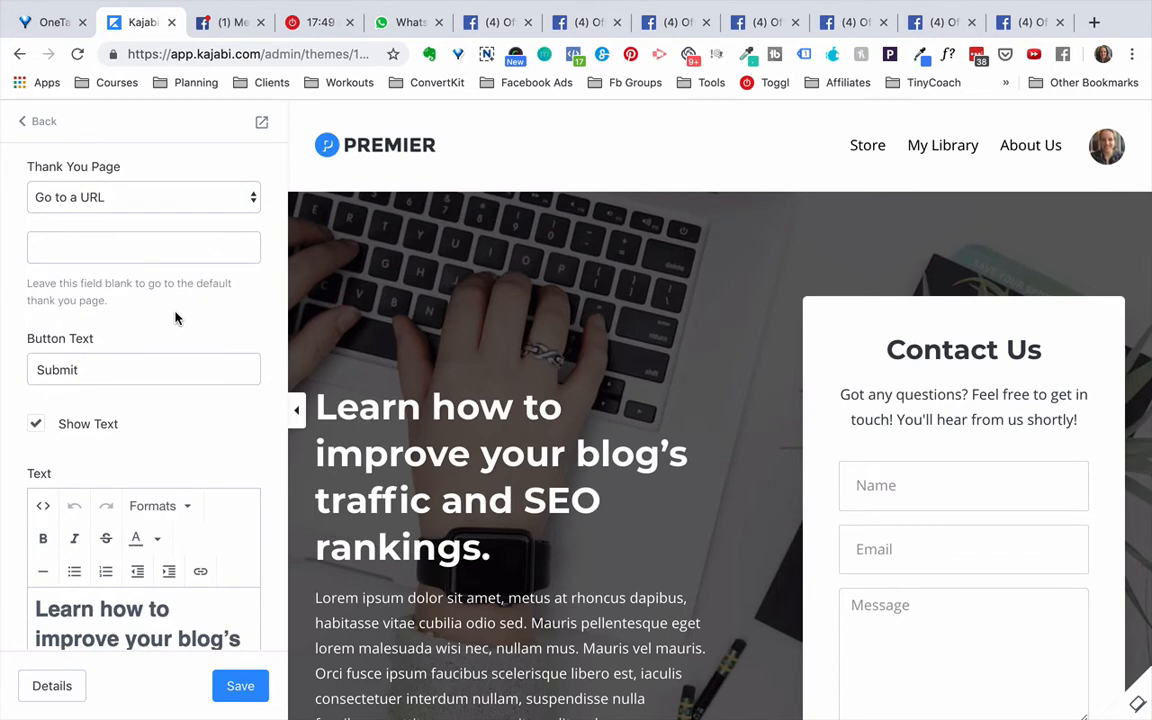
mouse_move(135, 170)
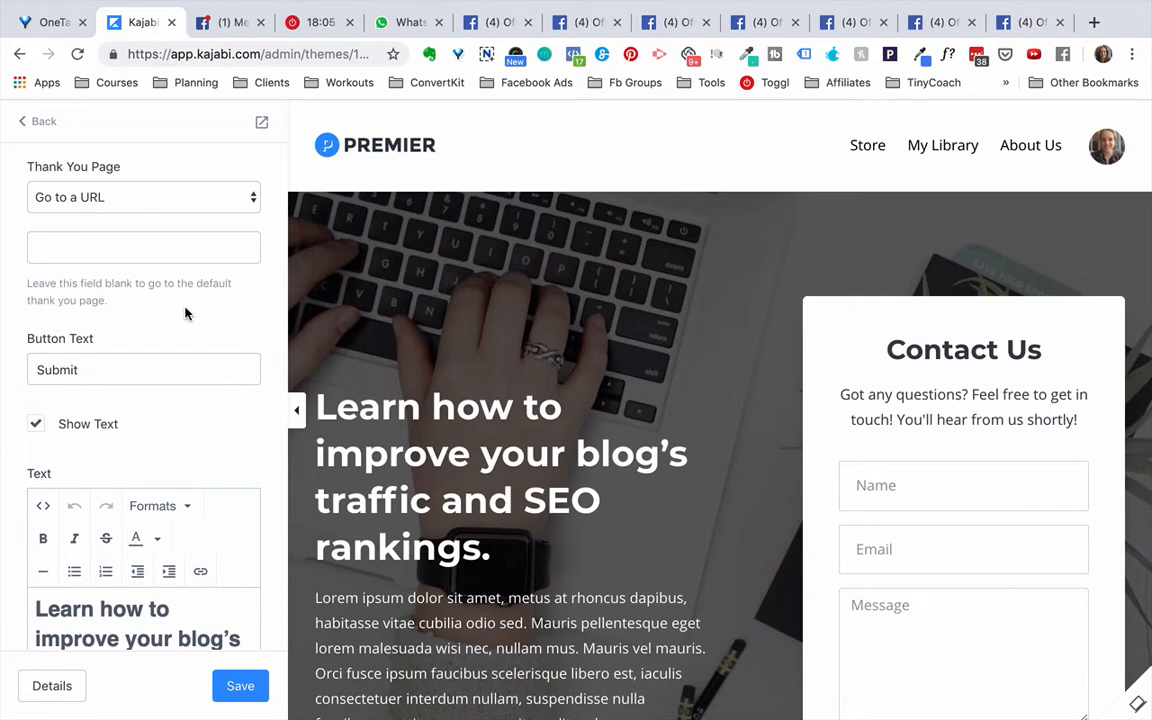
mouse_move(204, 197)
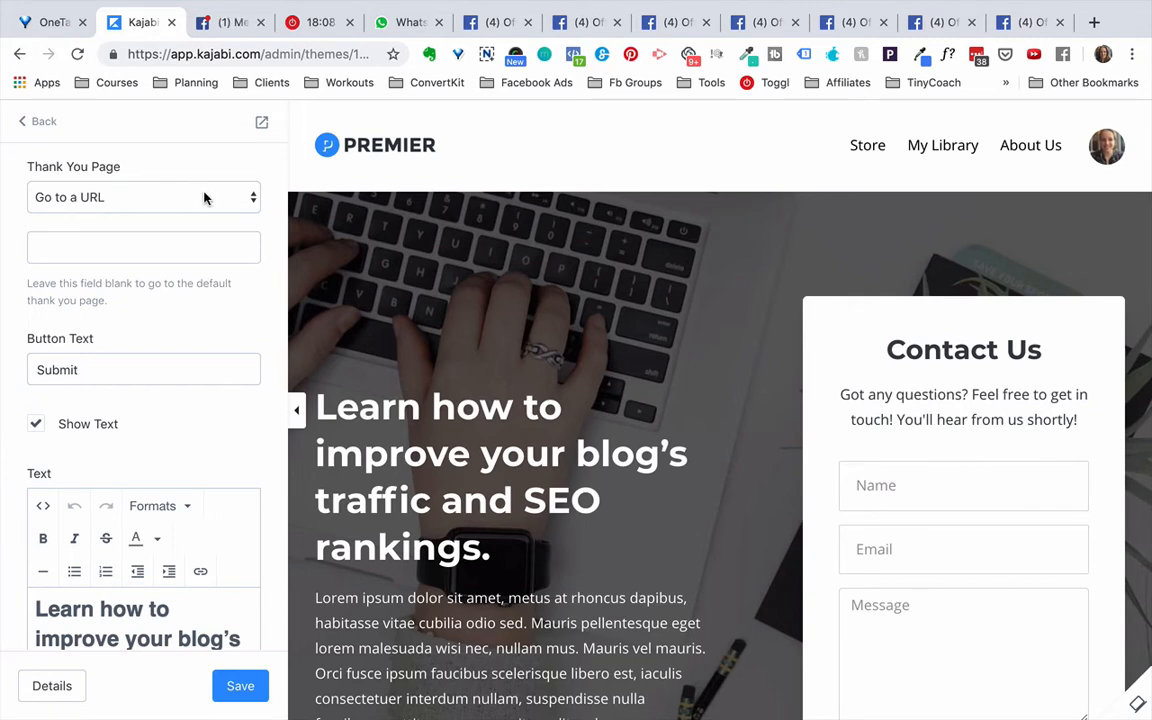
click(143, 197)
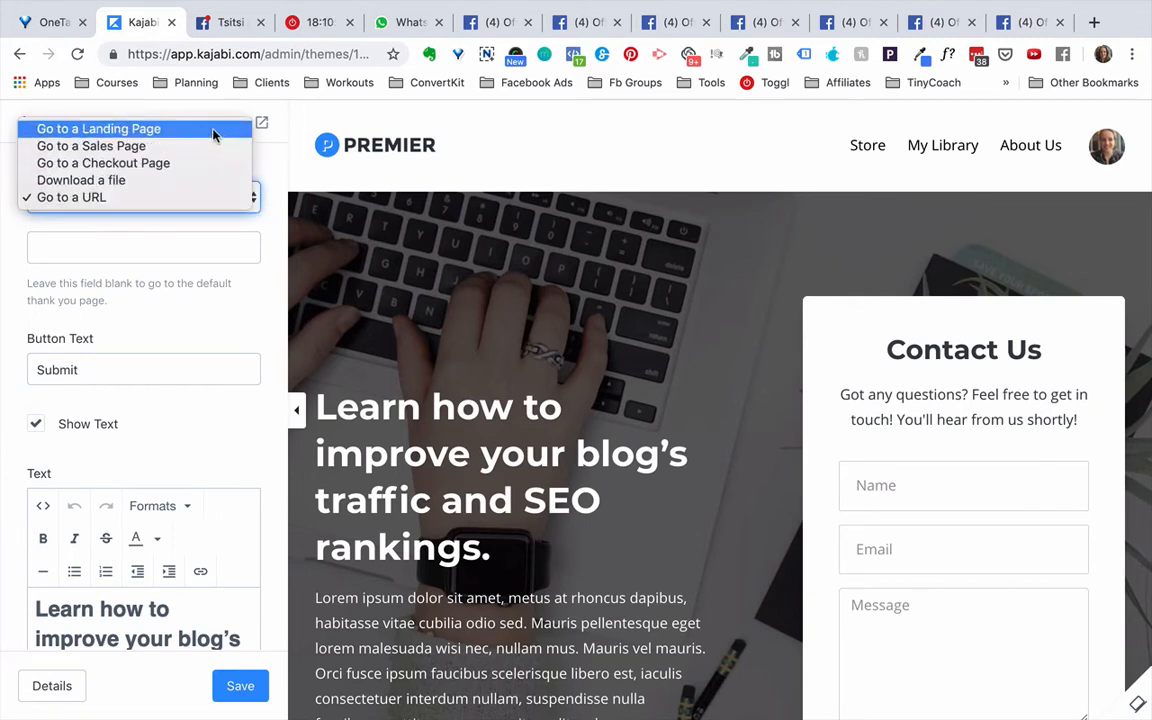
click(71, 197)
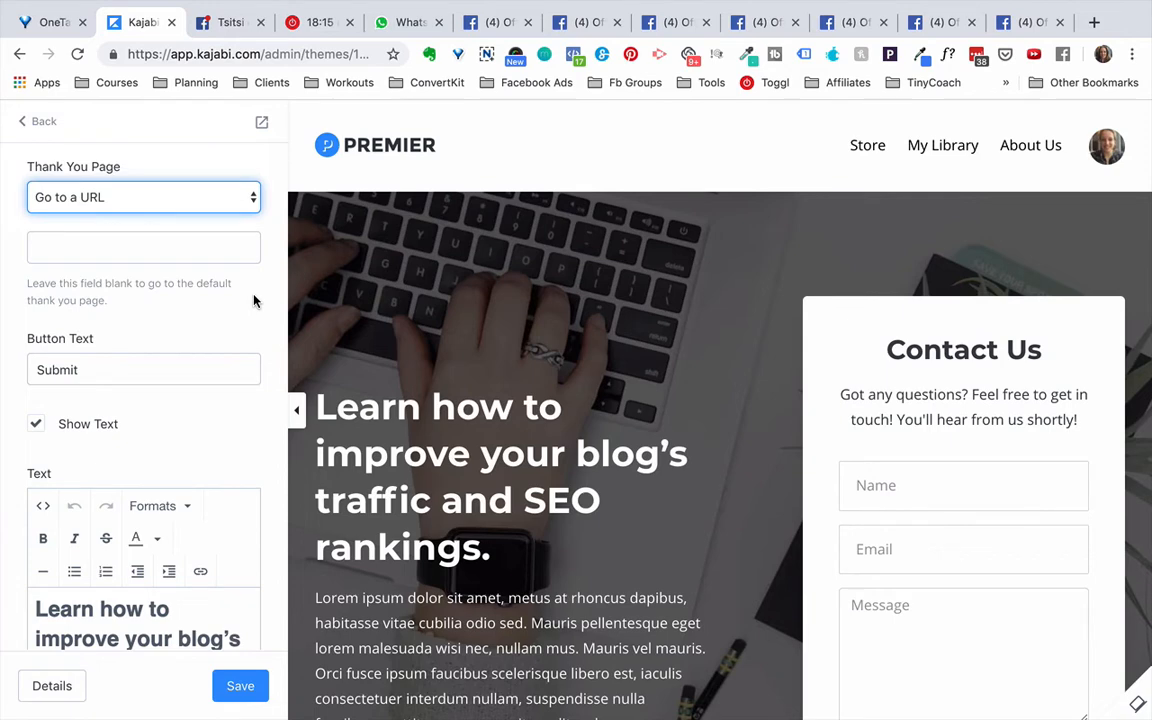
scroll(down, 3)
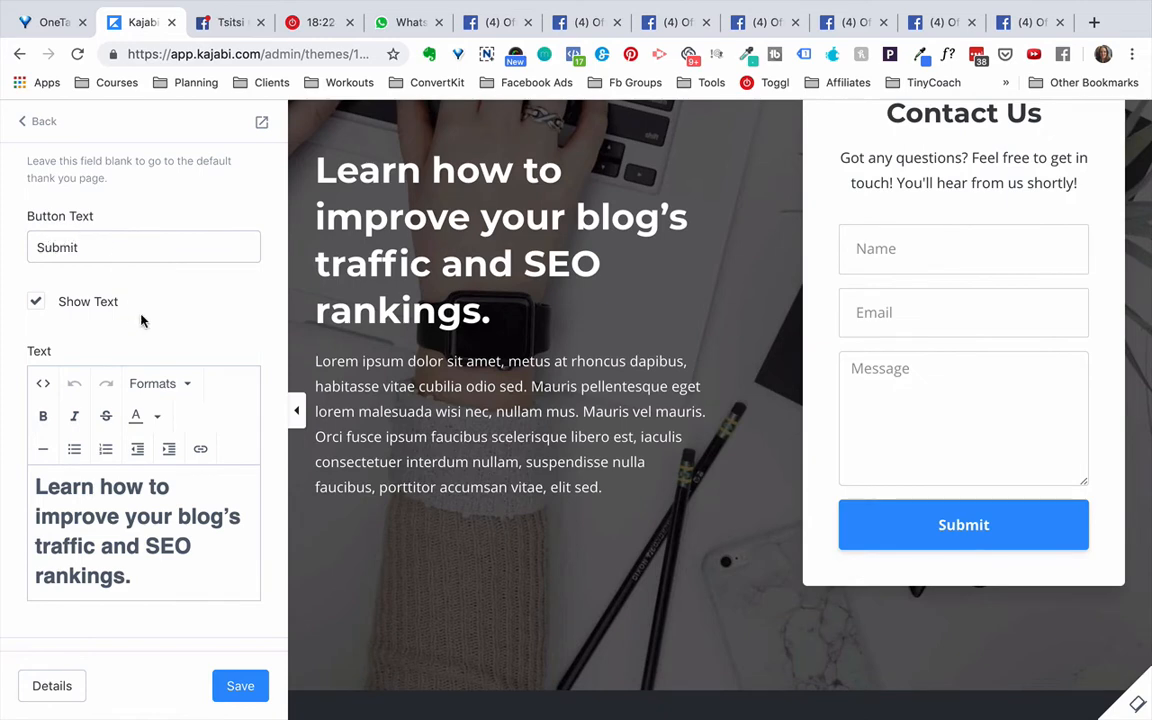
click(36, 301)
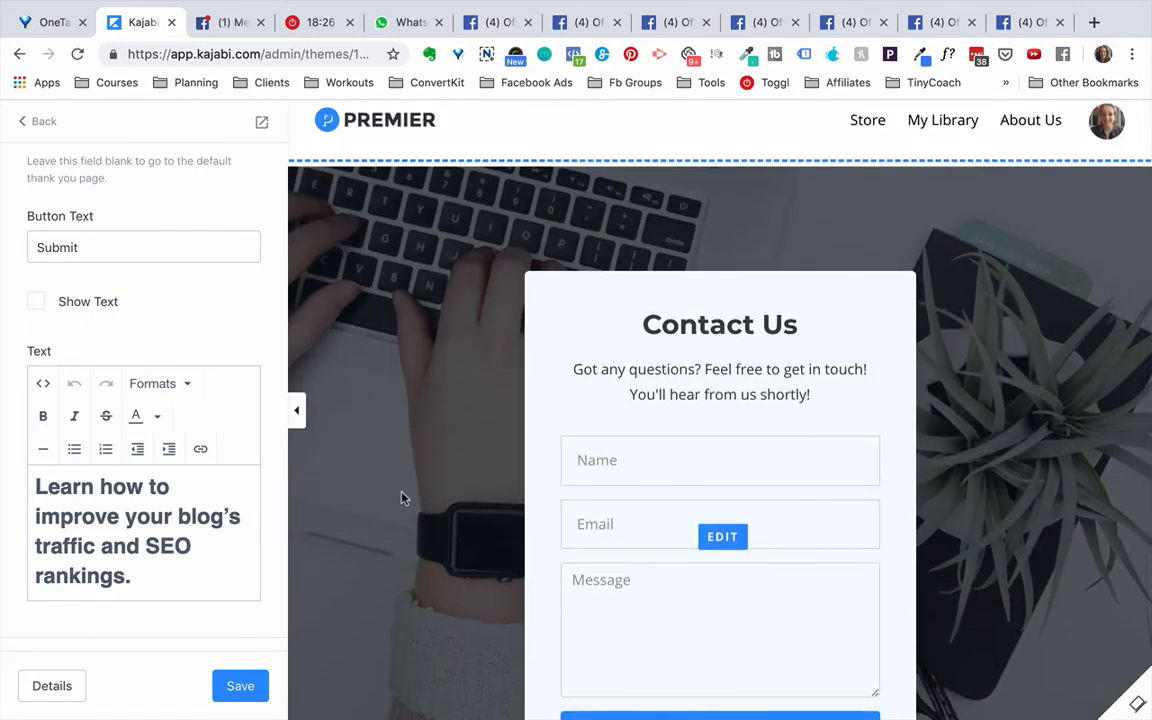
scroll(down, 3)
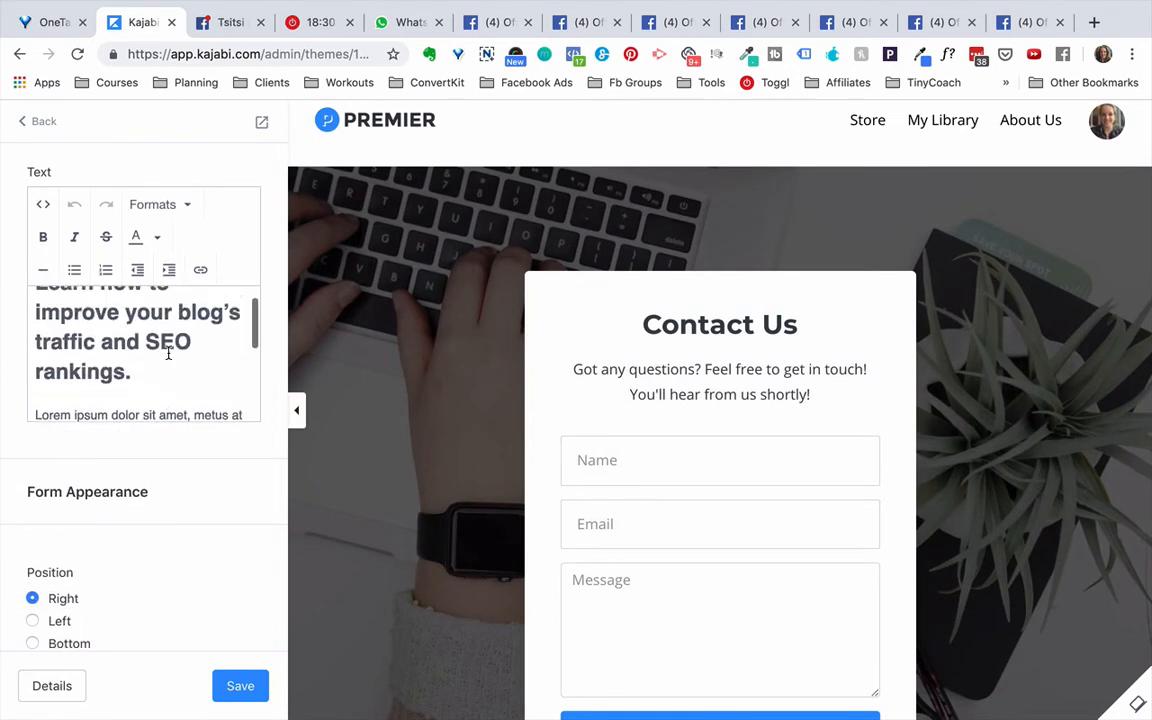
scroll(up, 3)
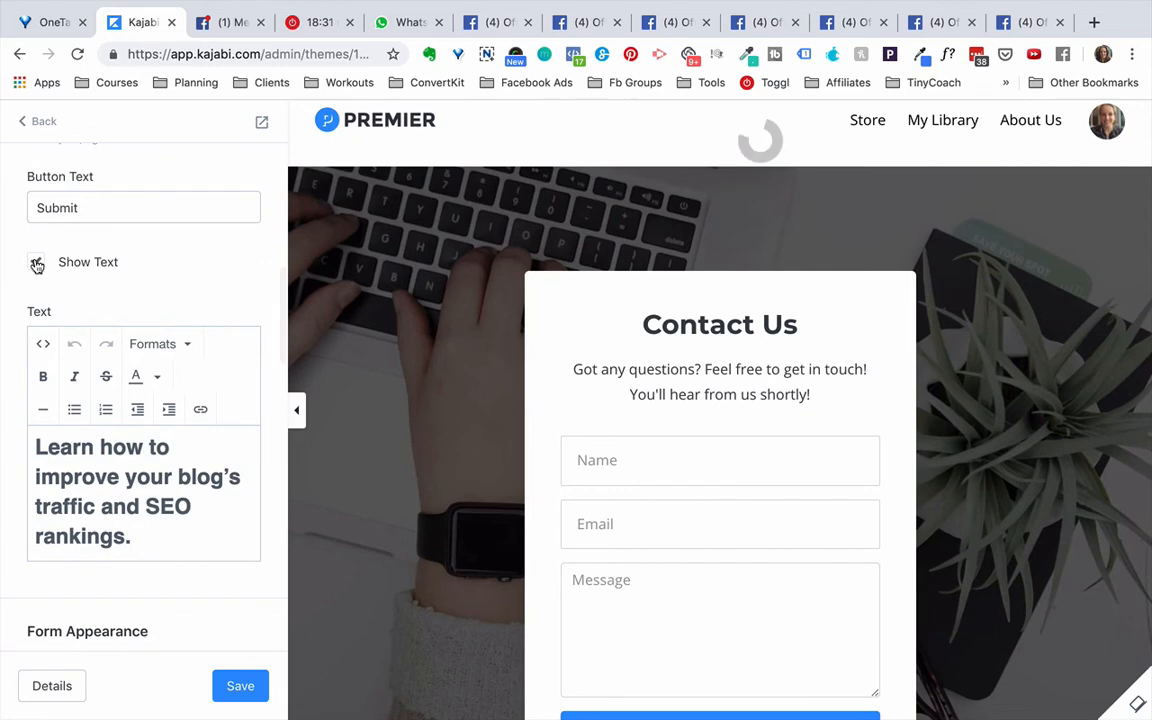
scroll(down, 3)
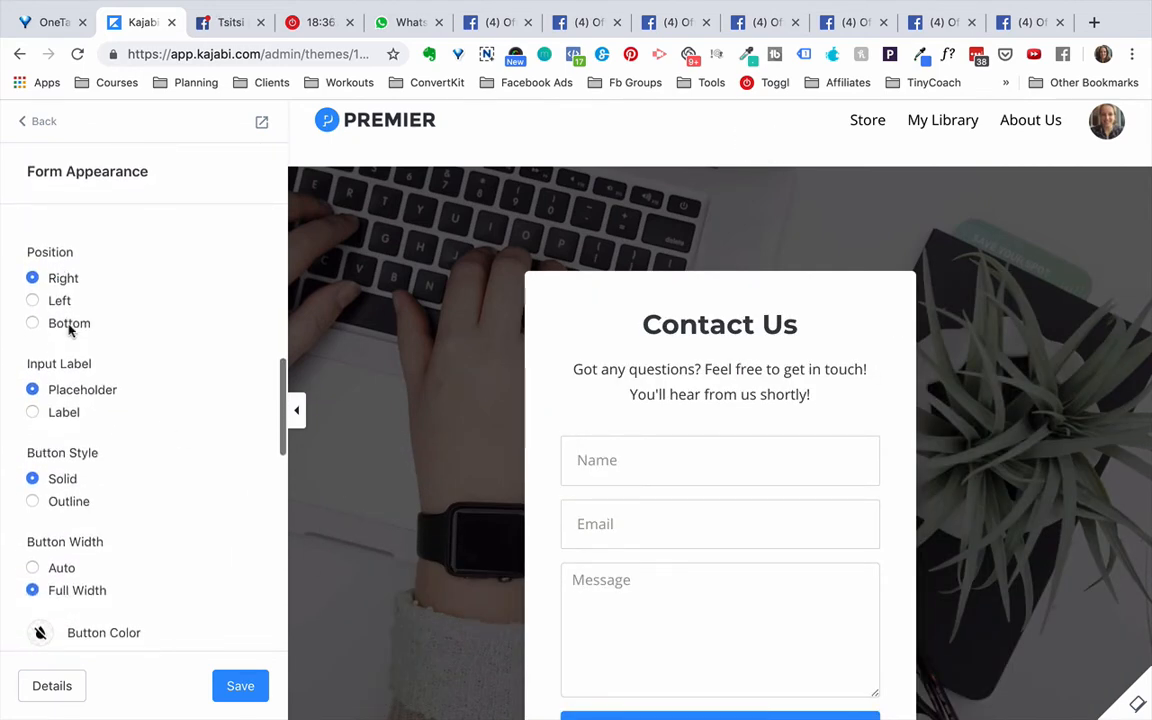
scroll(down, 3)
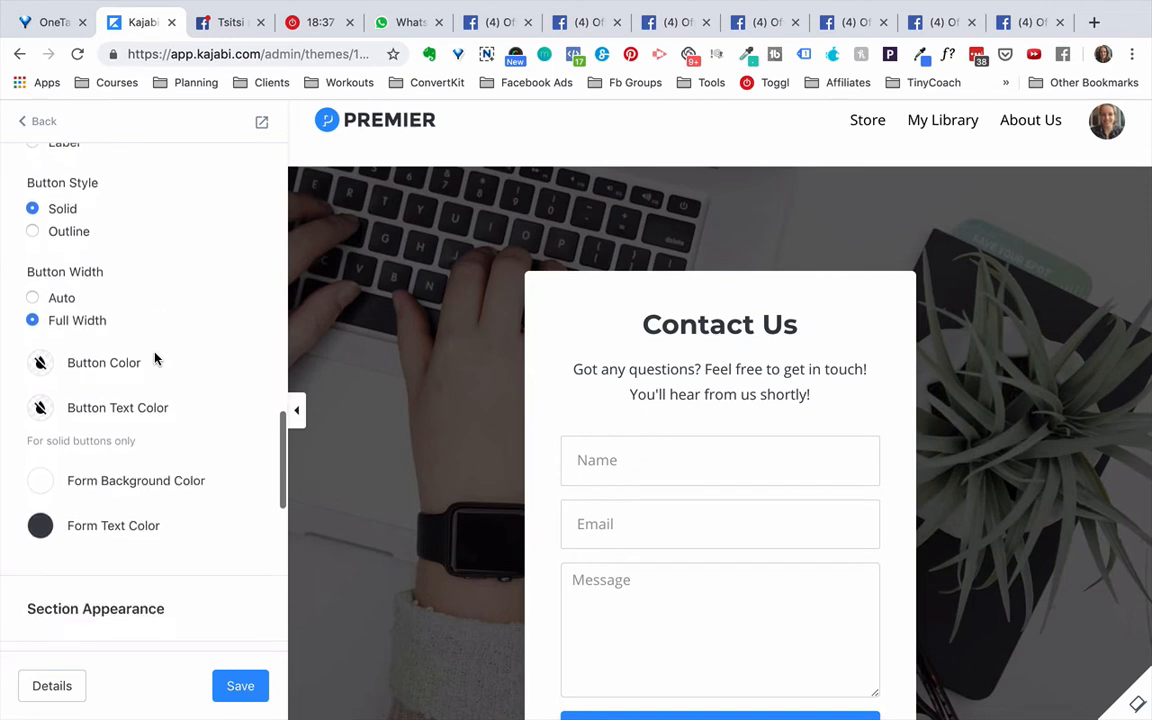
scroll(down, 3)
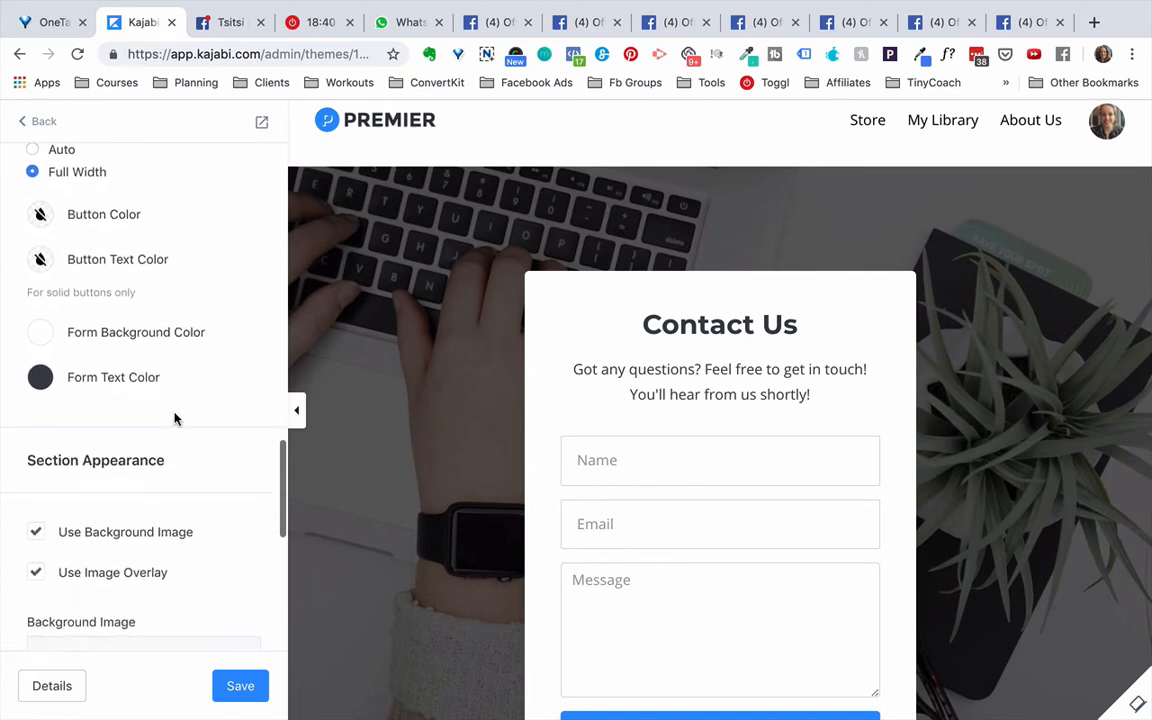
scroll(down, 3)
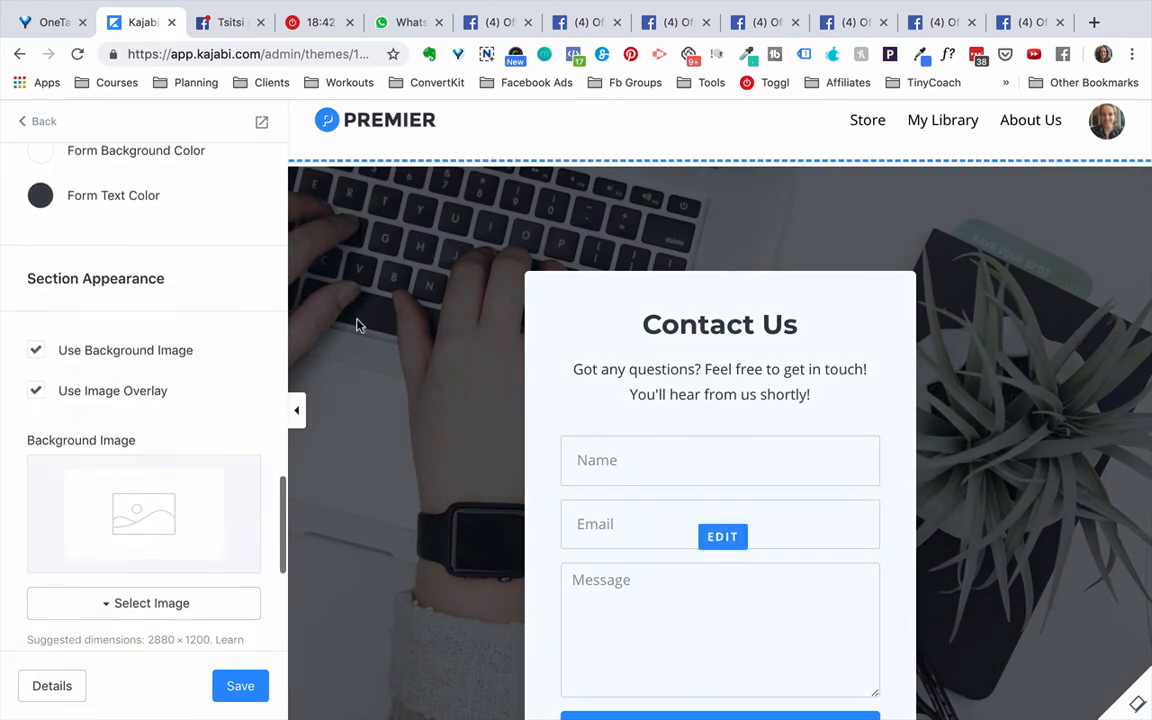
Turn off the background image and image overlay, then re-enable the overlay.
click(36, 350)
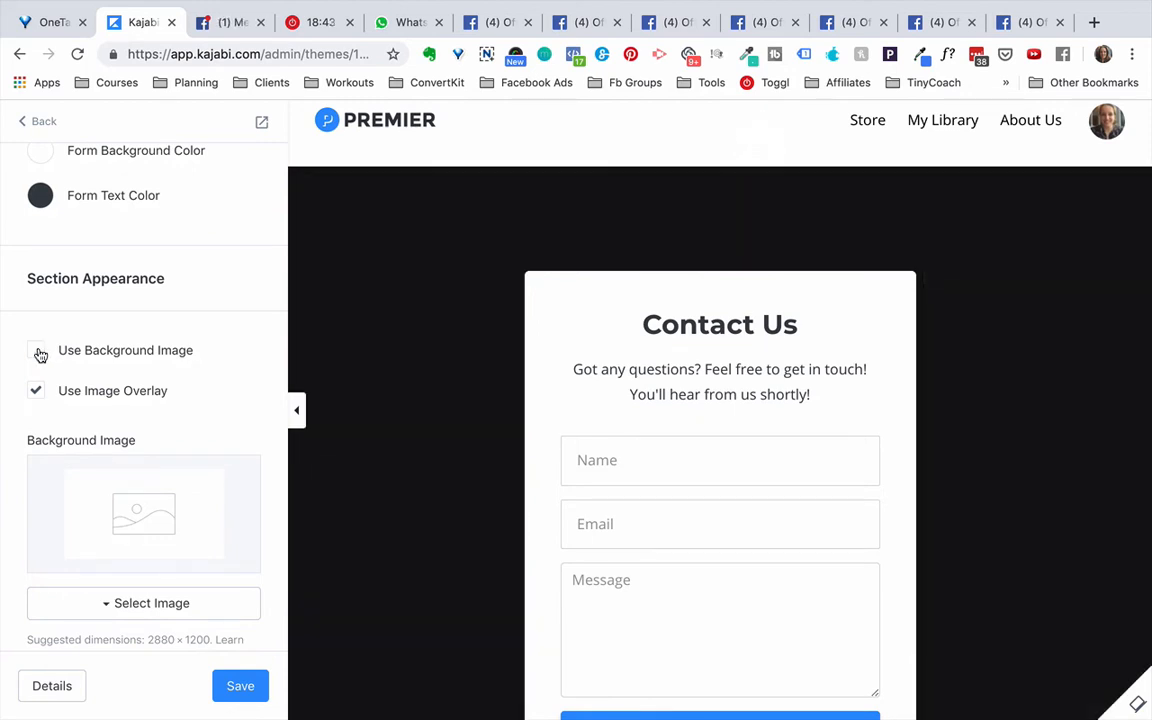
click(35, 350)
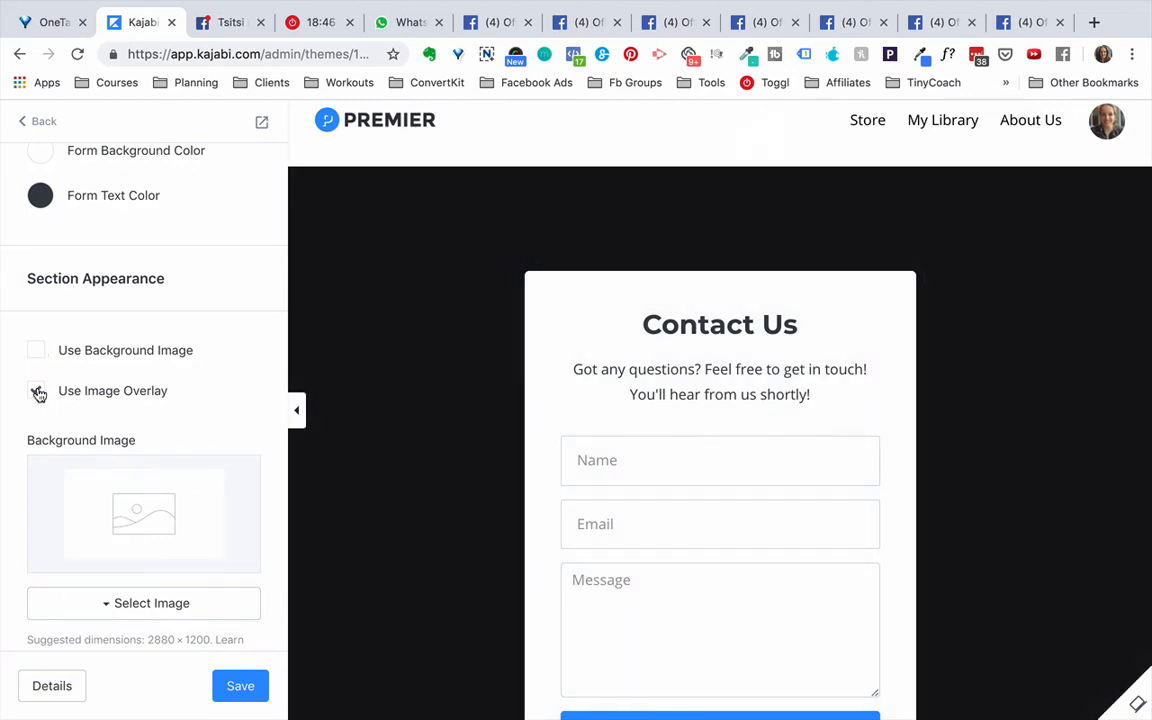
scroll(down, 3)
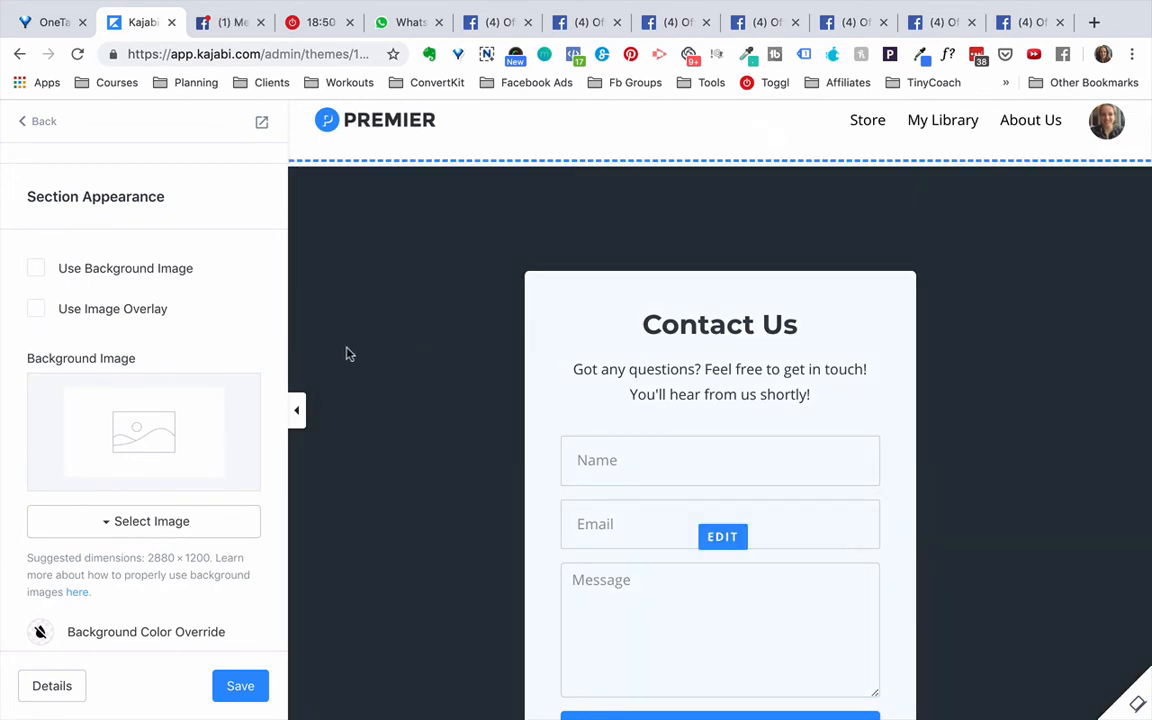
click(36, 308)
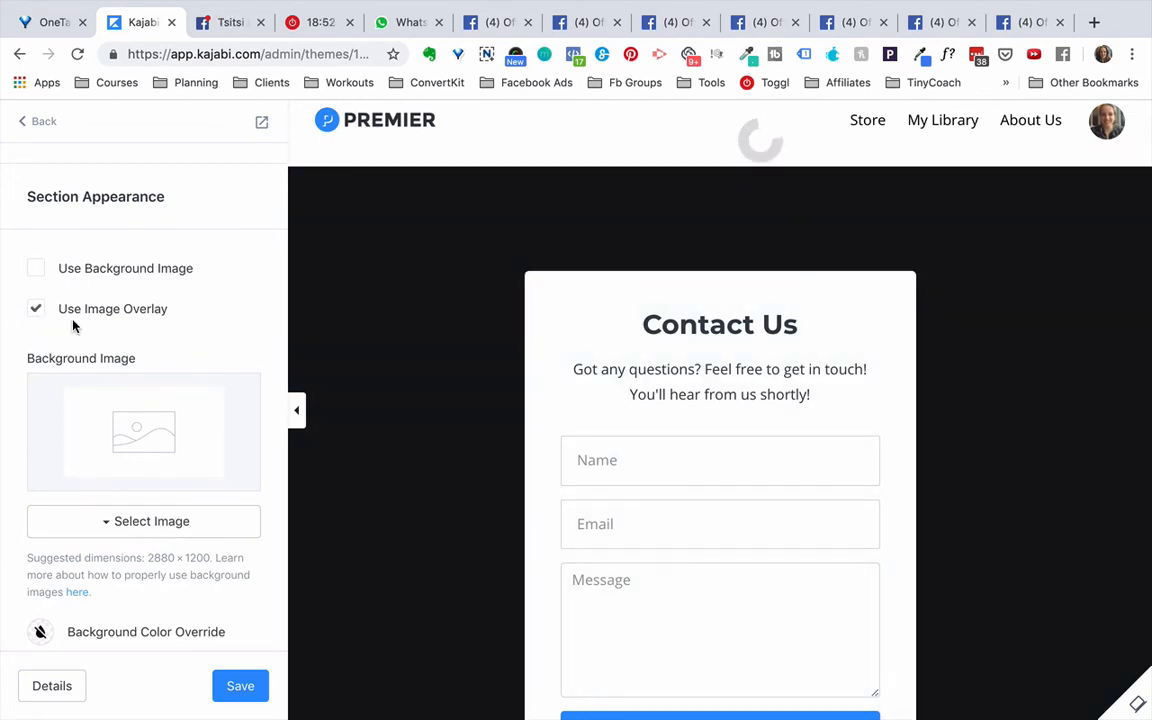
Try a blue background colour override, then switch it to gray.
scroll(down, 3)
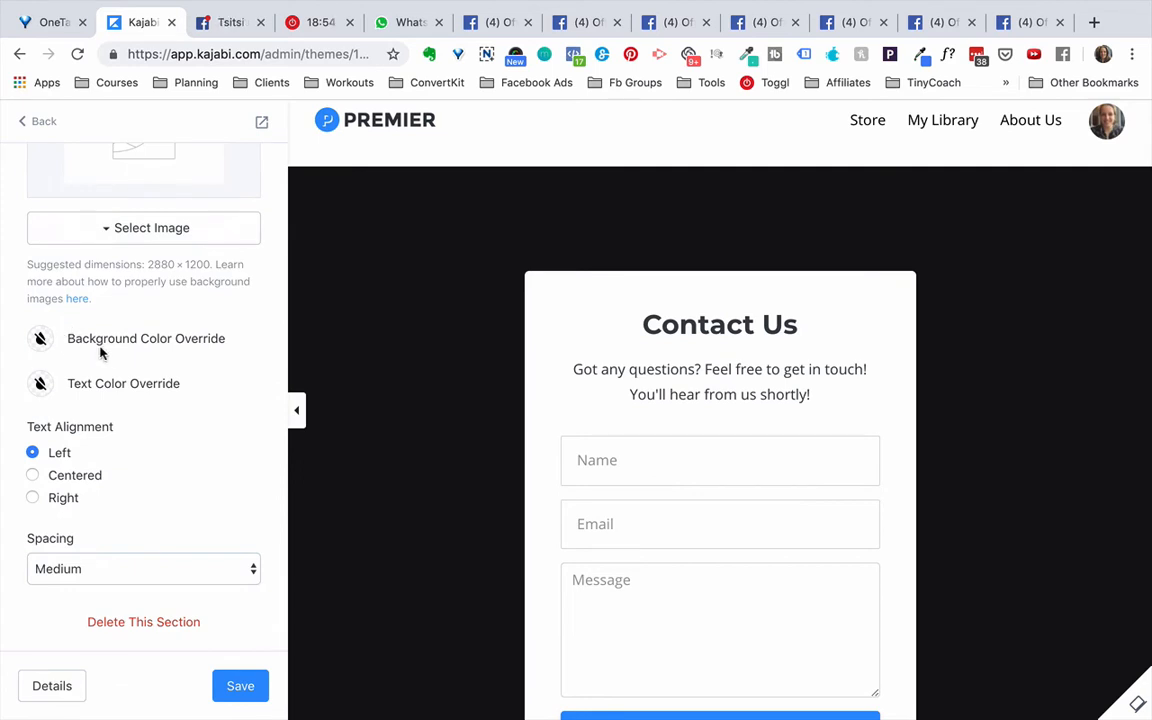
click(41, 338)
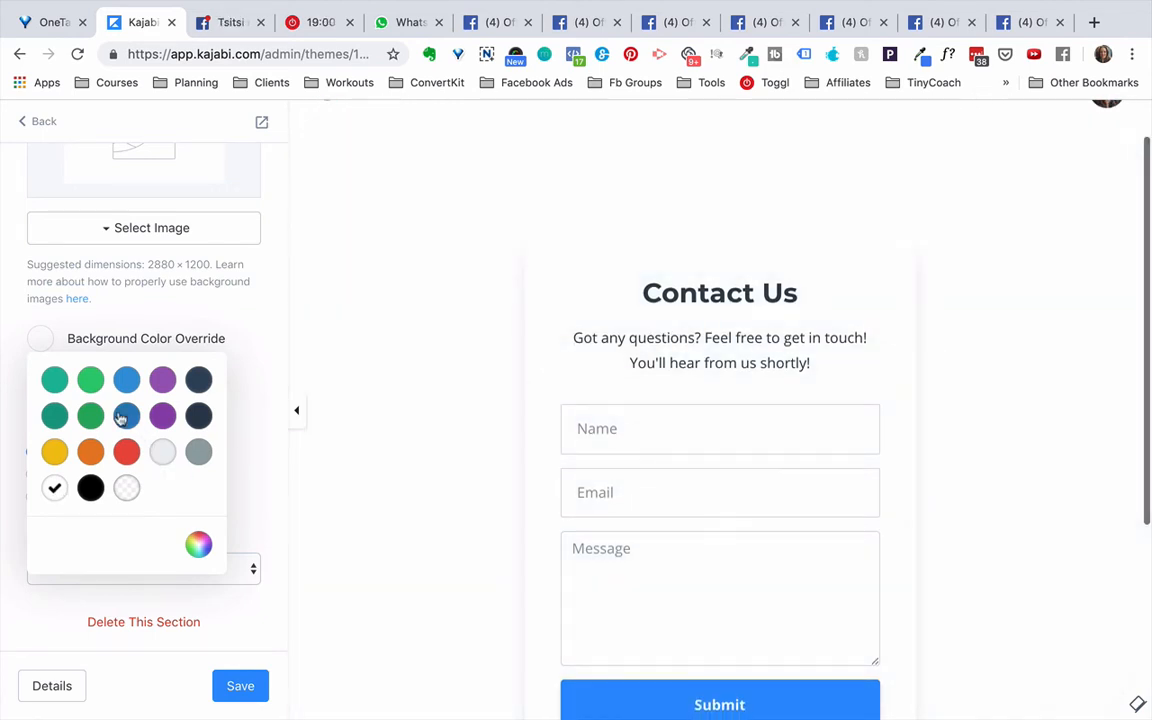
click(126, 380)
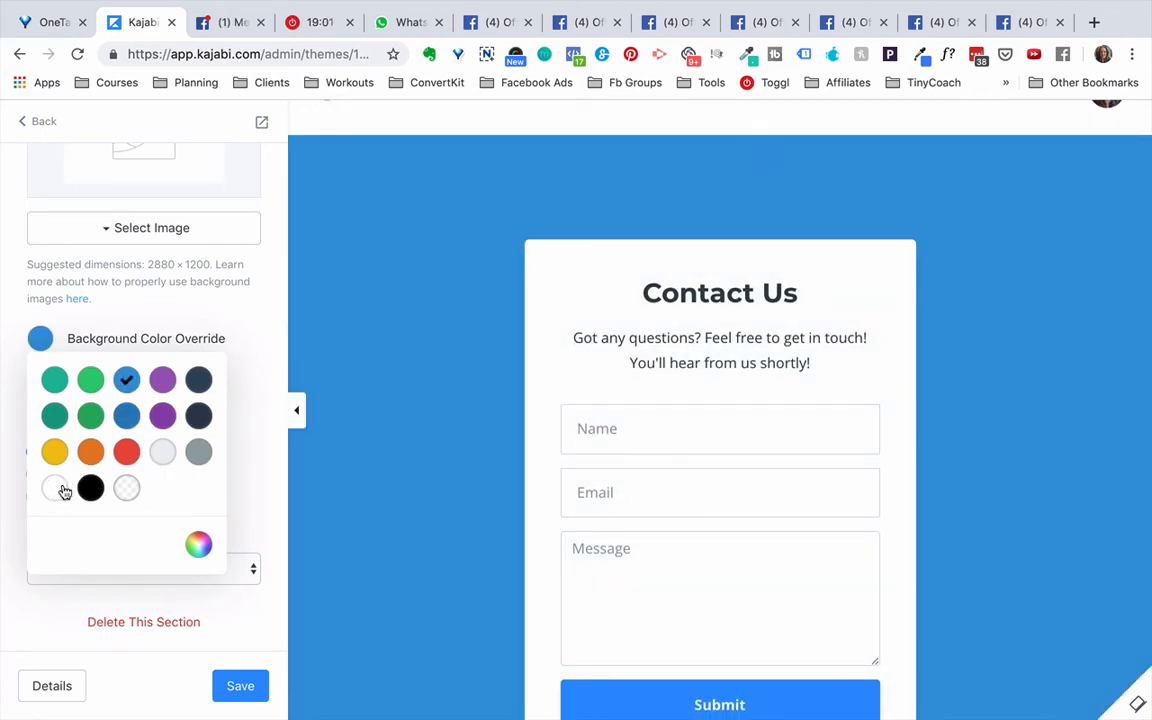
click(198, 544)
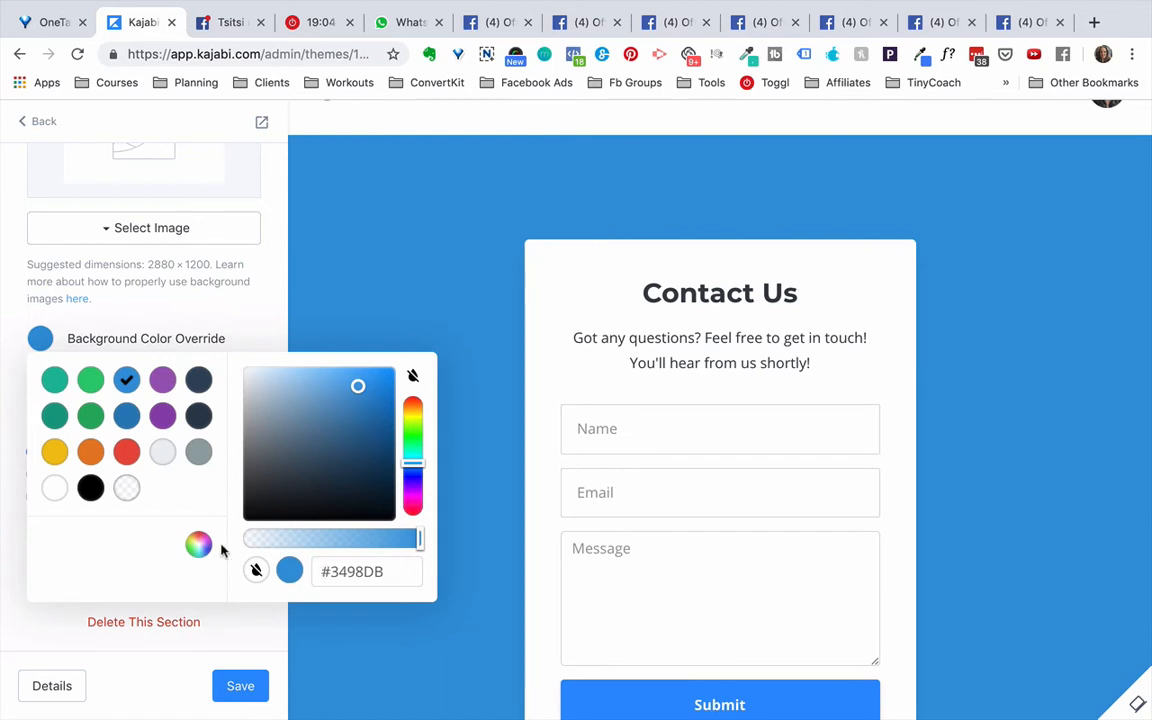
click(367, 571)
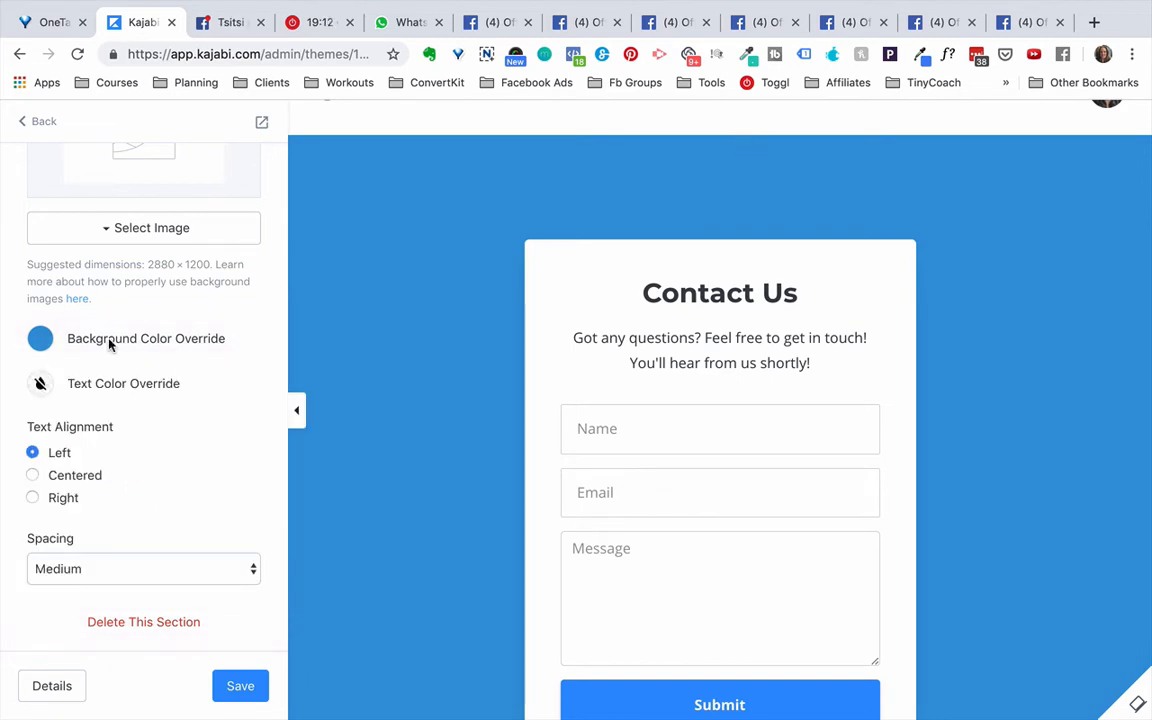
click(41, 338)
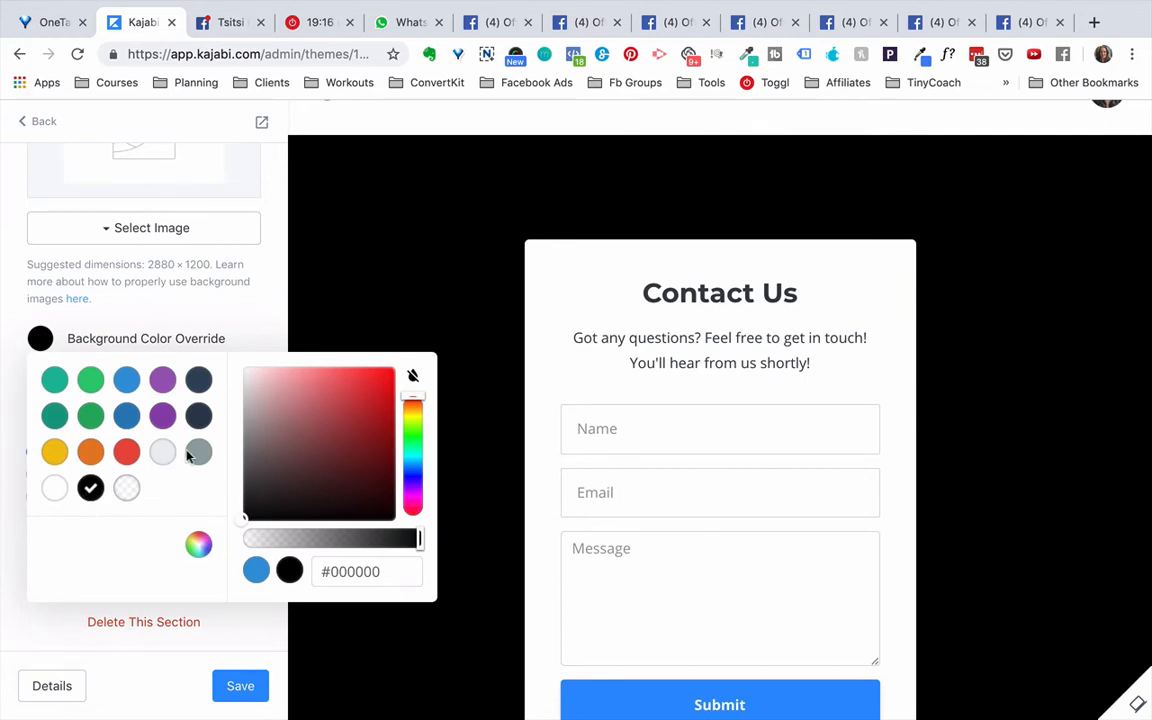
click(198, 452)
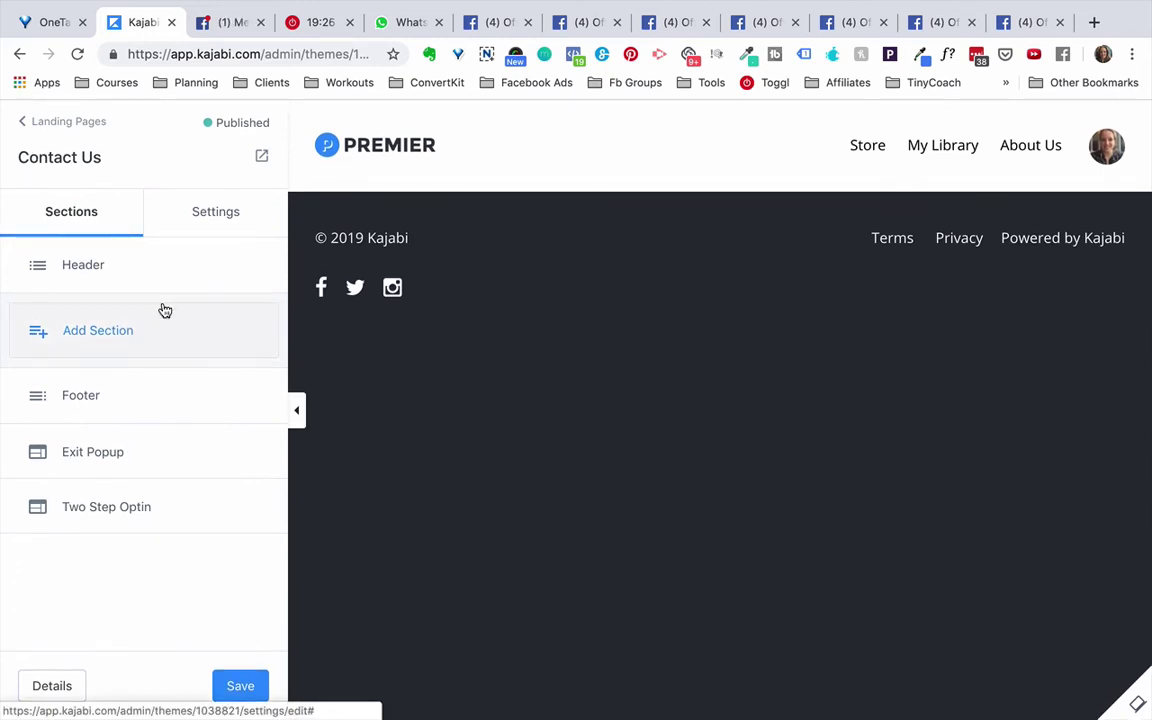
Add an Opt In Form section that uses the Contact Form.
click(98, 330)
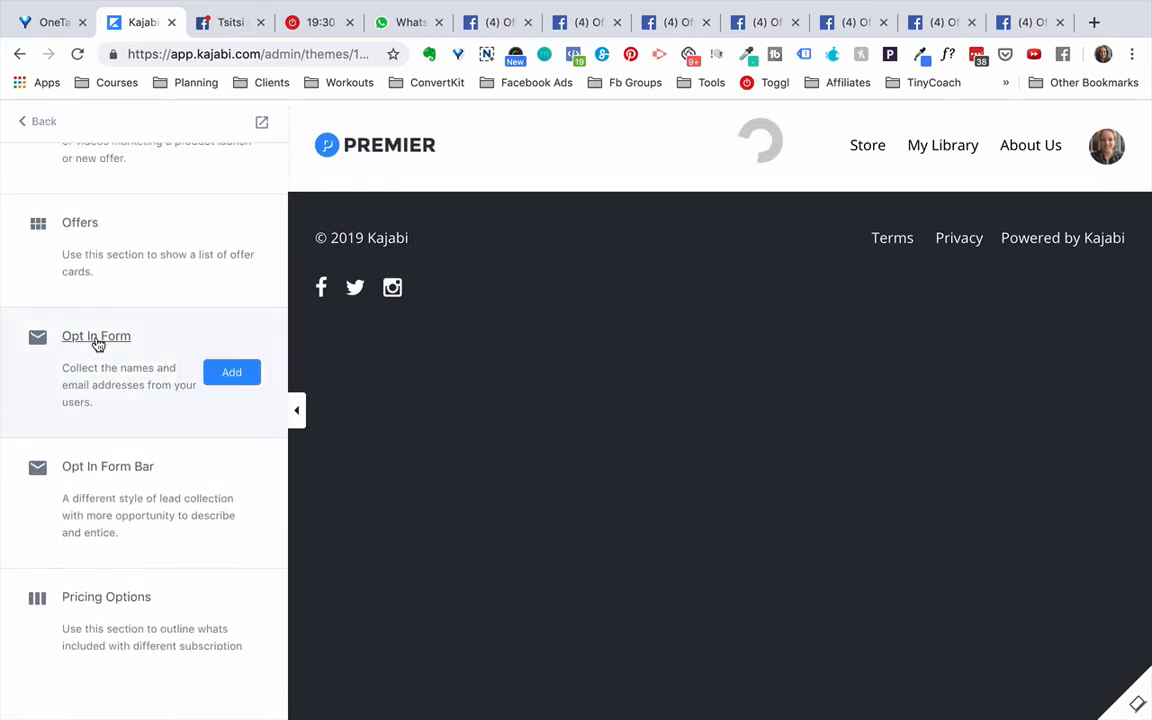
click(231, 371)
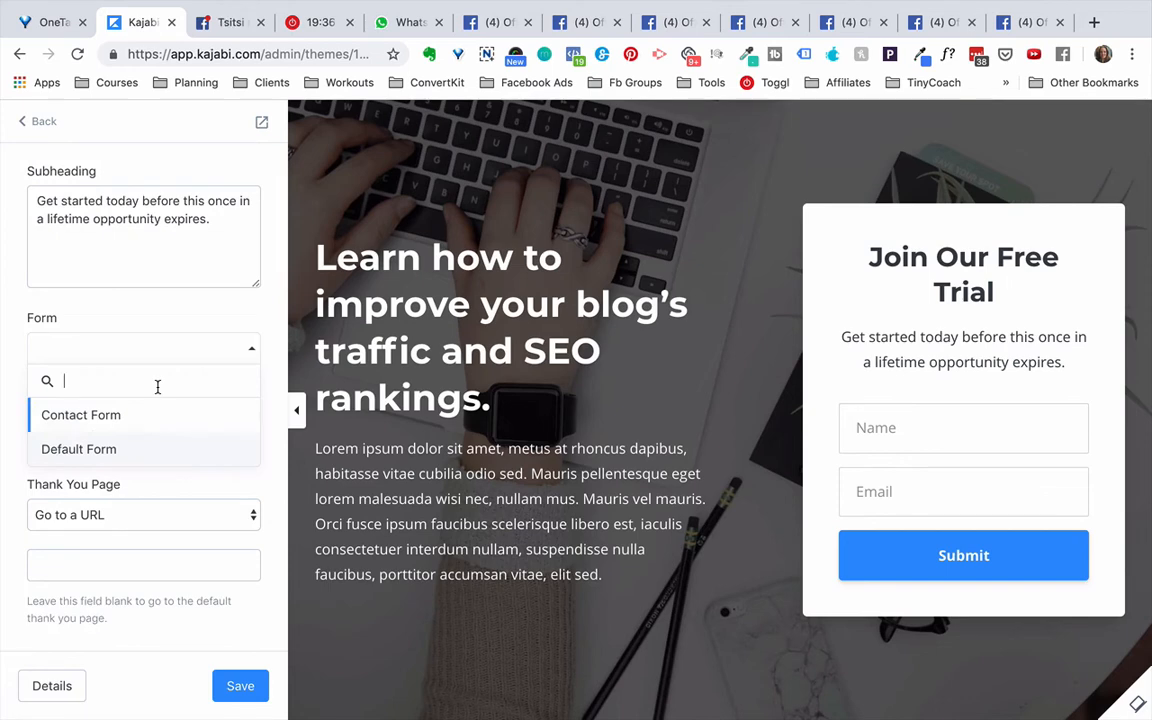
click(80, 414)
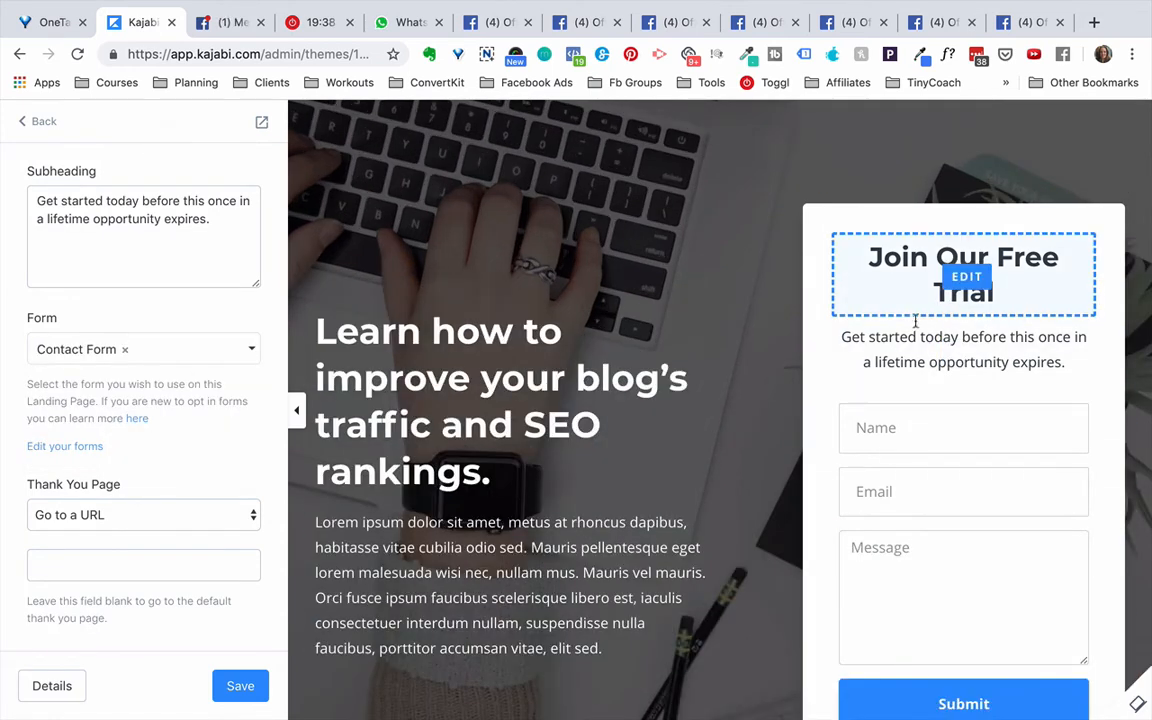
Set the heading to 'Contact Us' and subheading 'Feel free to get in touch! You'll hear from us shortly!'.
click(963, 291)
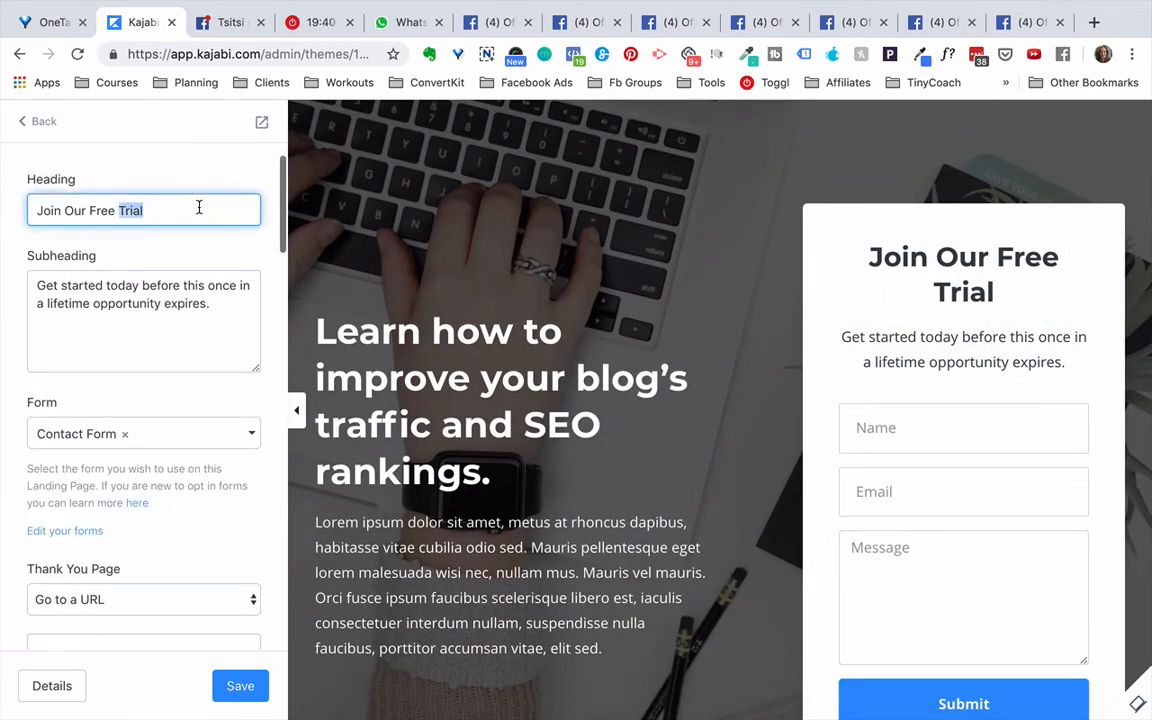
text(Contact Us)
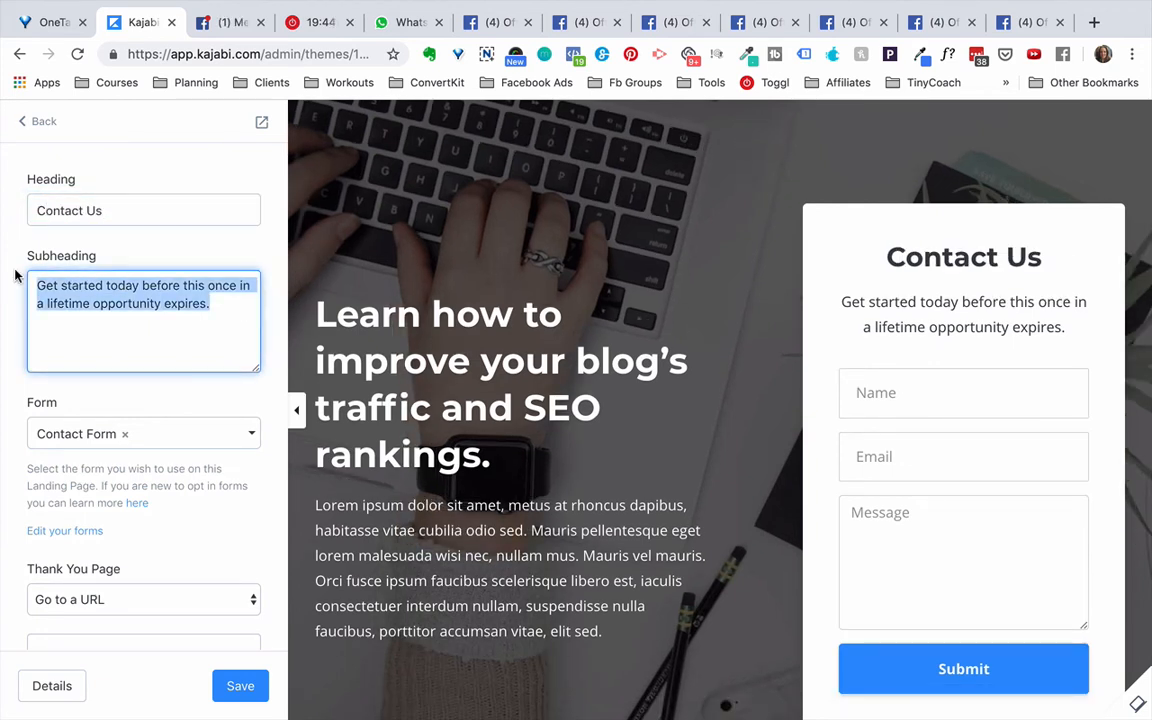
text(Feel free to)
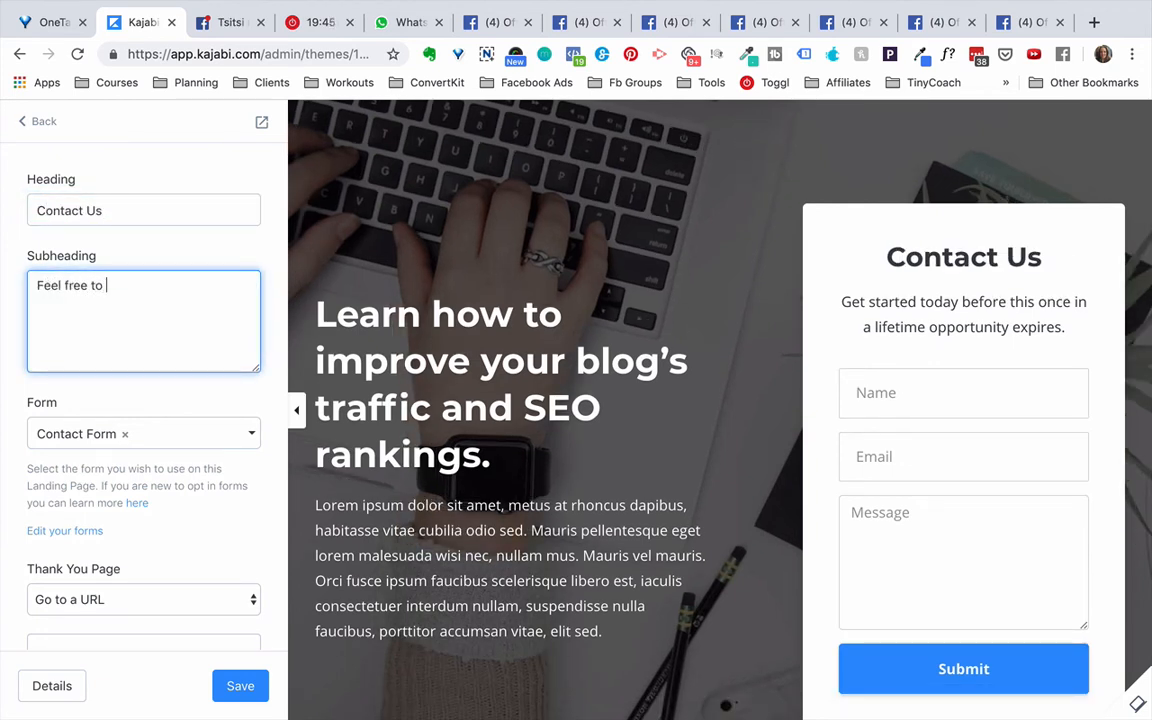
text(get in touch! You'll)
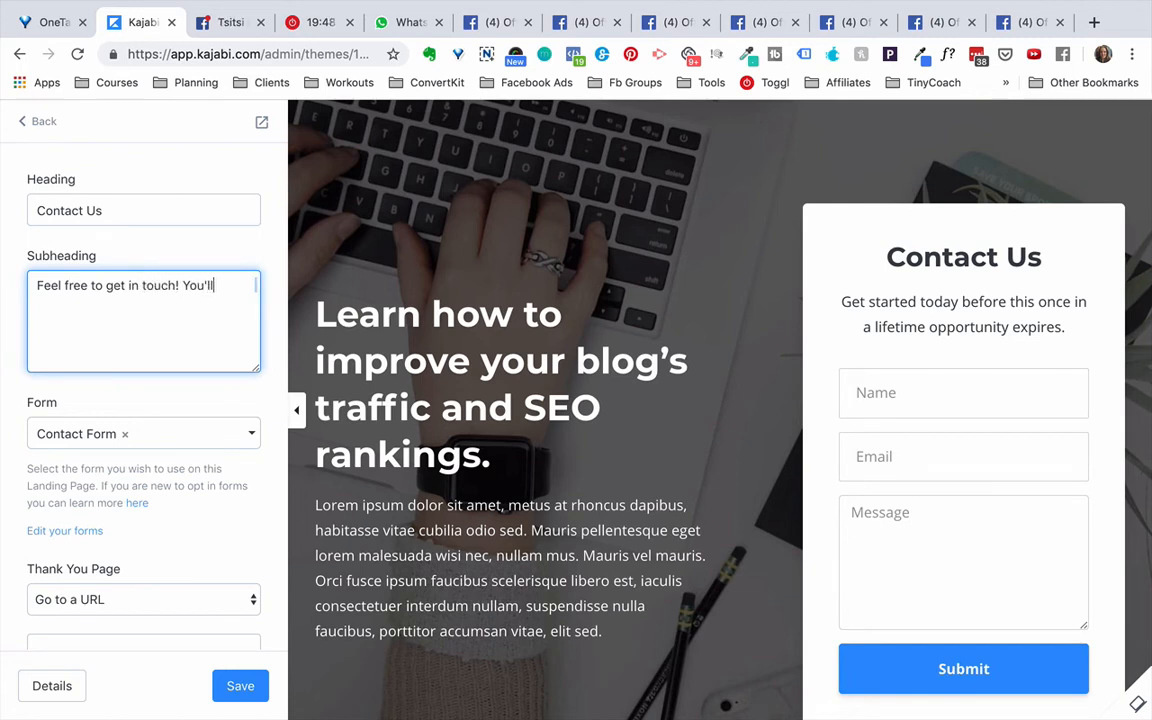
text(hear from)
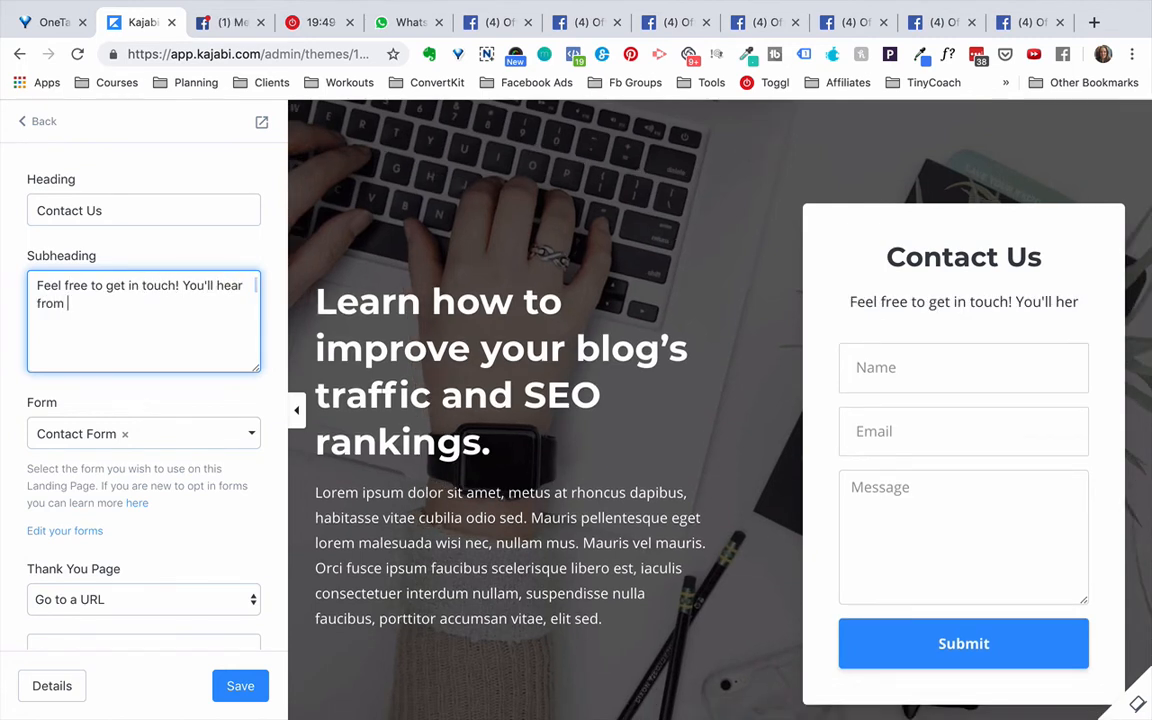
text(us shortly!)
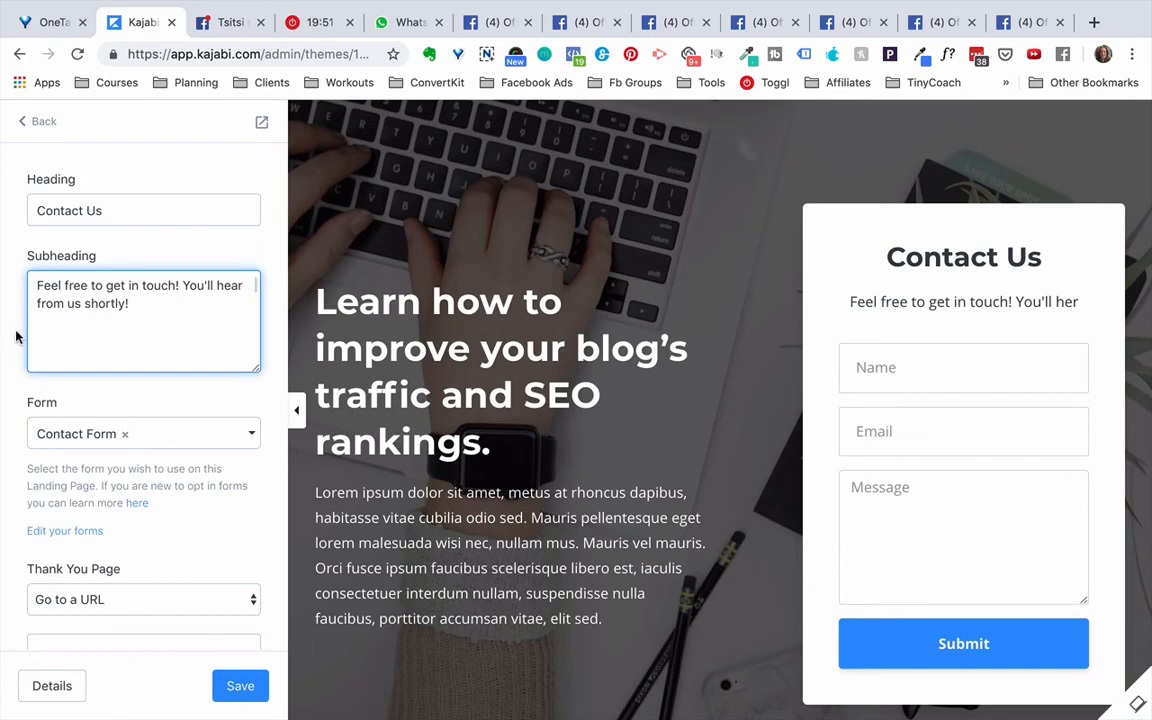
scroll(down, 3)
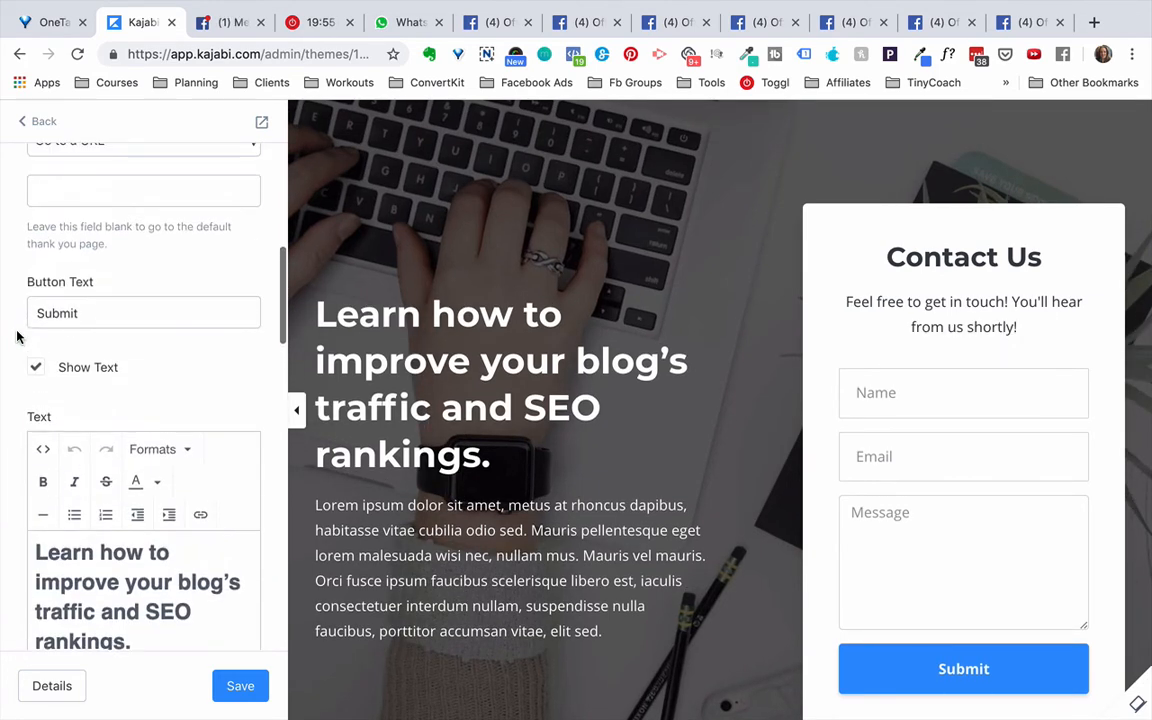
Remove the photo background from the contact form section.
scroll(down, 3)
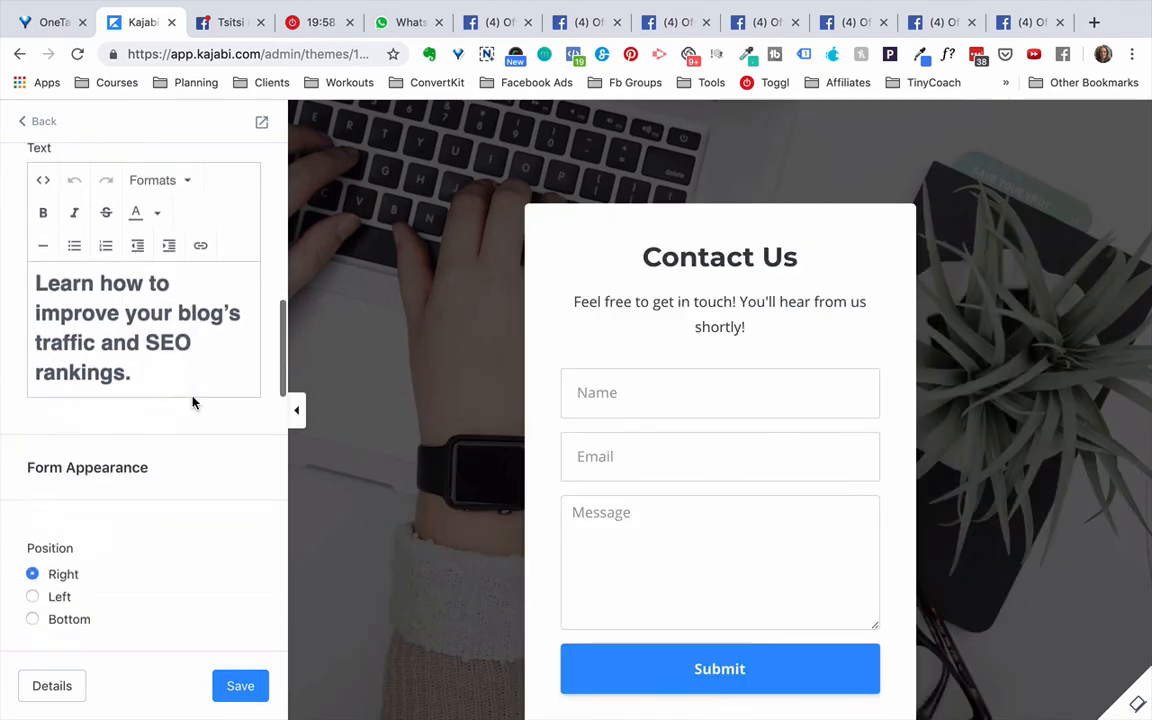
scroll(down, 3)
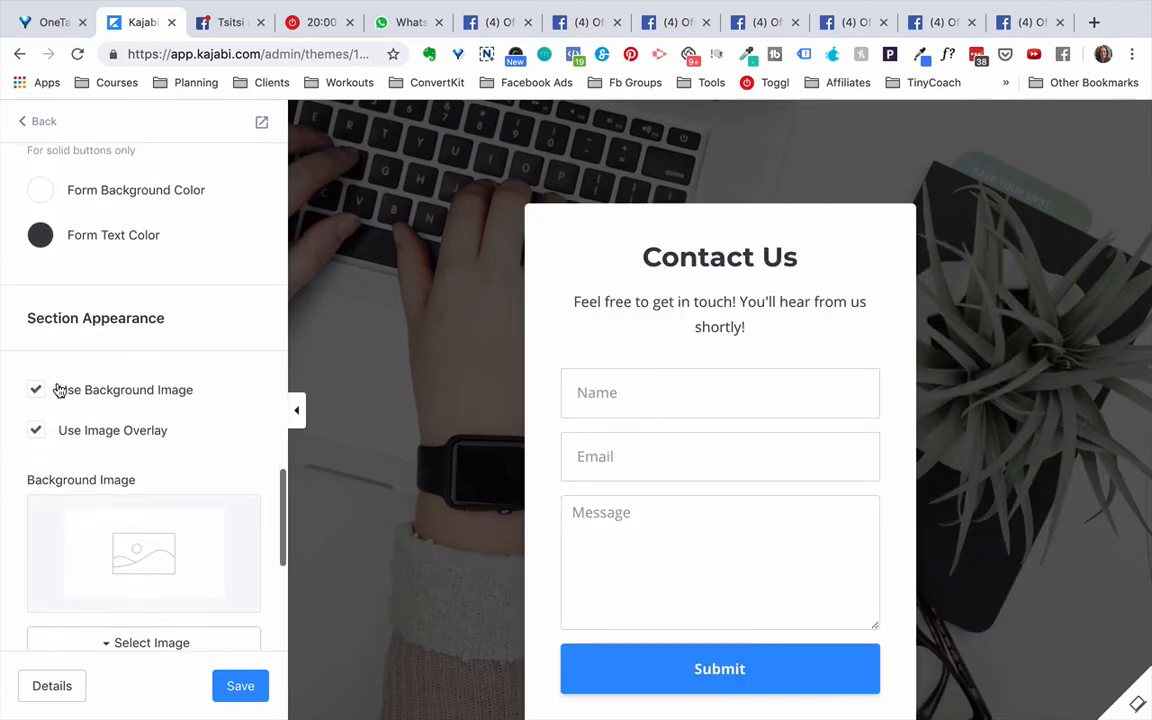
click(36, 390)
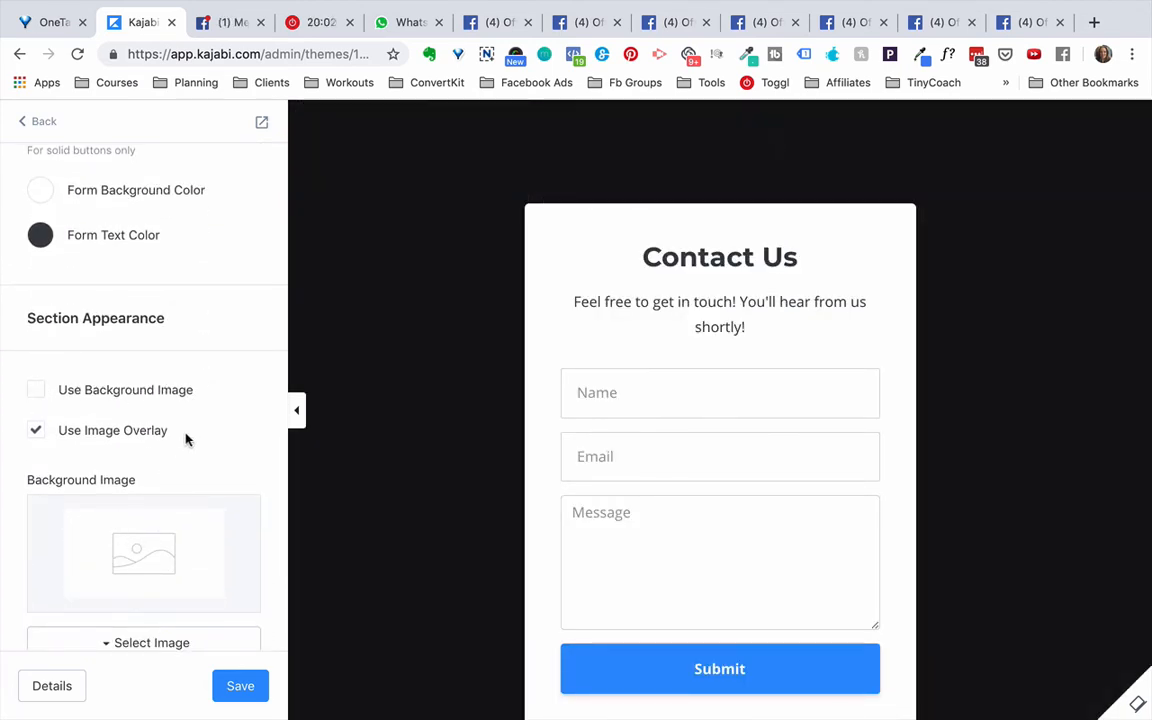
Save the Opt In Form section settings and let the preview reload.
scroll(down, 3)
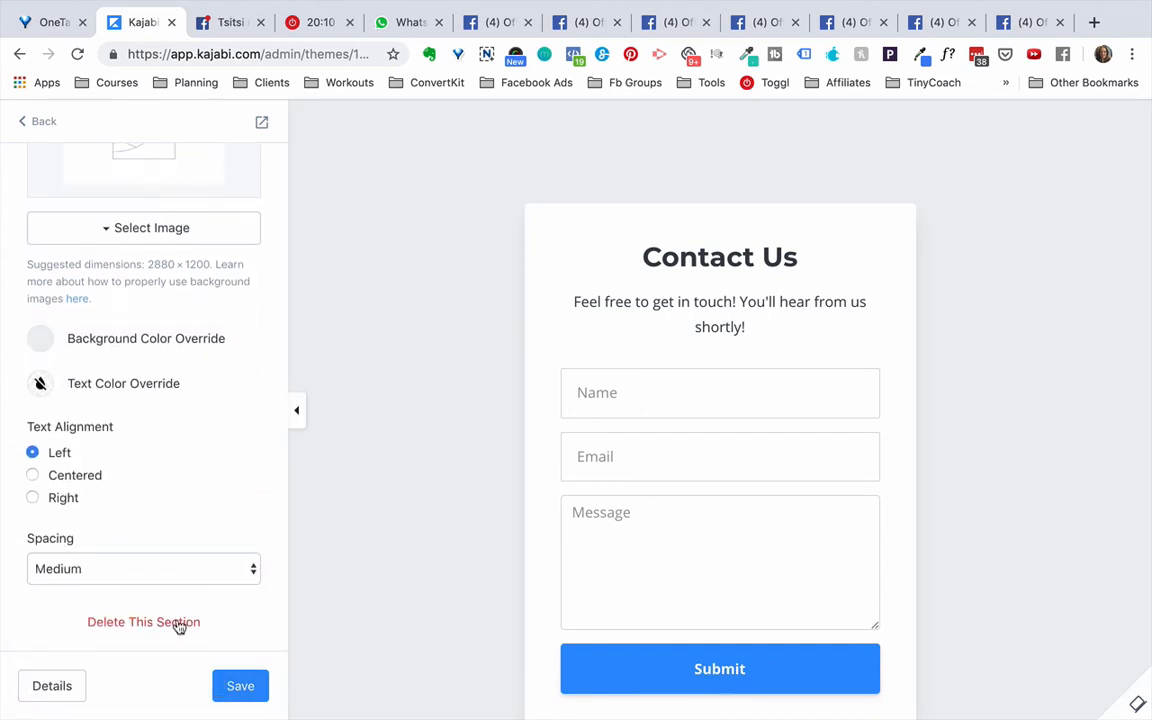
click(240, 685)
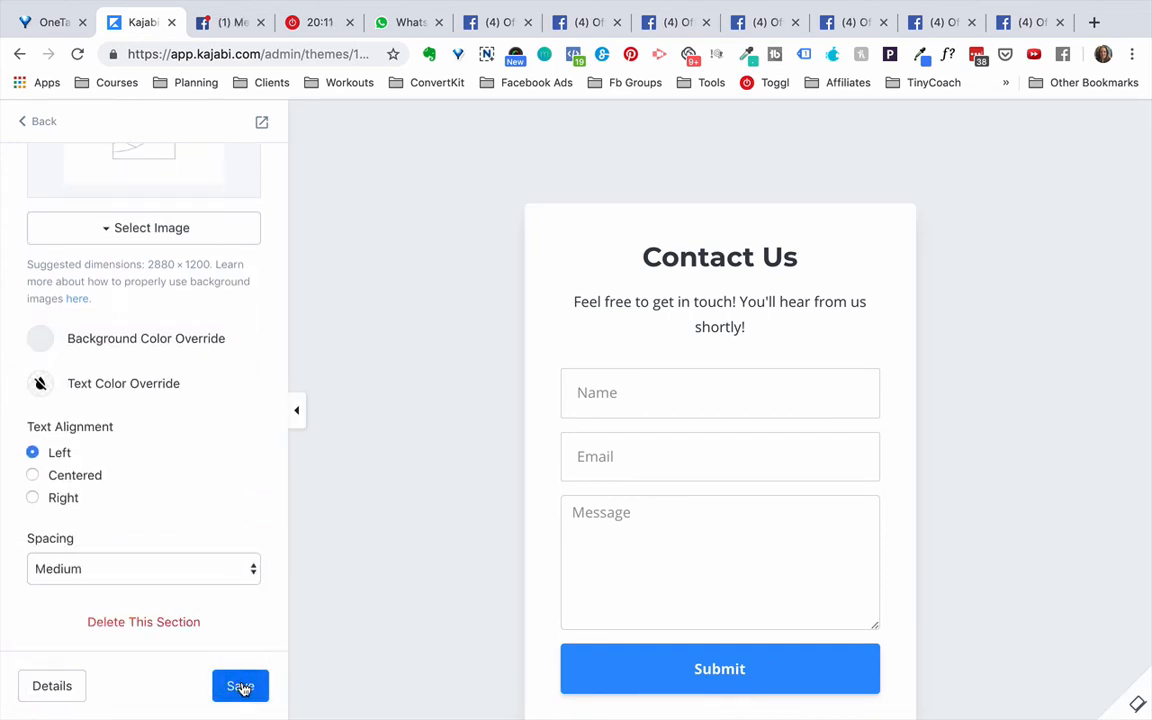
click(240, 686)
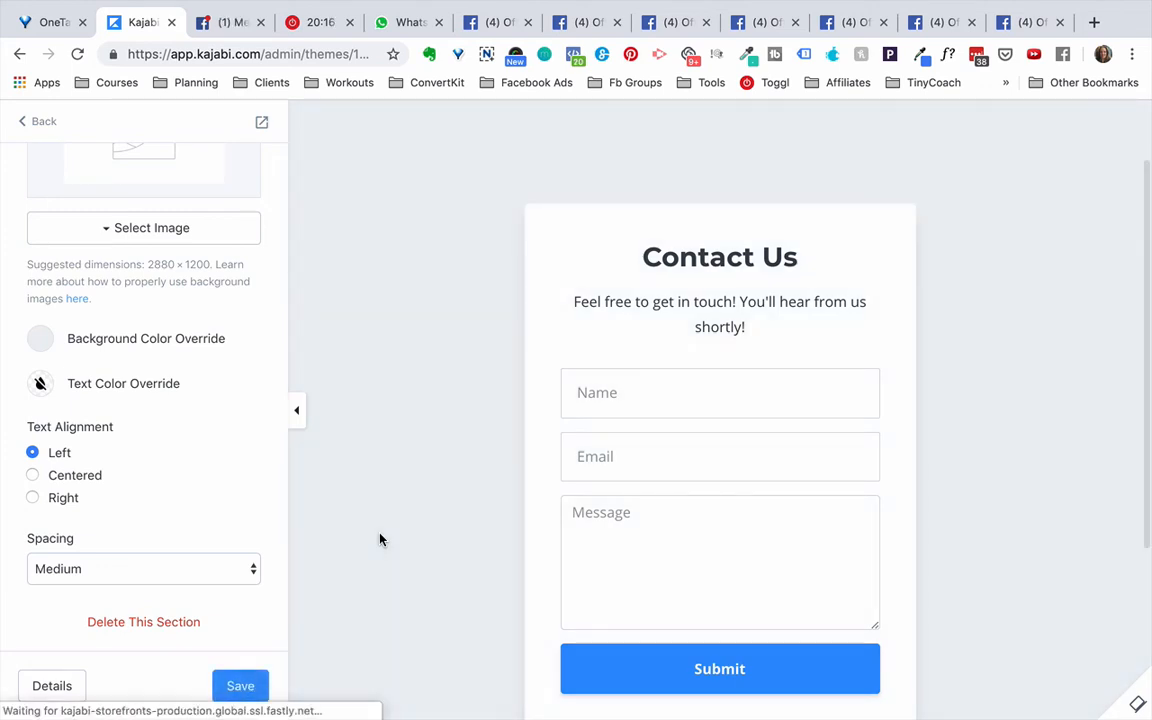
click(240, 685)
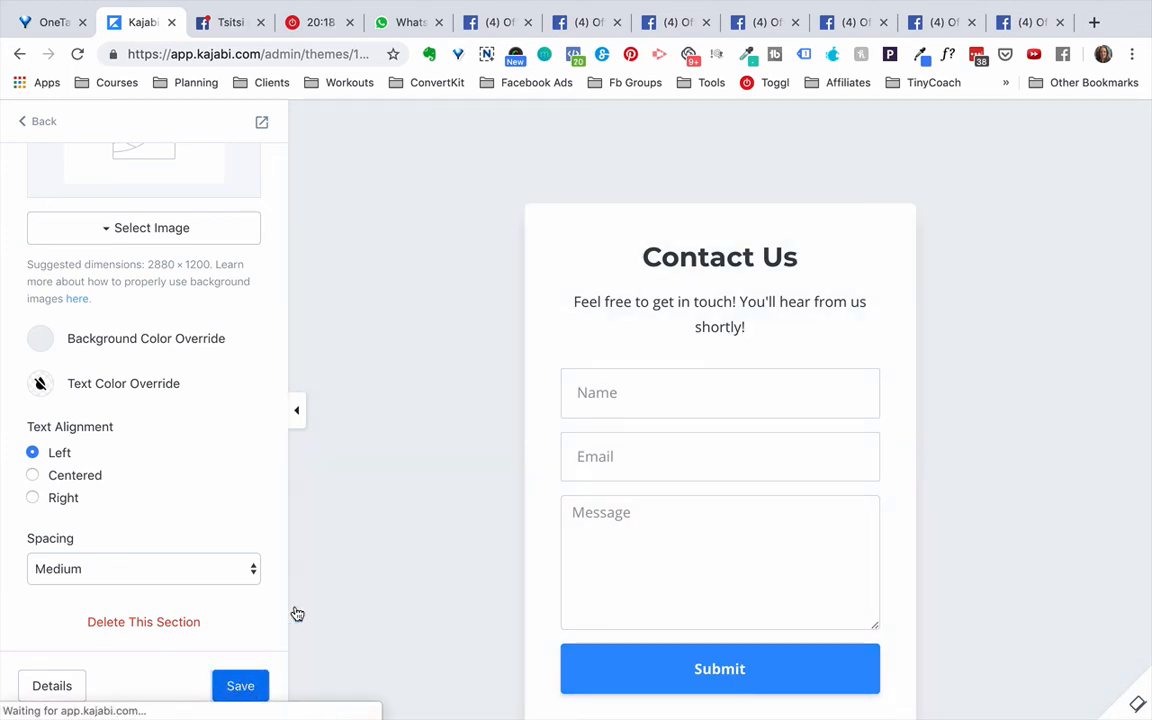
click(240, 685)
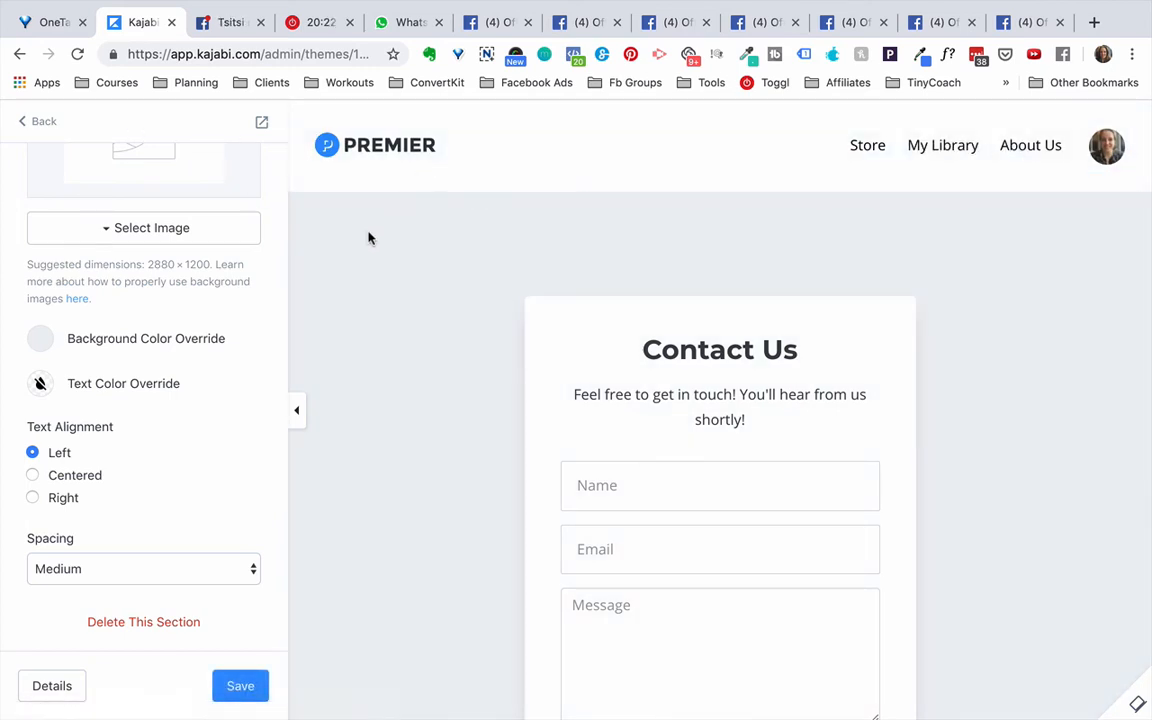
Return to the Landing Pages list and go to the website Design area.
click(37, 121)
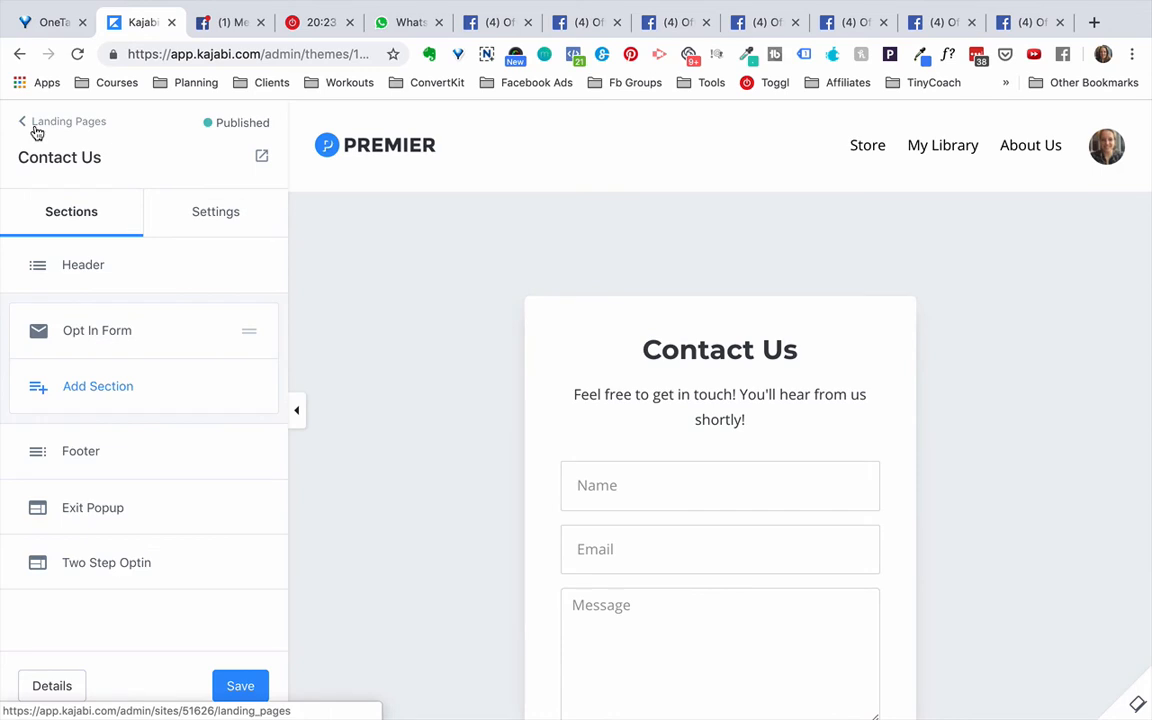
click(68, 121)
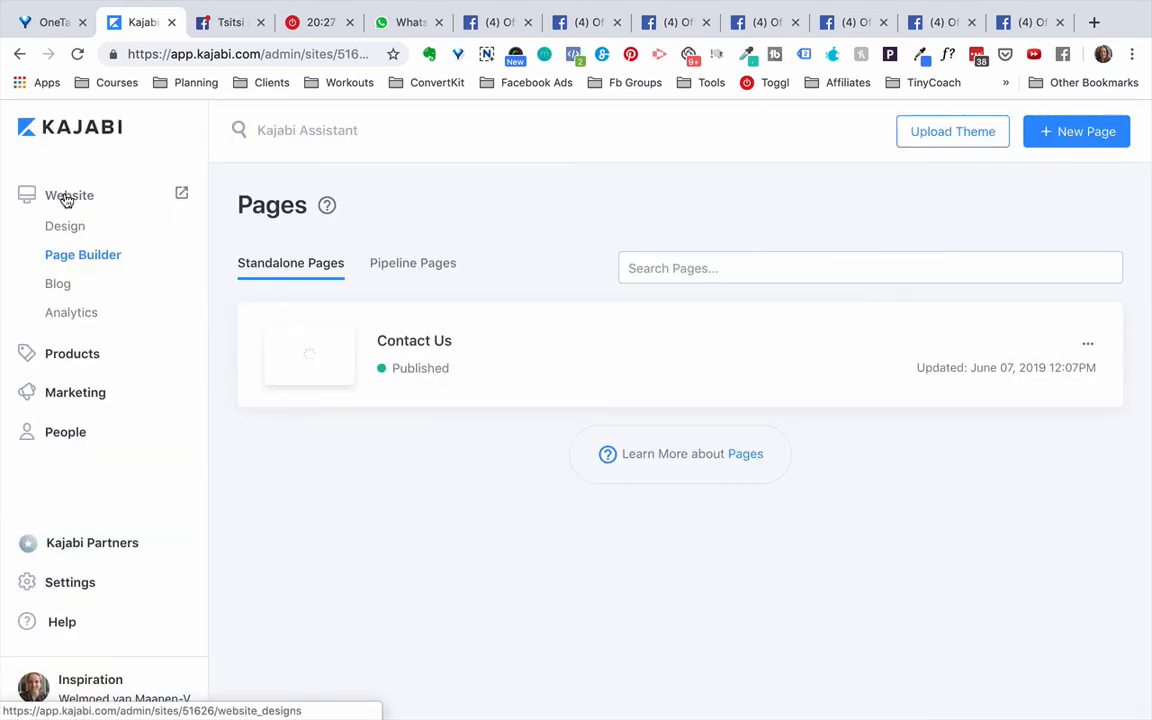
click(65, 225)
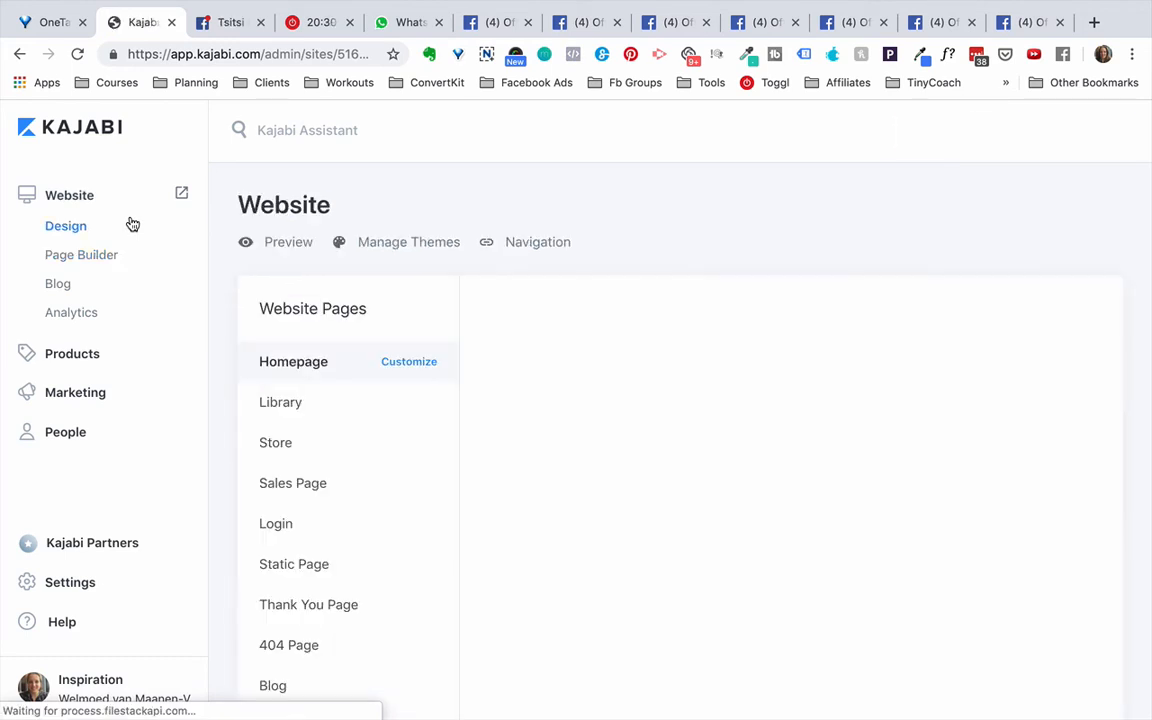
Under Navigation, start a new custom path Link for the Main Menu.
click(537, 242)
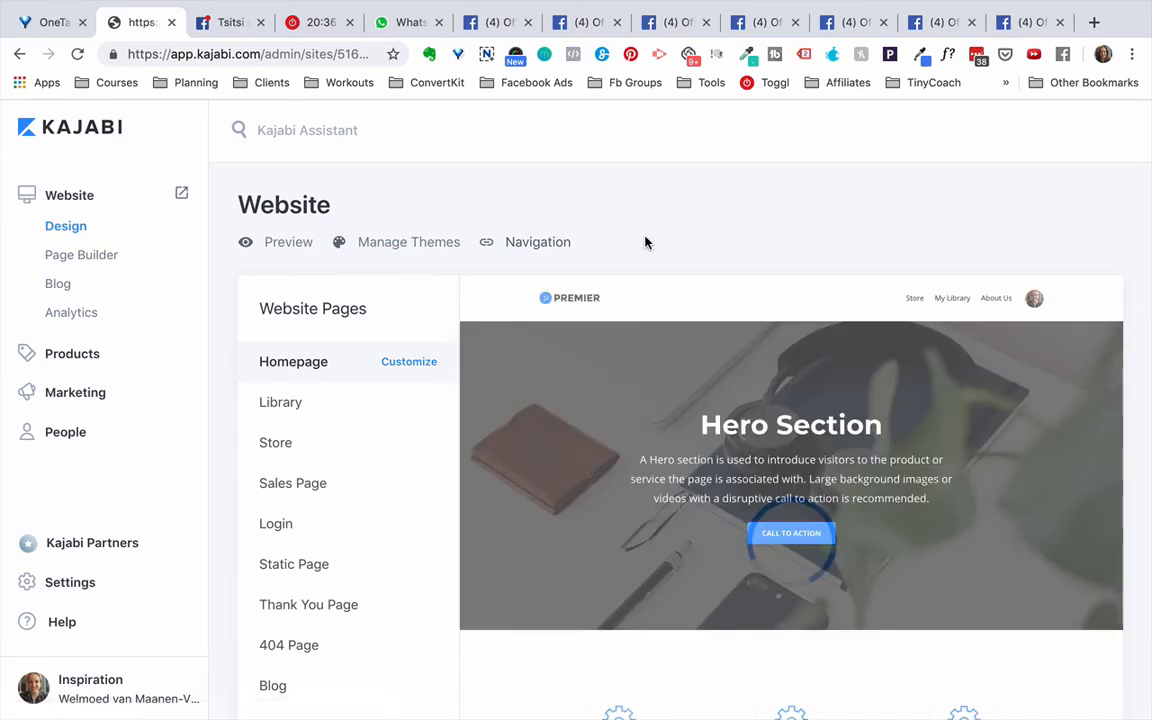
click(537, 241)
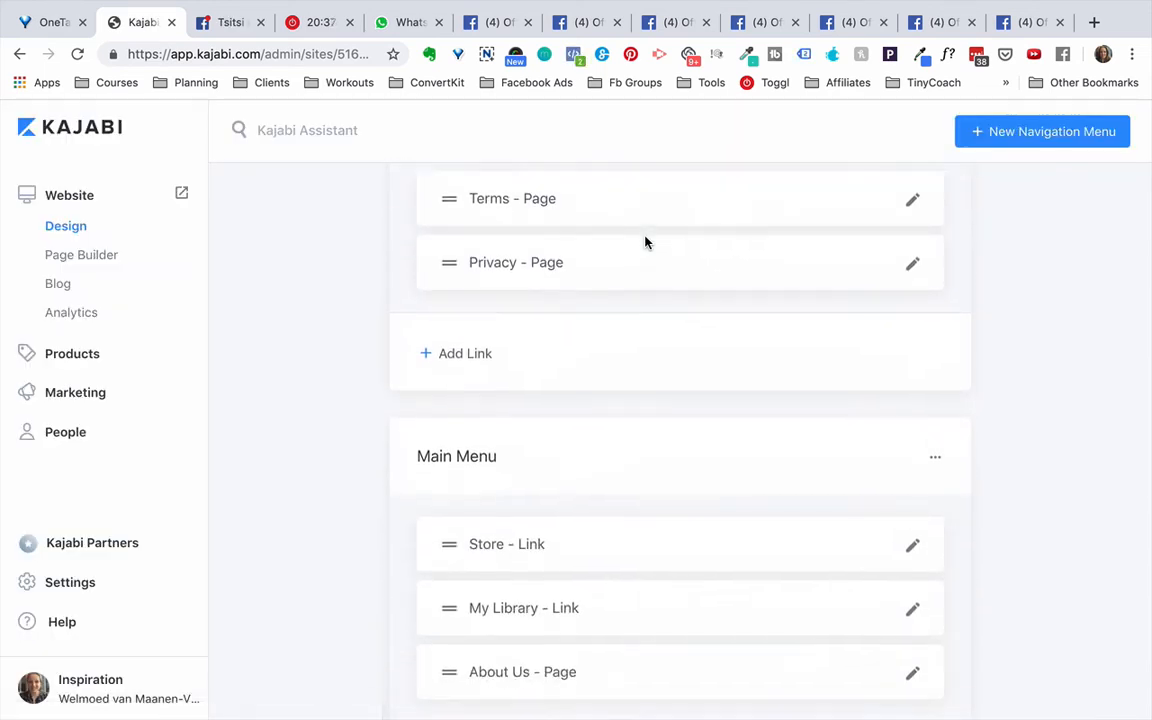
scroll(down, 3)
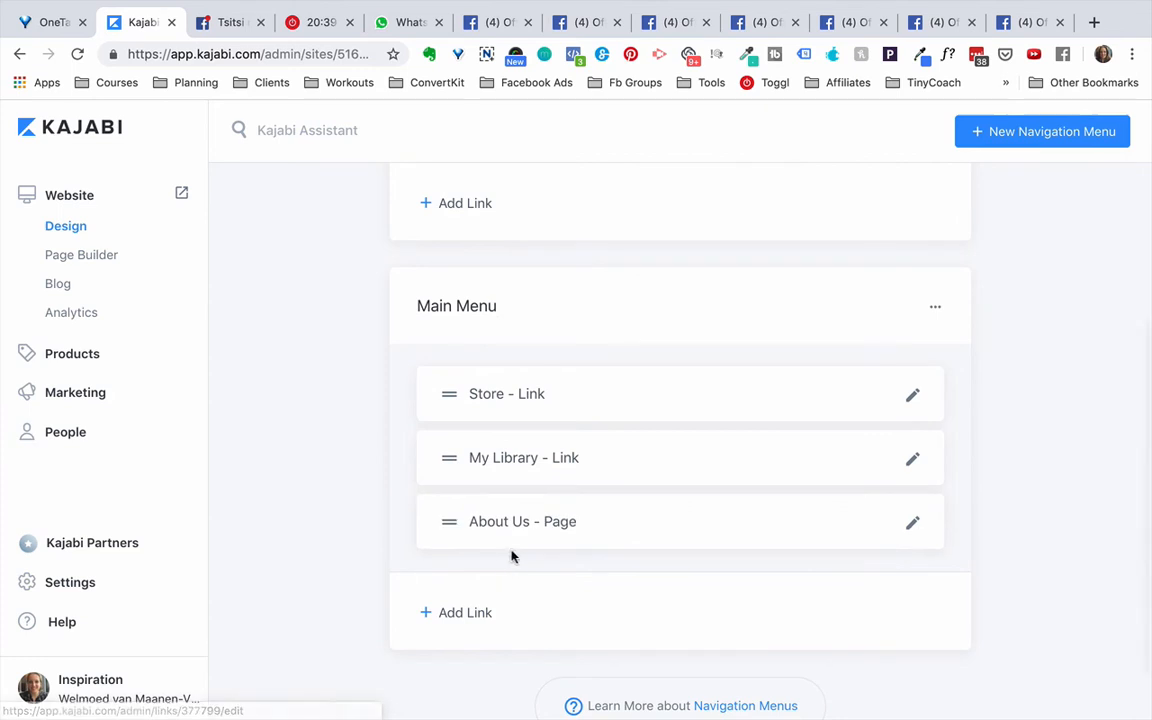
click(464, 612)
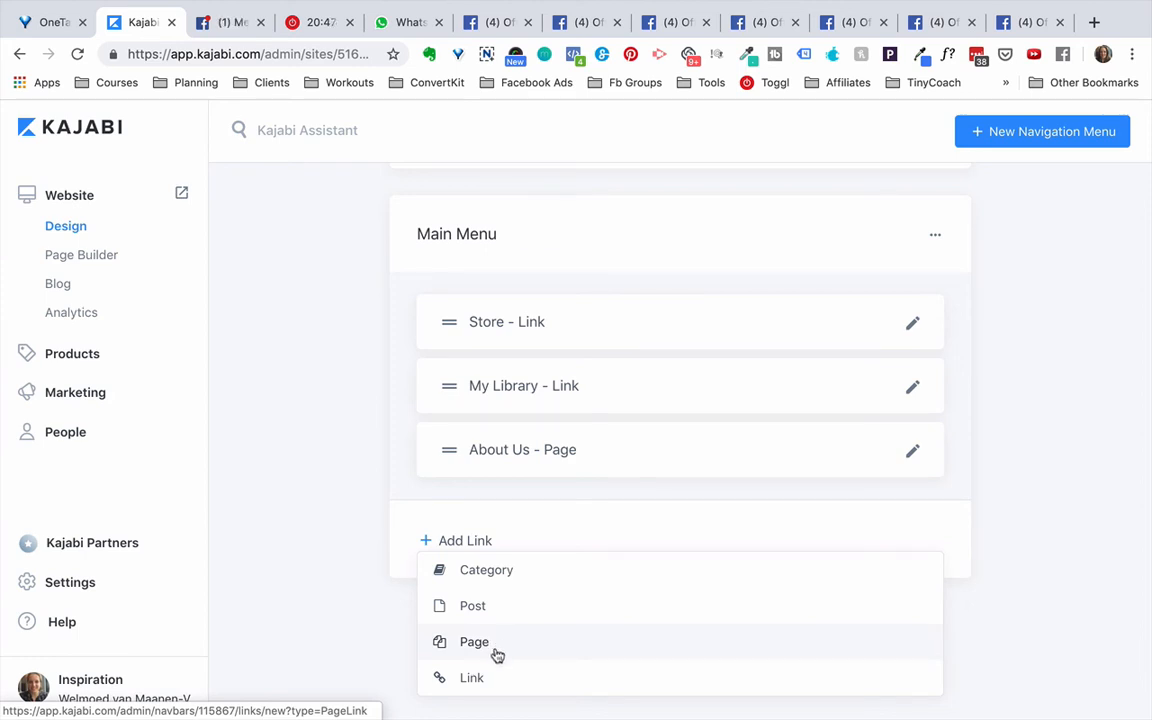
mouse_move(471, 677)
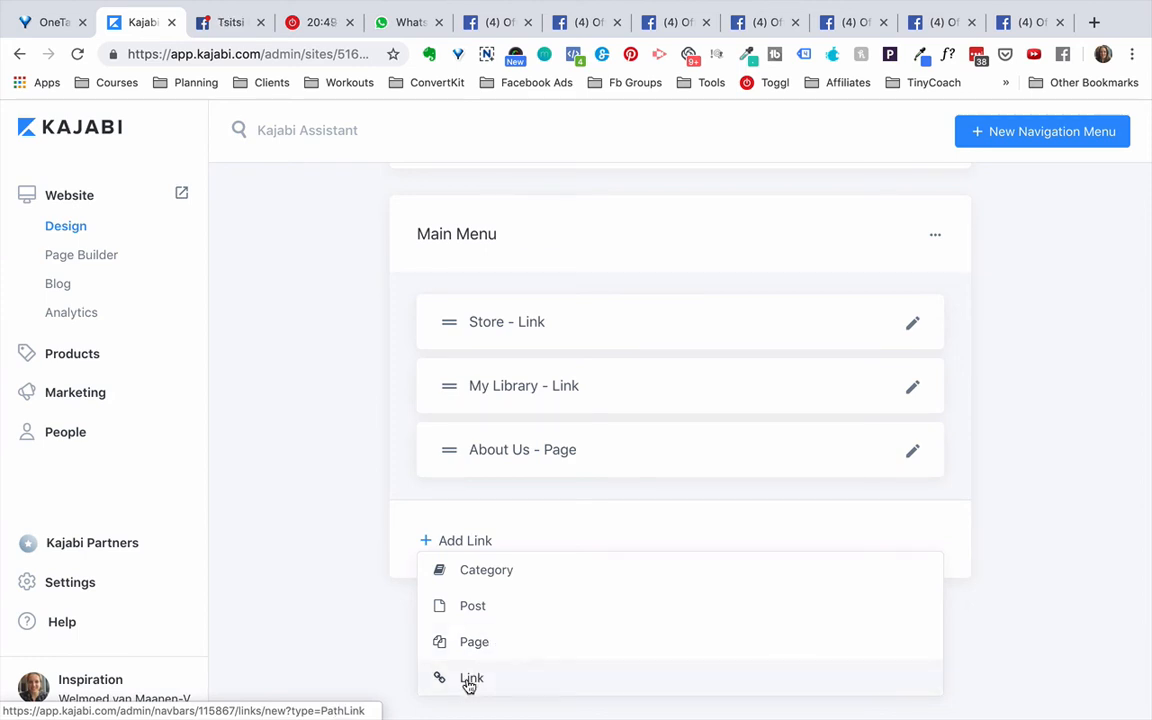
click(471, 678)
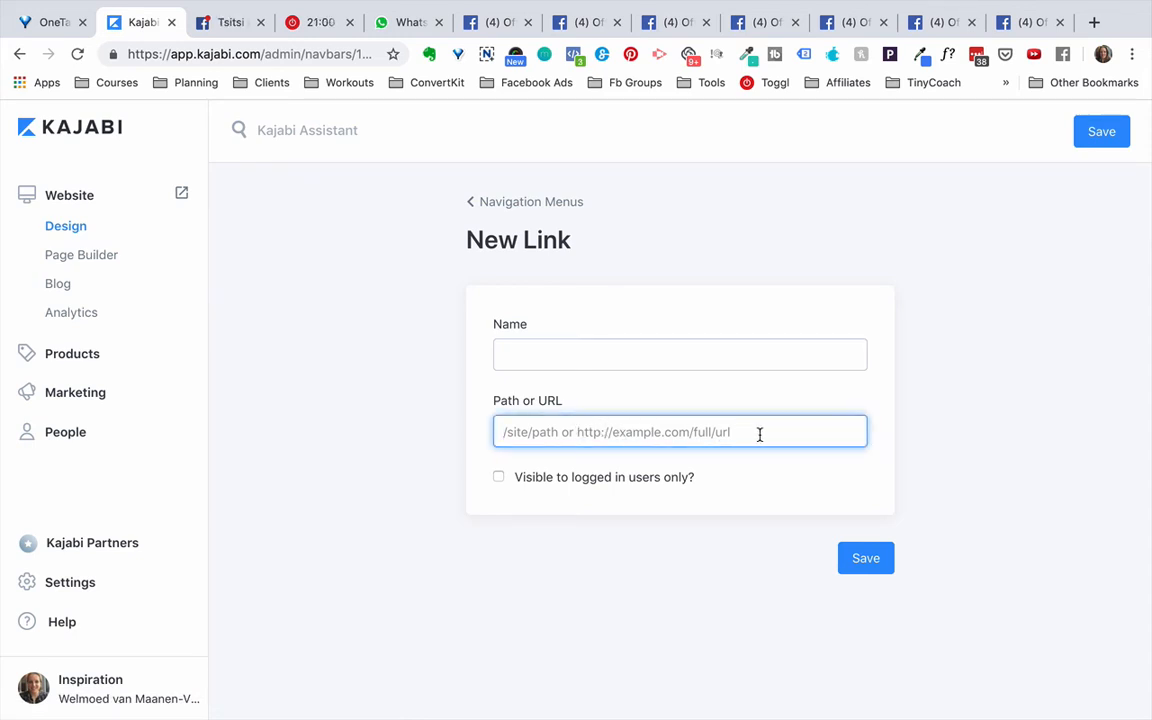
Save a menu link named 'Contact Us' with path /contact-us.
text(/contact-us)
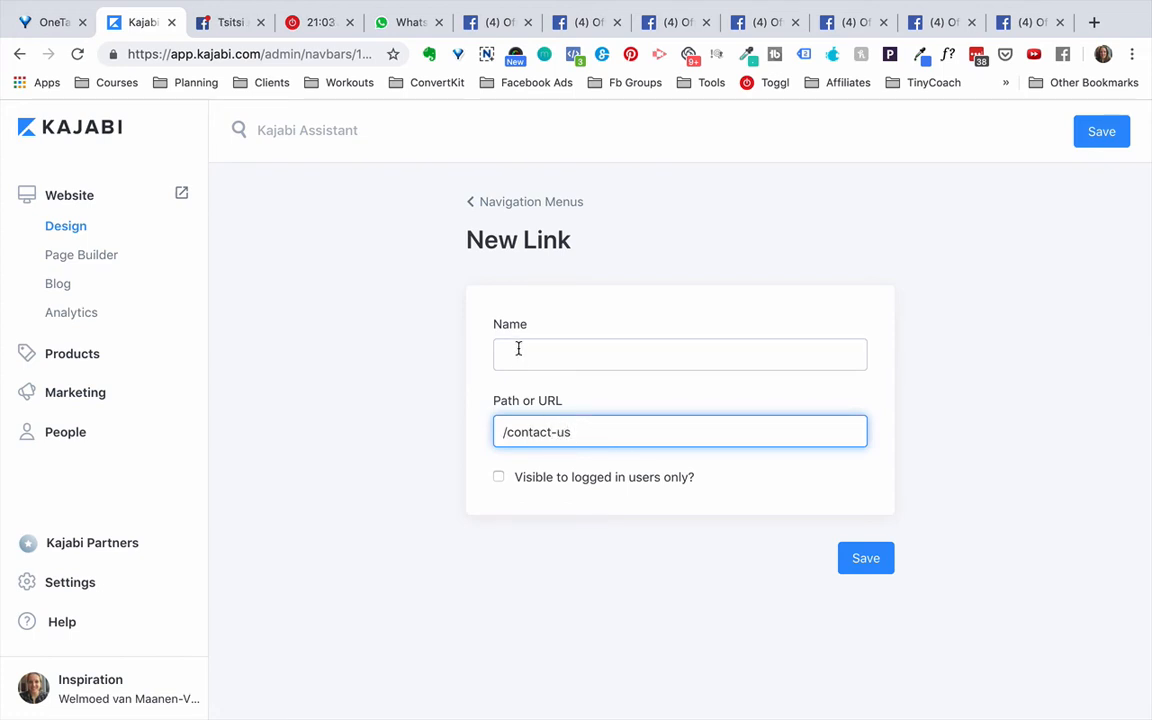
click(680, 354)
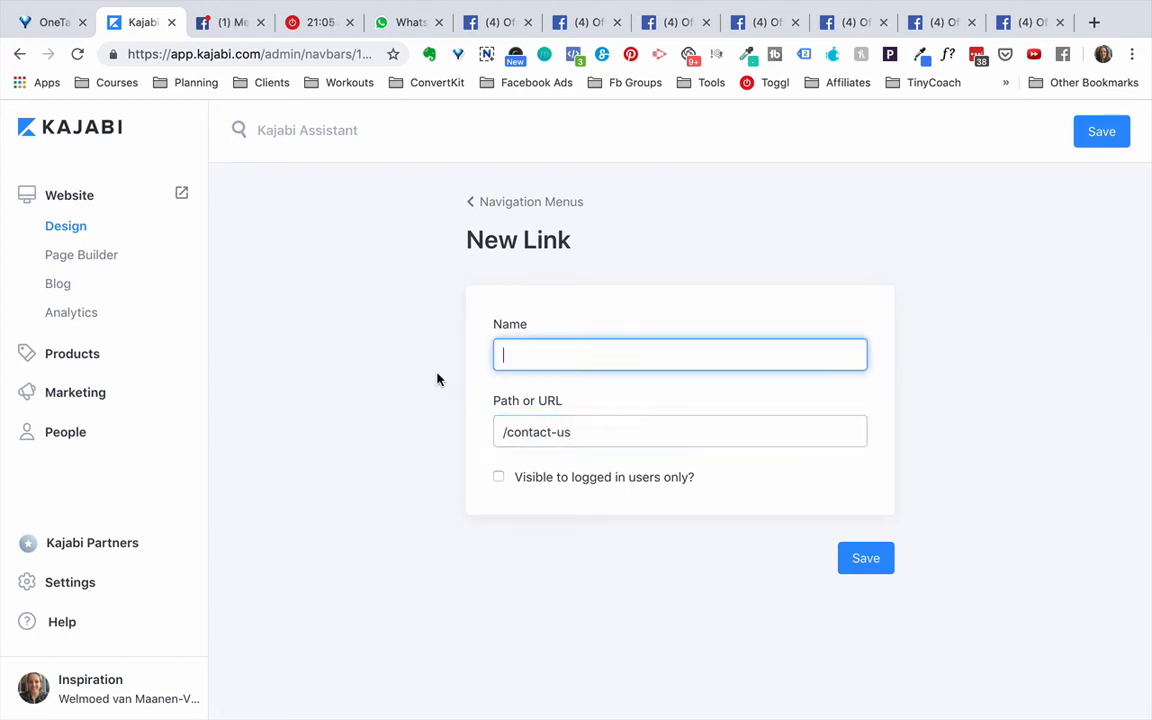
text(Contact)
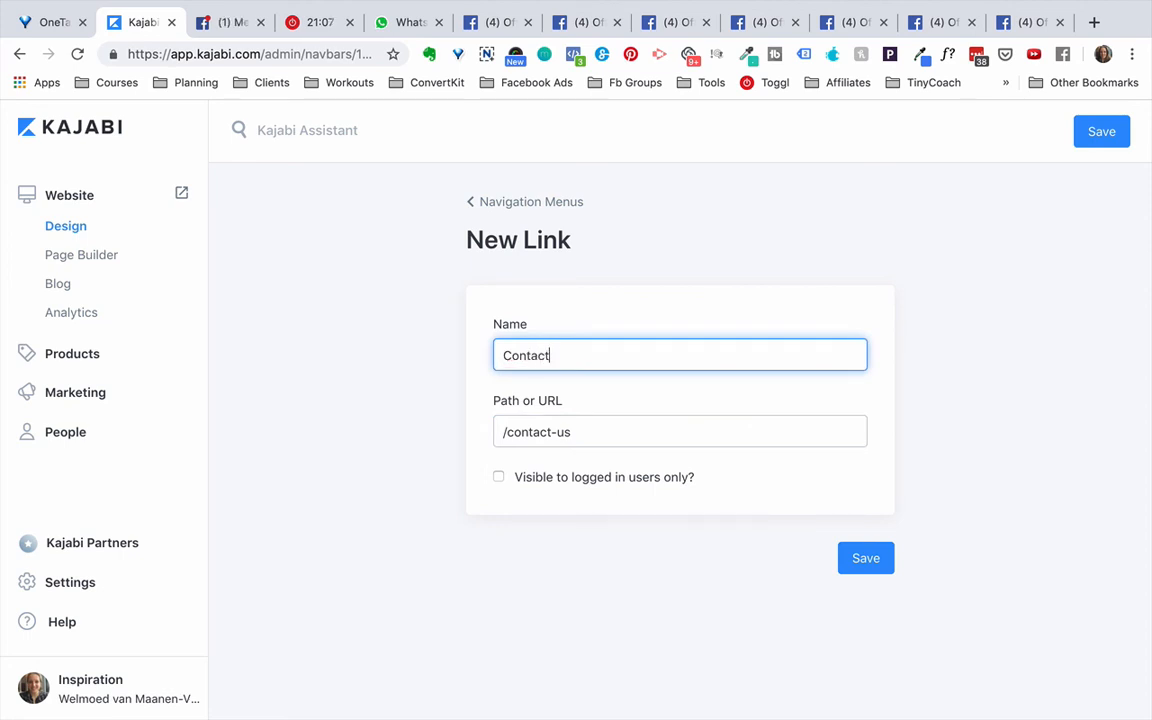
text(Us)
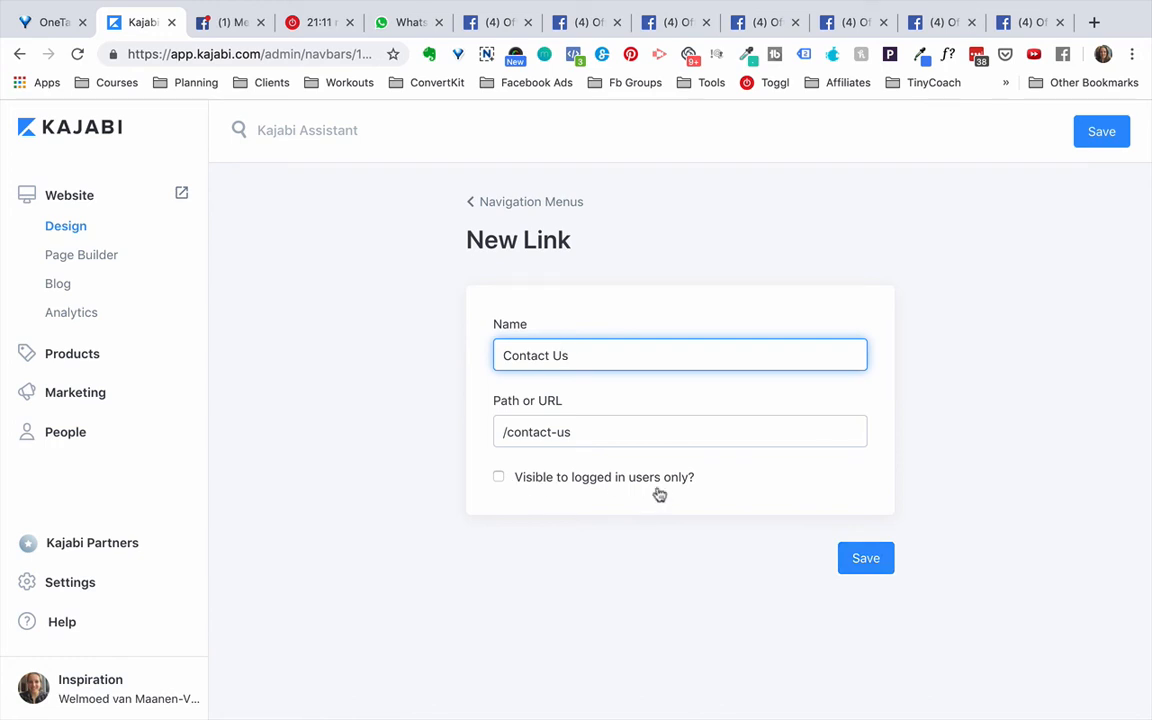
mouse_move(750, 487)
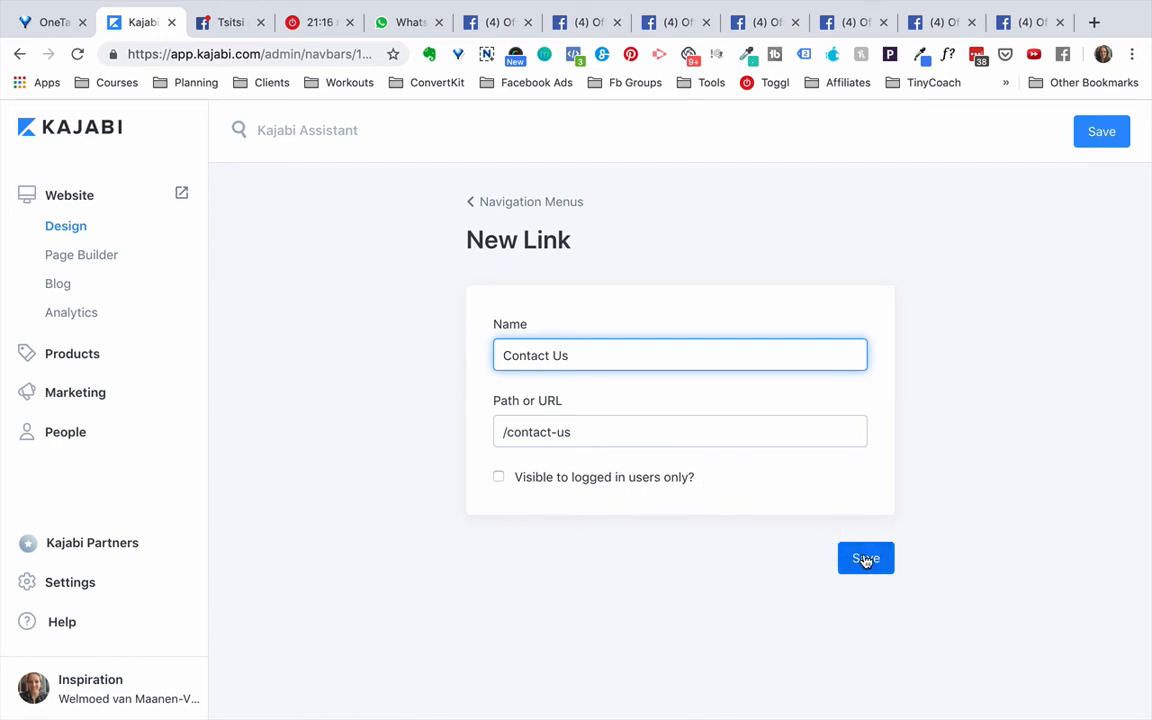
click(865, 558)
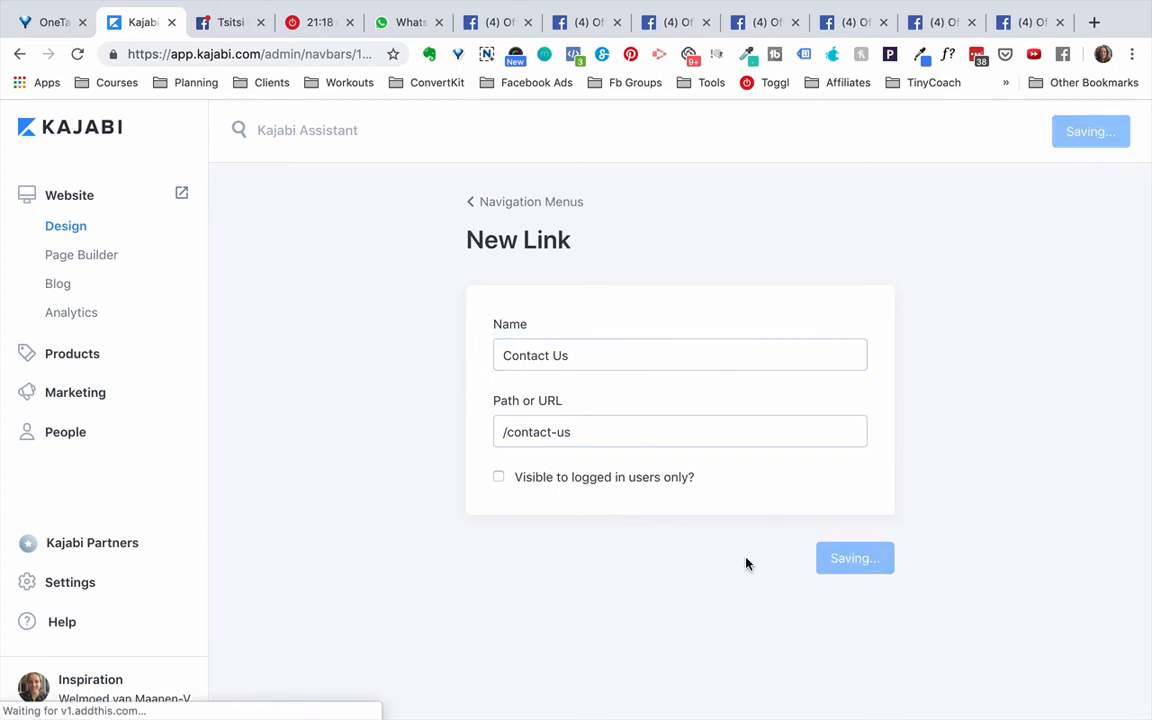
click(854, 557)
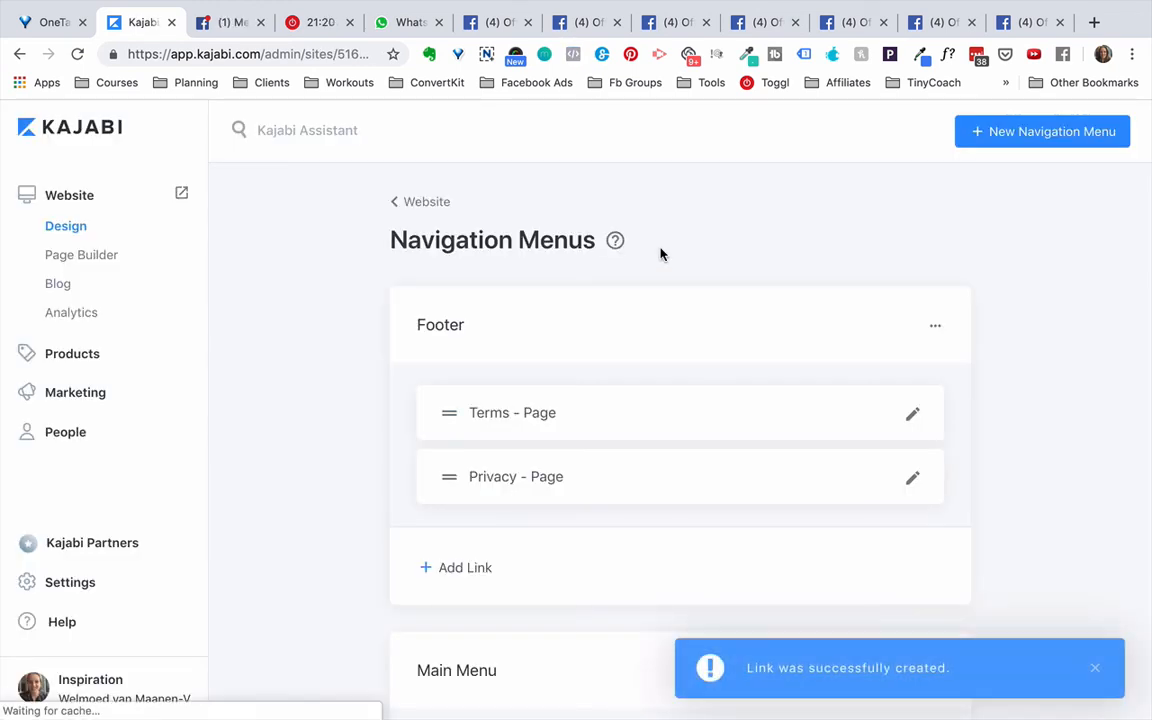
mouse_move(182, 195)
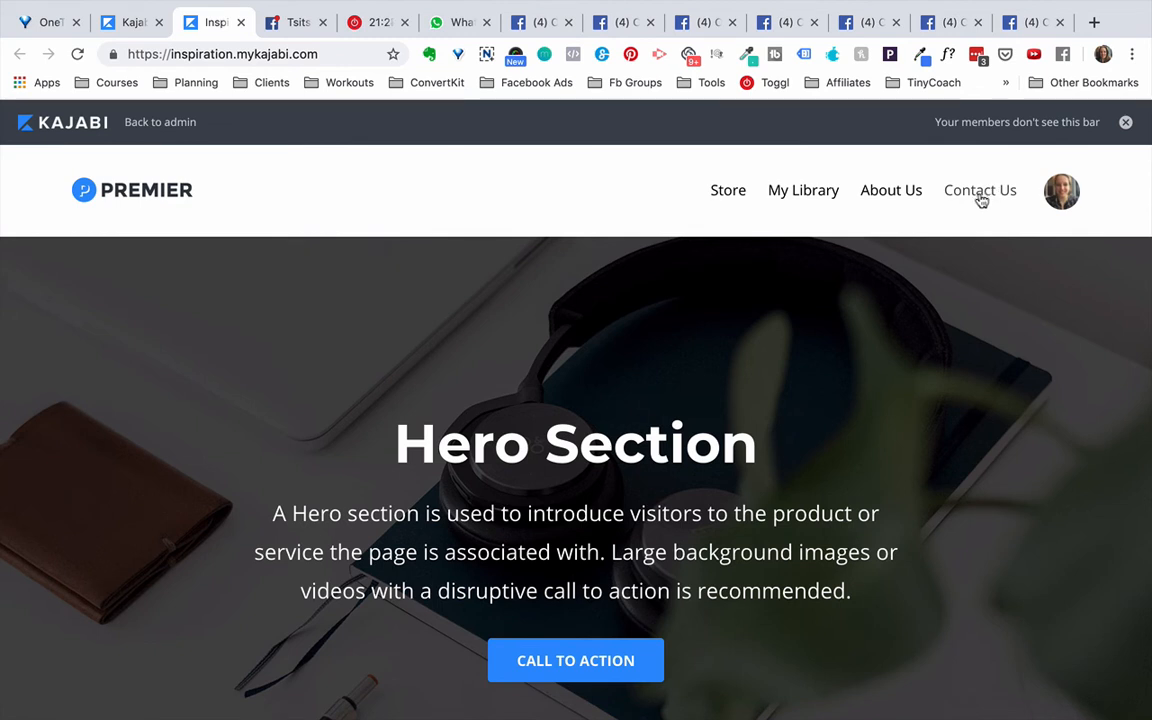
Follow the header's Contact Us link on the live site to the contact form page.
click(980, 190)
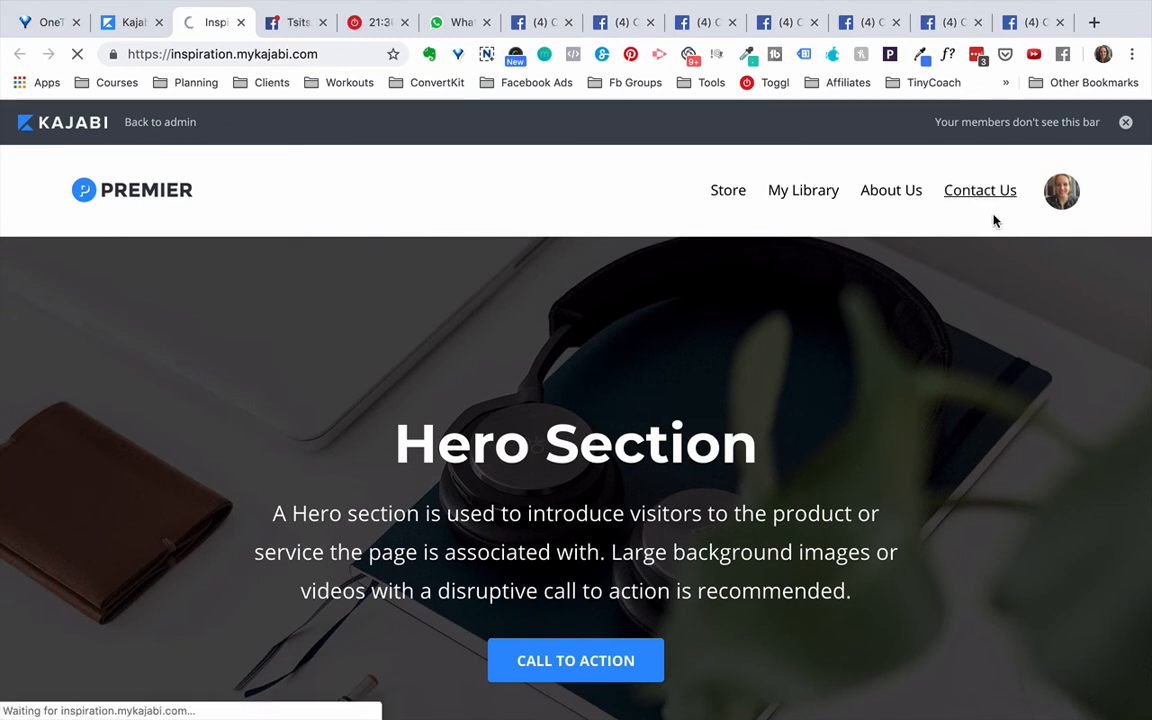
click(979, 190)
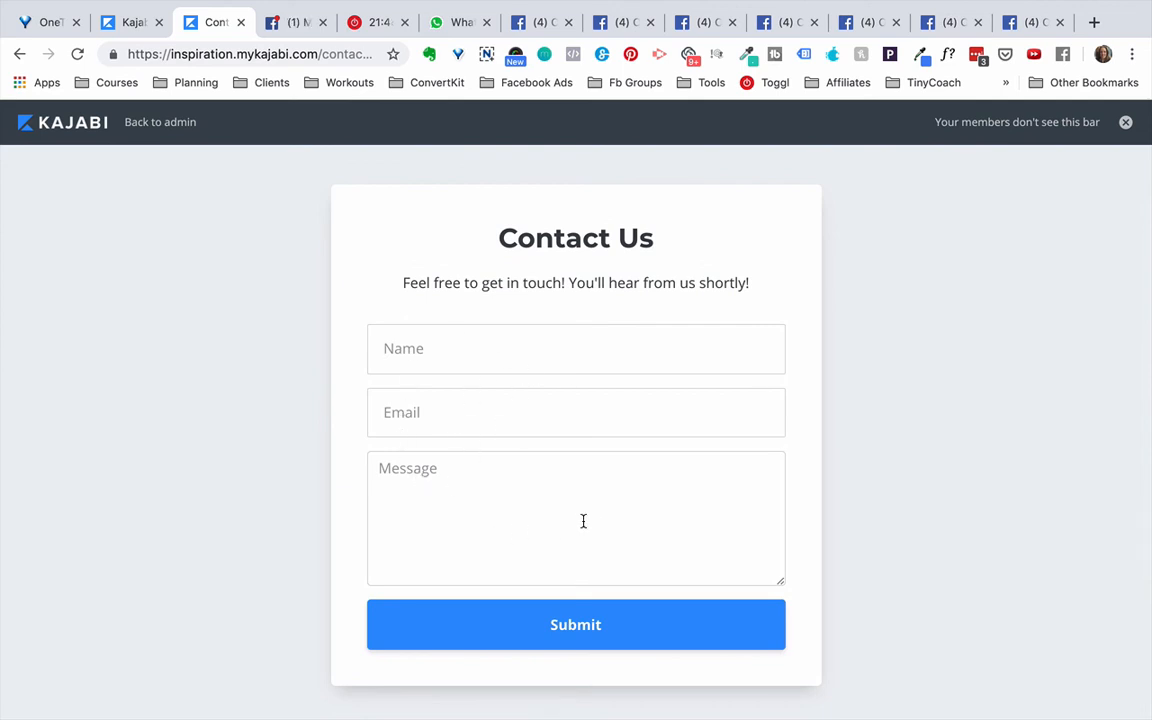
mouse_move(645, 545)
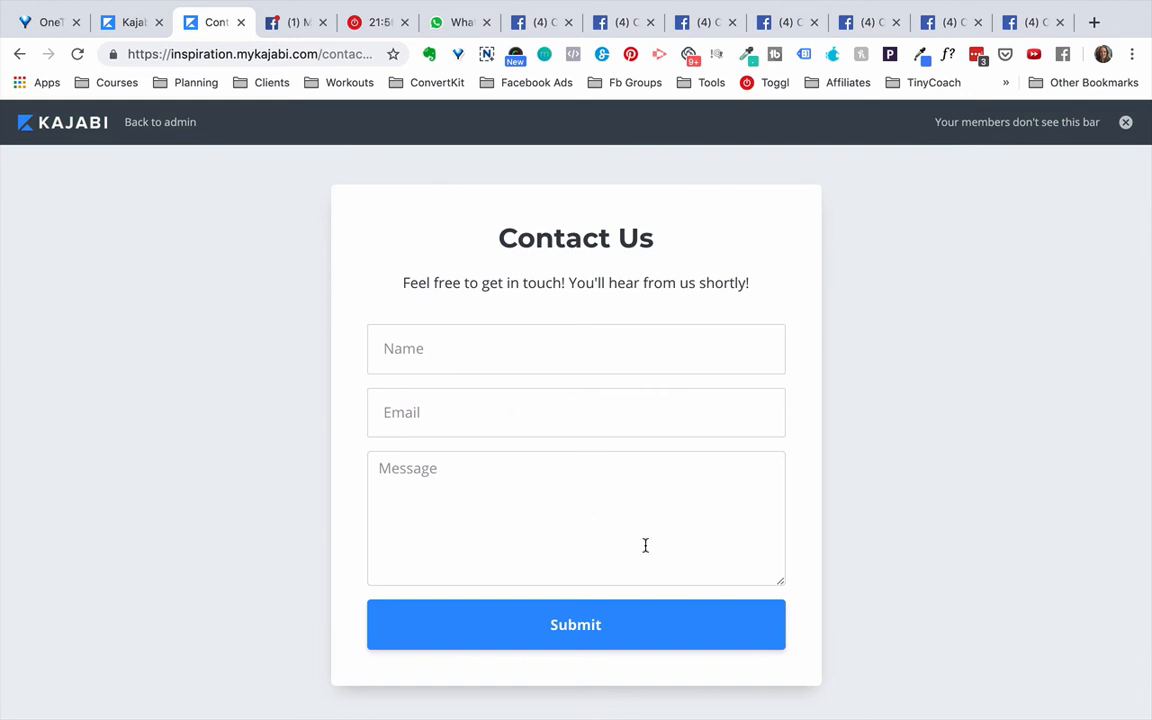
mouse_move(887, 481)
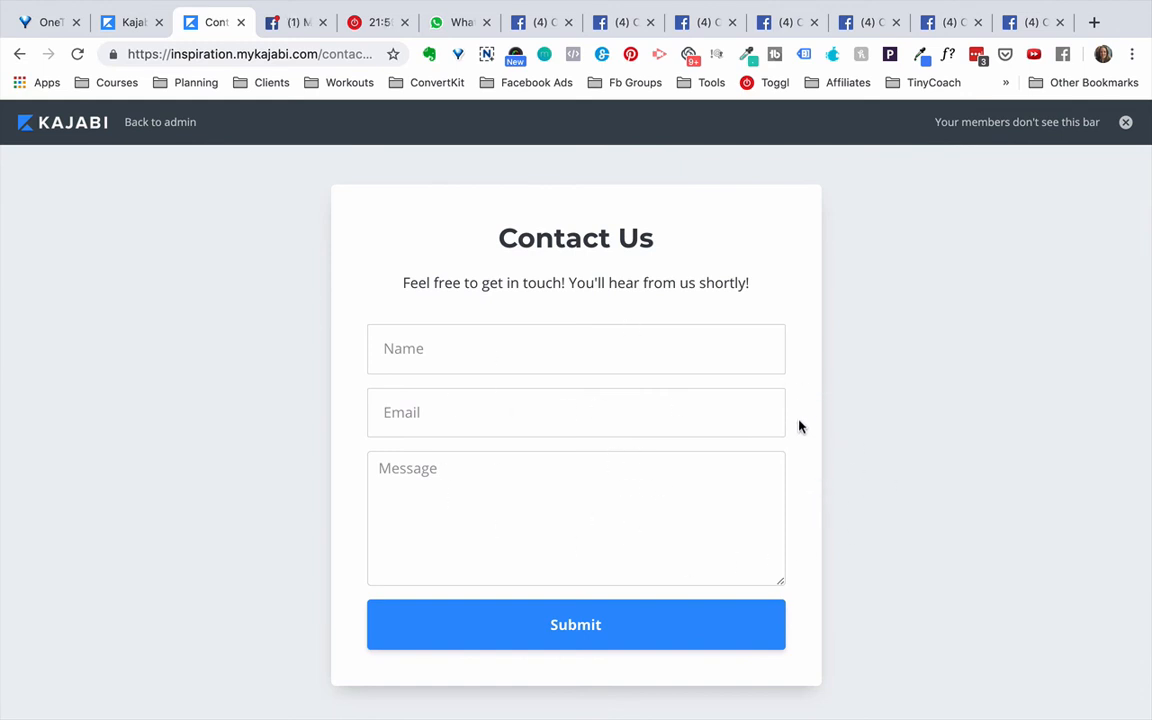
mouse_move(800, 351)
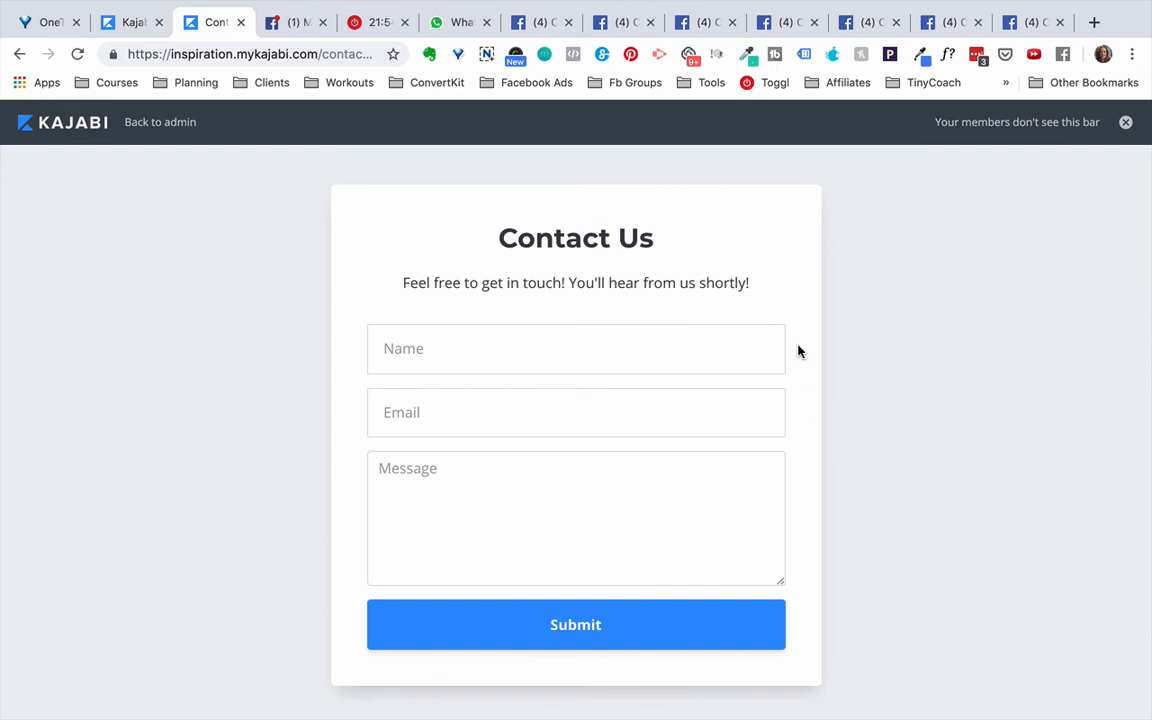